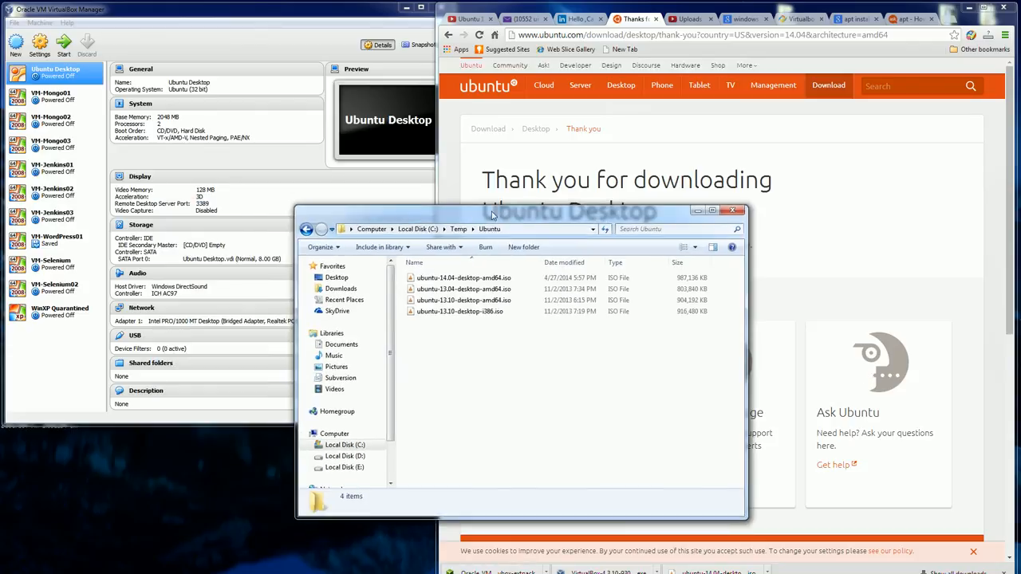
Move the Explorer window of C:\Temp\Ubuntu ISO files aside from the VirtualBox Manager
click(279, 220)
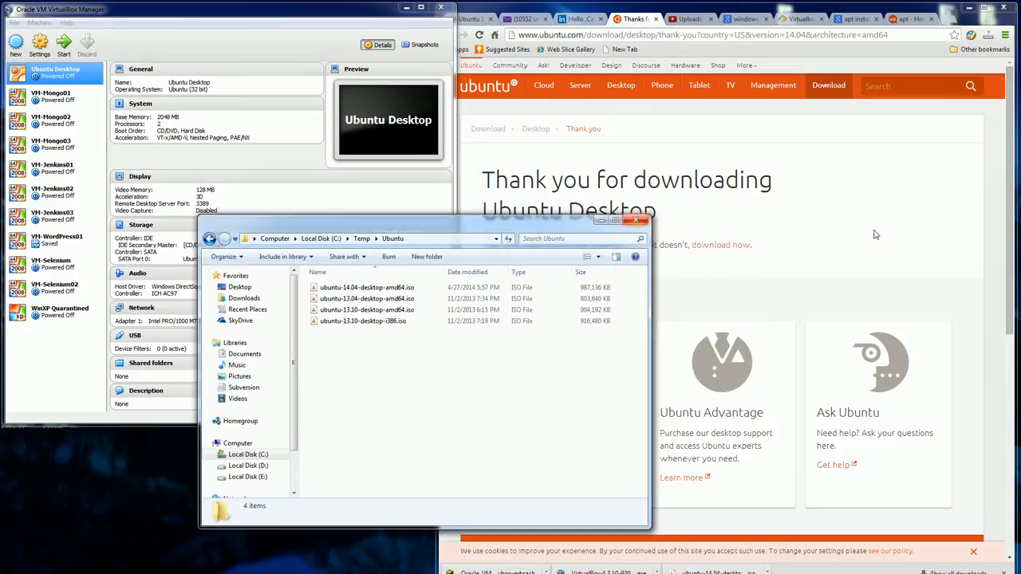
click(772, 86)
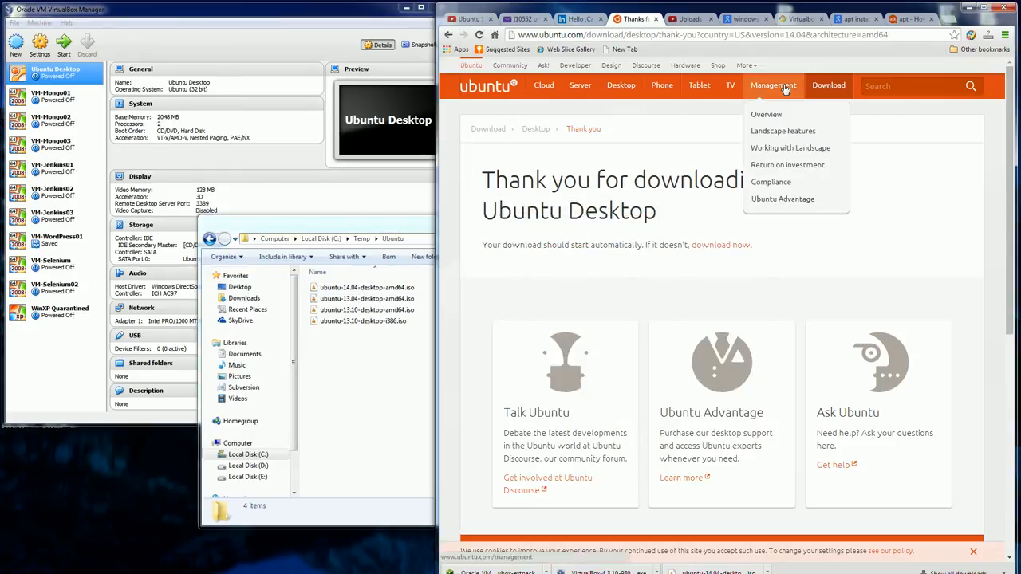
click(370, 384)
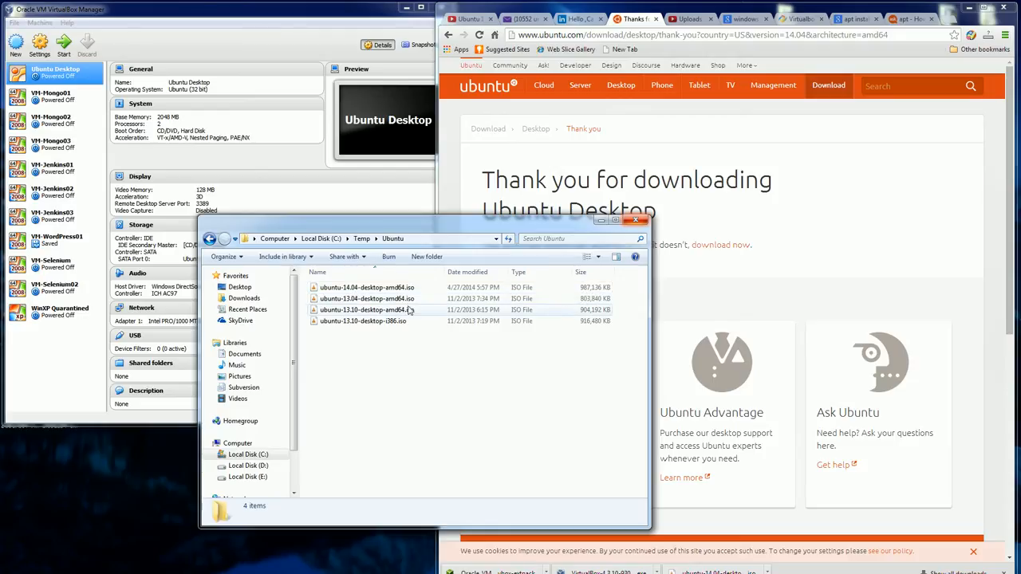
mouse_move(574, 318)
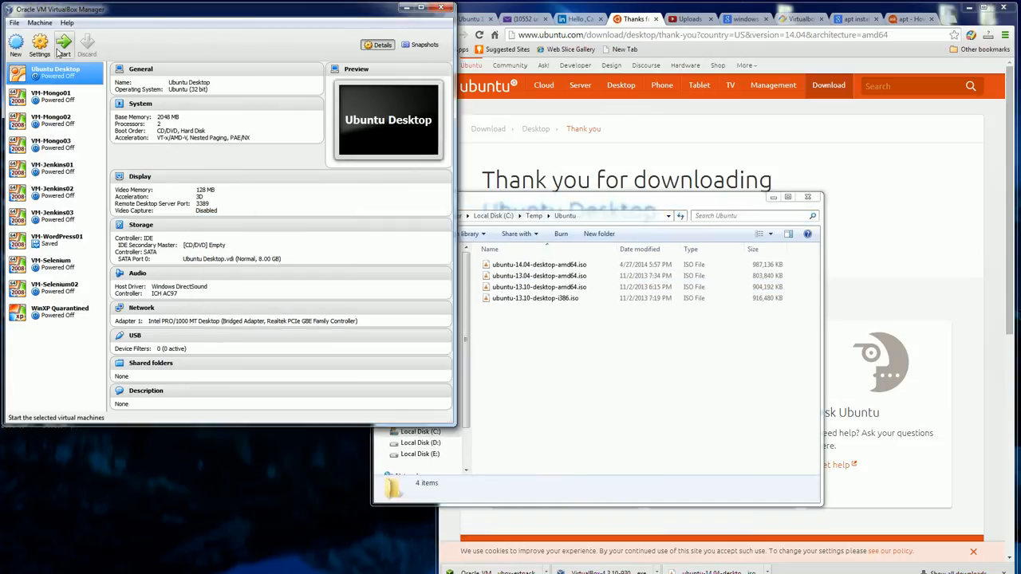
Start a new VM named Ubuntu14 of type Linux / Ubuntu (64 bit)
click(16, 45)
text(U)
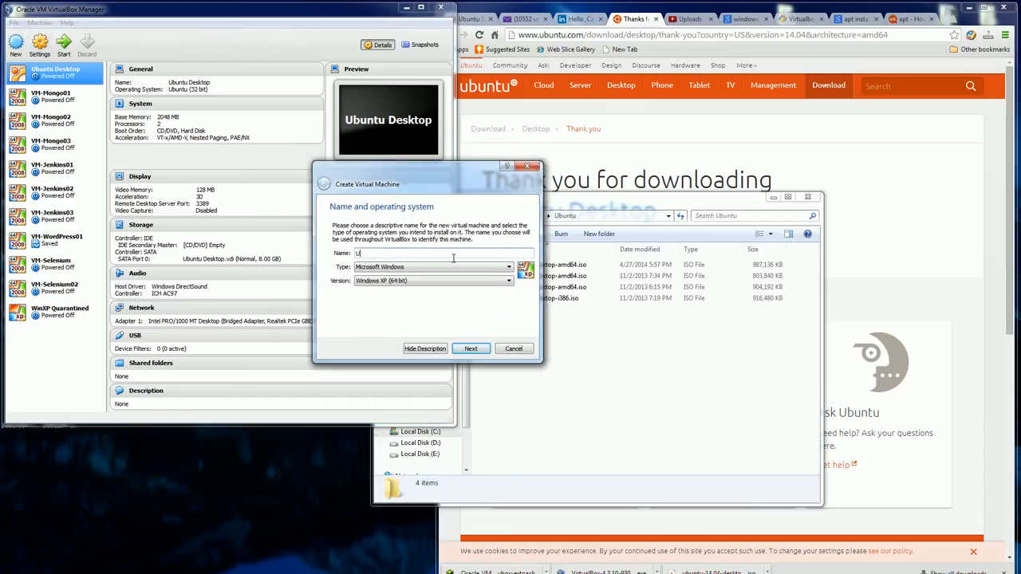
text(buntu)
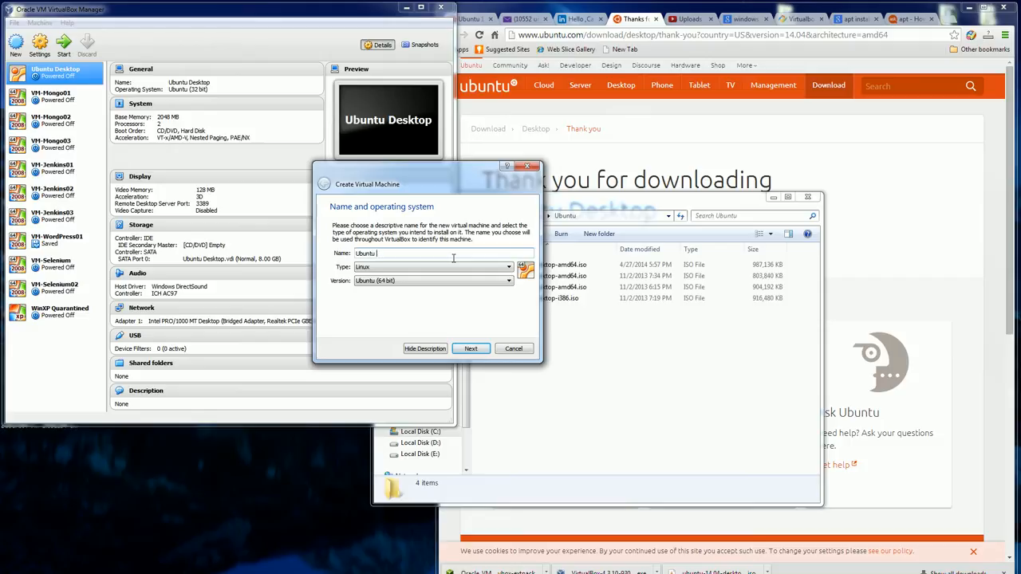
text(14)
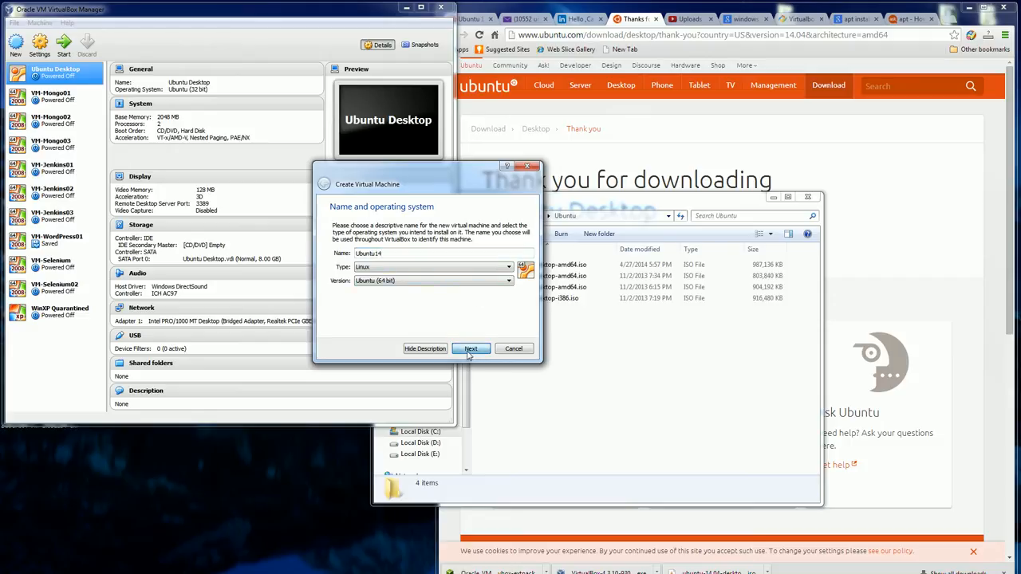
click(471, 347)
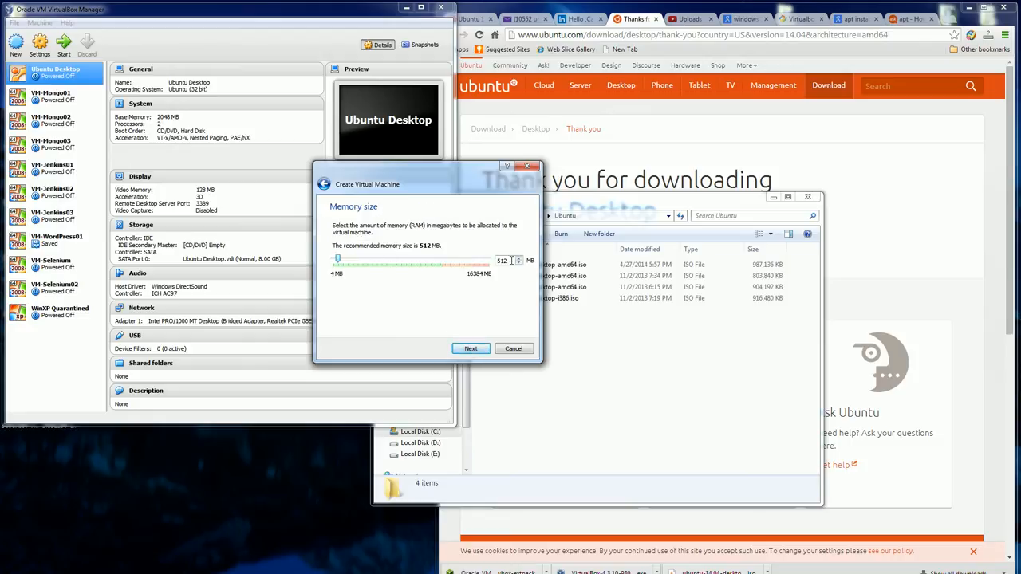
Give the machine 2048 MB of memory
drag(336, 260, 466, 260)
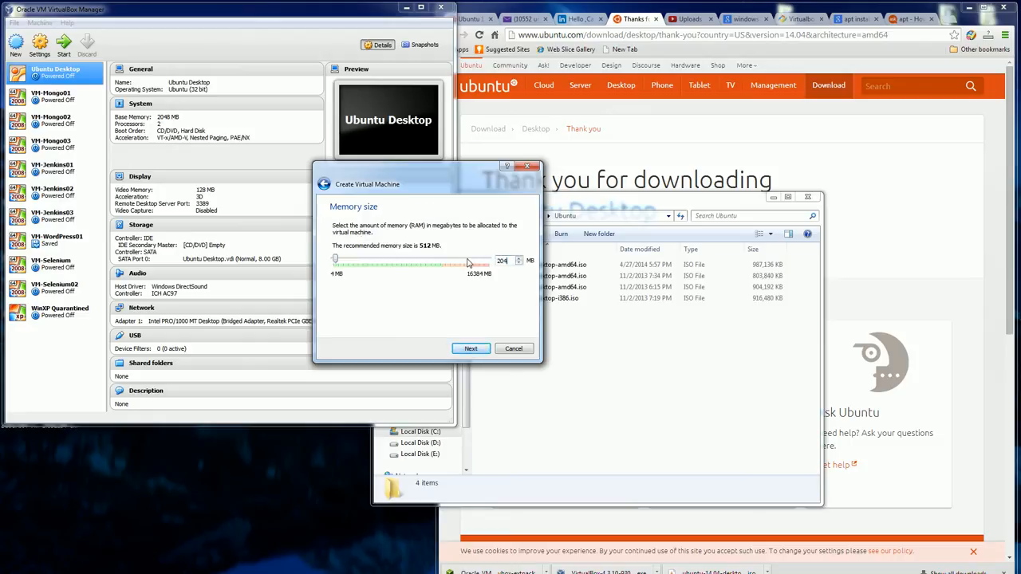
click(471, 347)
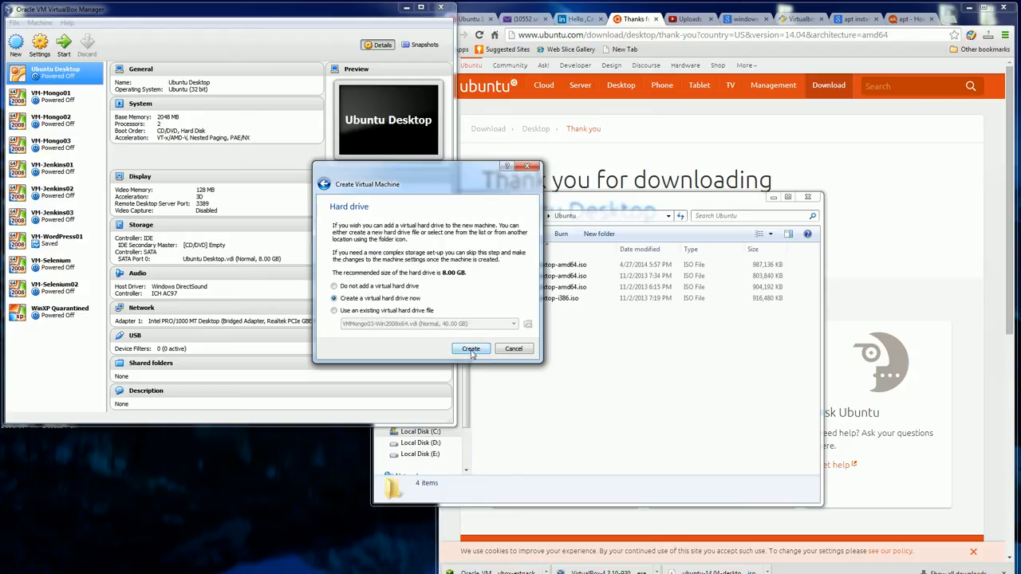
Create a new dynamically allocated VDI virtual hard drive and finish the wizard
click(470, 348)
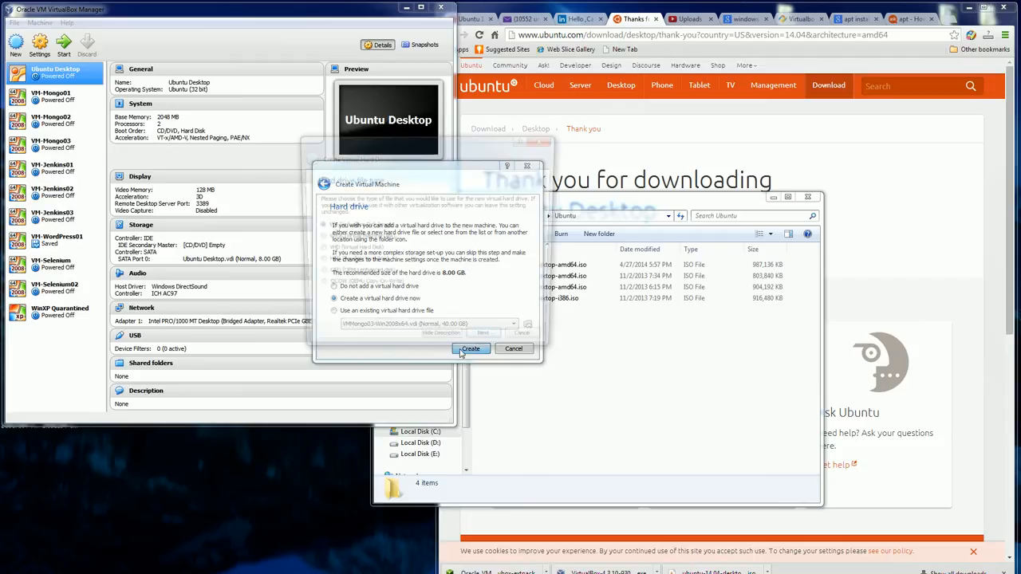
click(471, 348)
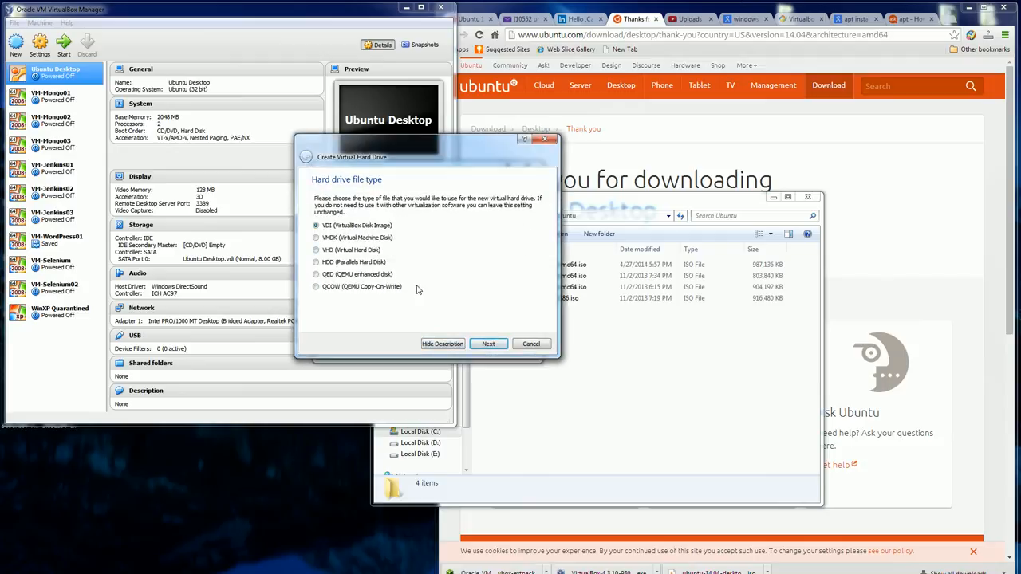
click(488, 344)
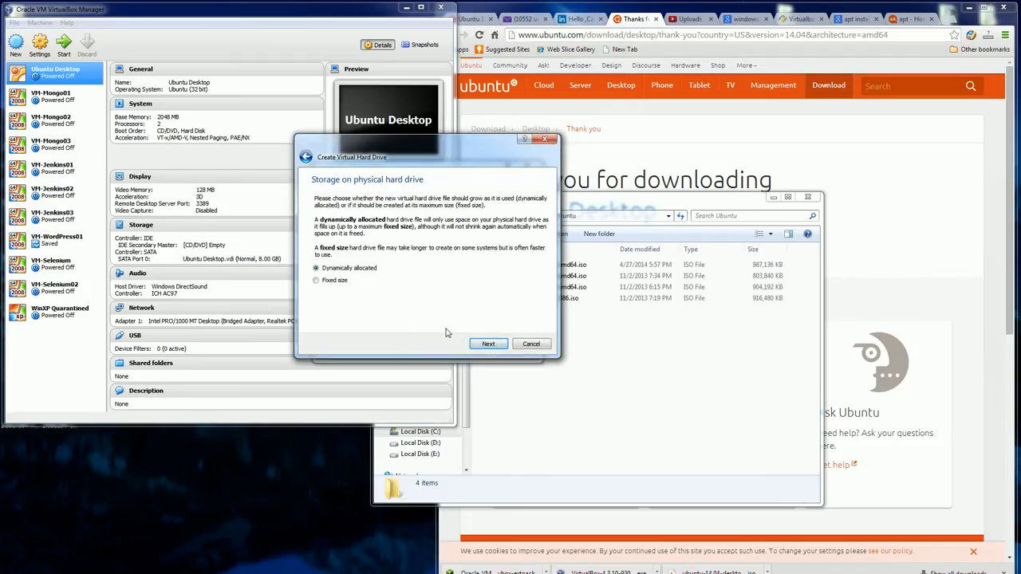
click(488, 345)
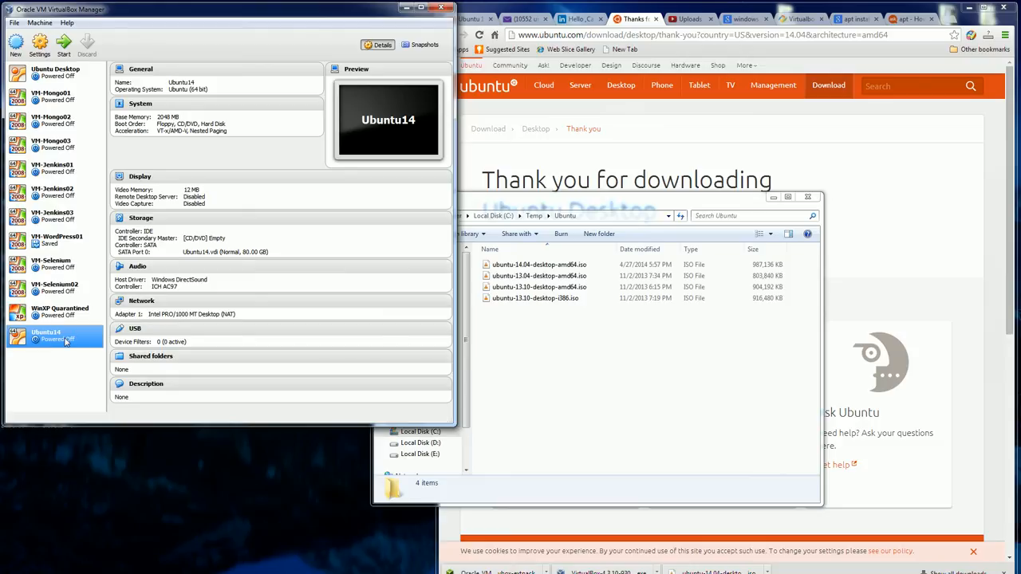
Review Ubuntu14's System processor and acceleration settings, then go to Display
click(38, 41)
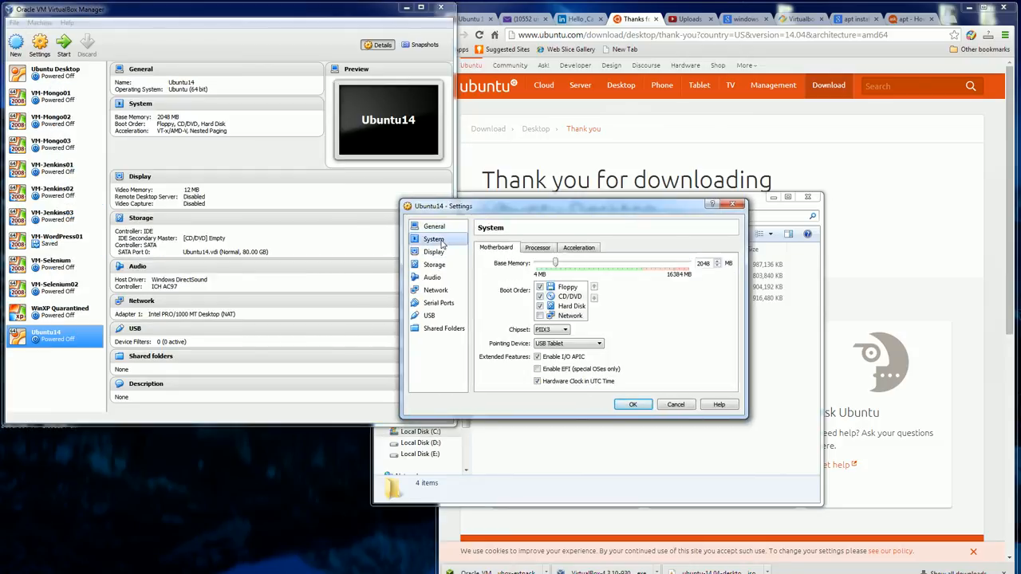
click(536, 245)
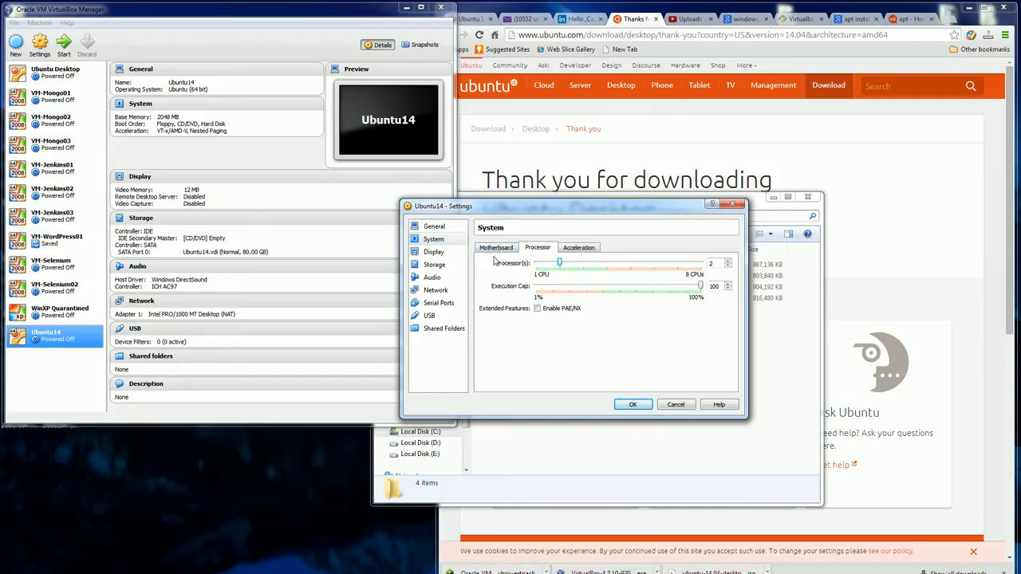
click(577, 247)
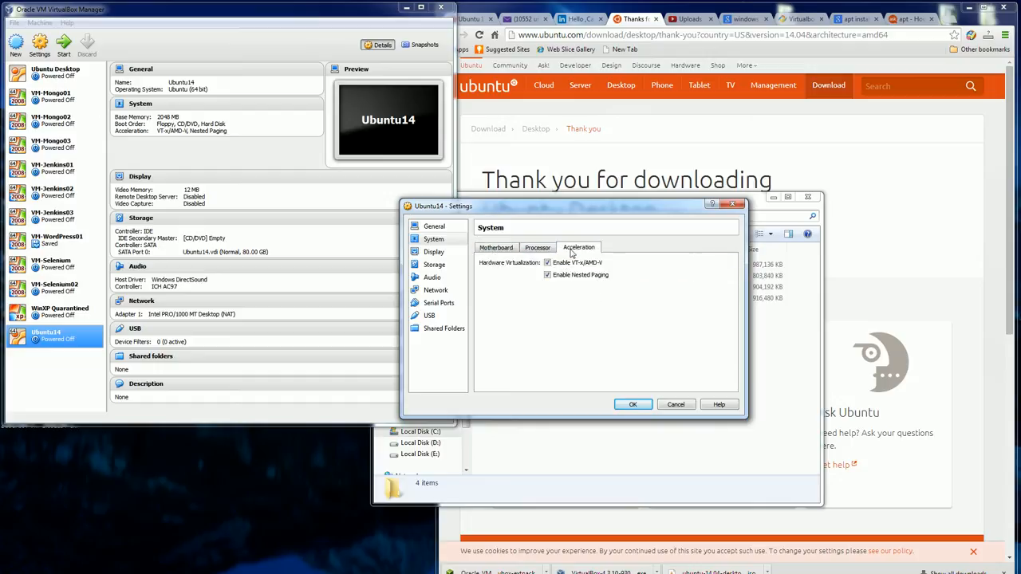
click(434, 252)
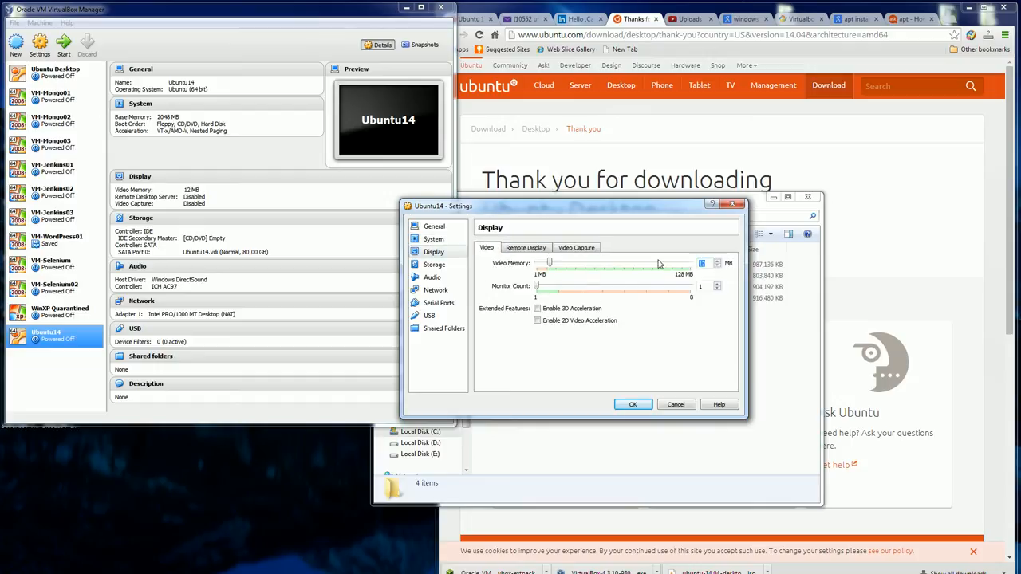
Set video memory to 64 MB, enable 3D acceleration and the remote display server
drag(691, 262, 613, 262)
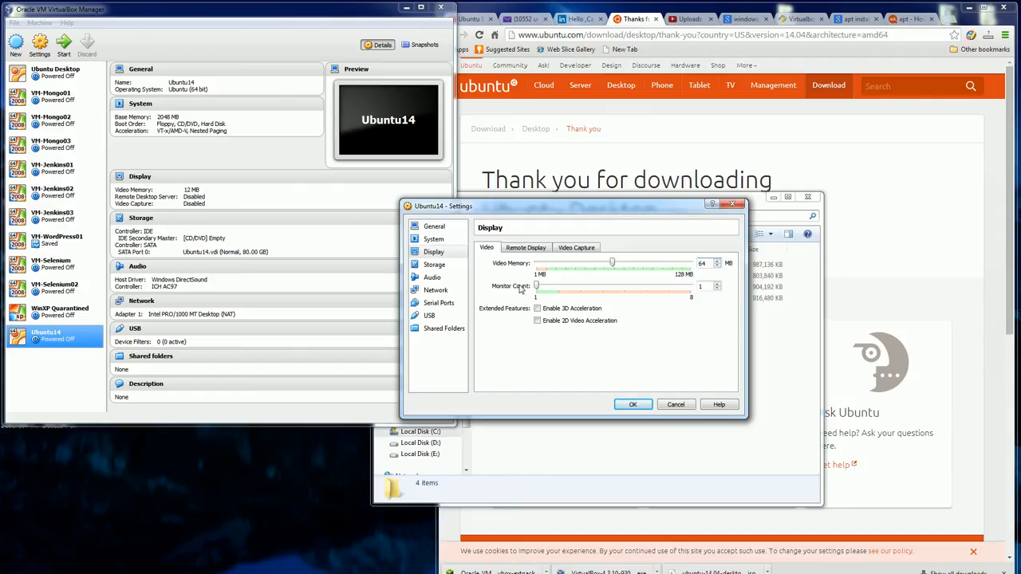
click(537, 309)
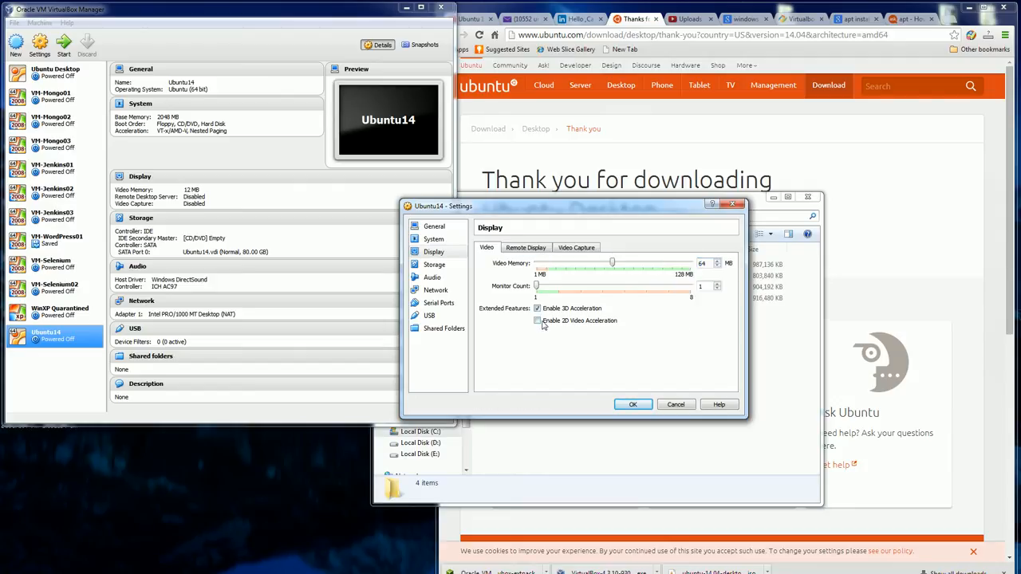
mouse_move(571, 327)
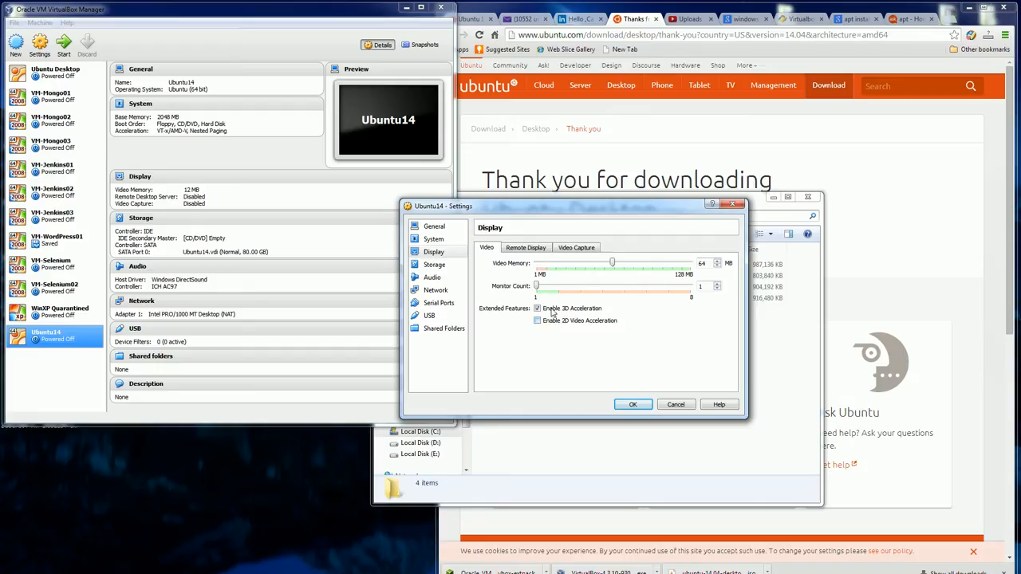
mouse_move(565, 325)
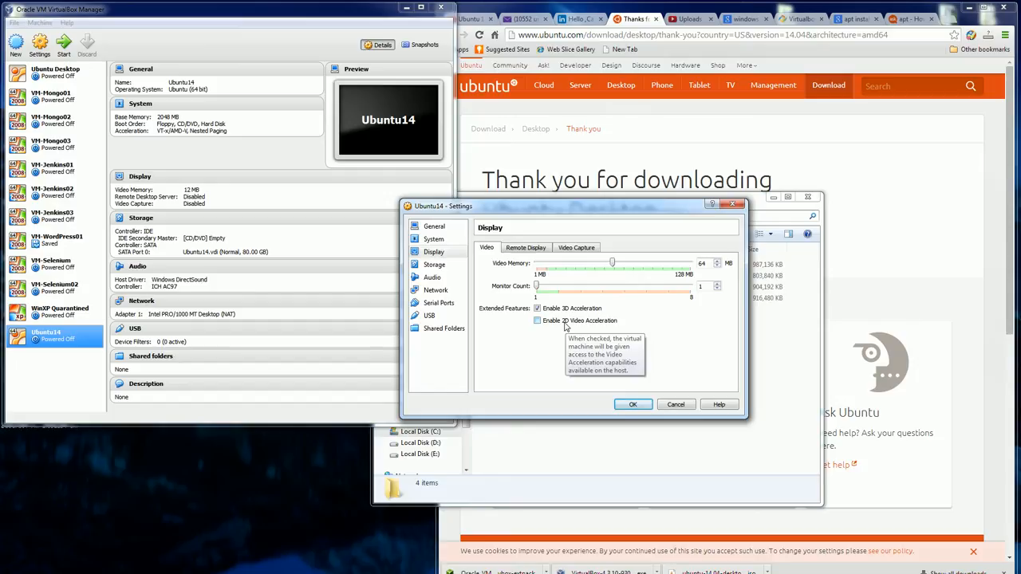
mouse_move(519, 258)
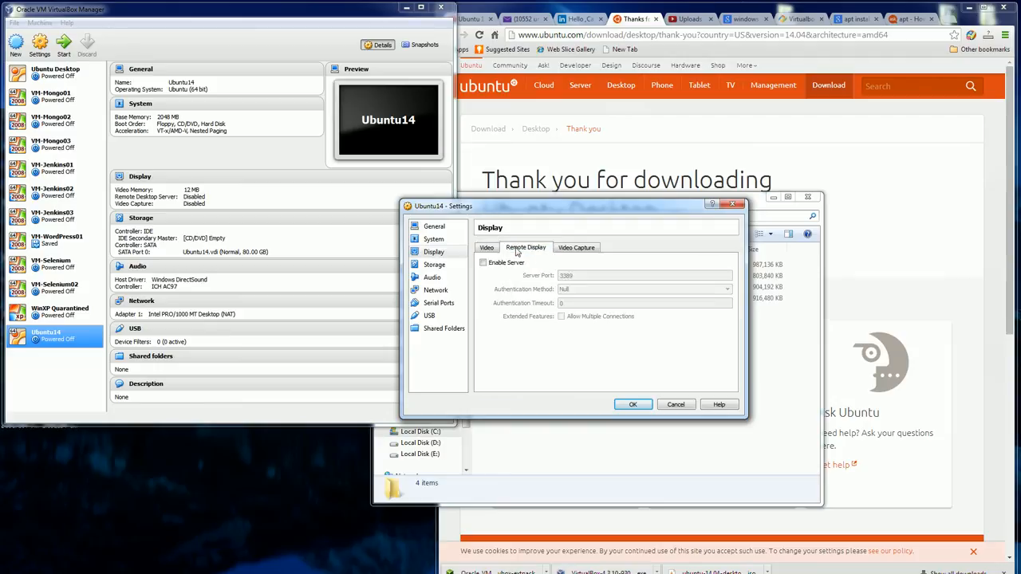
click(483, 262)
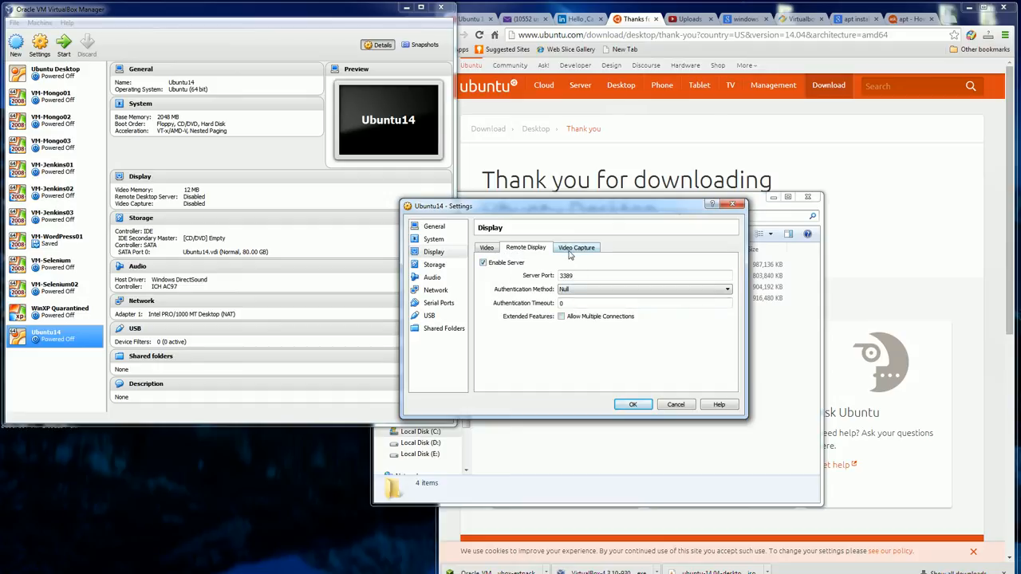
click(434, 265)
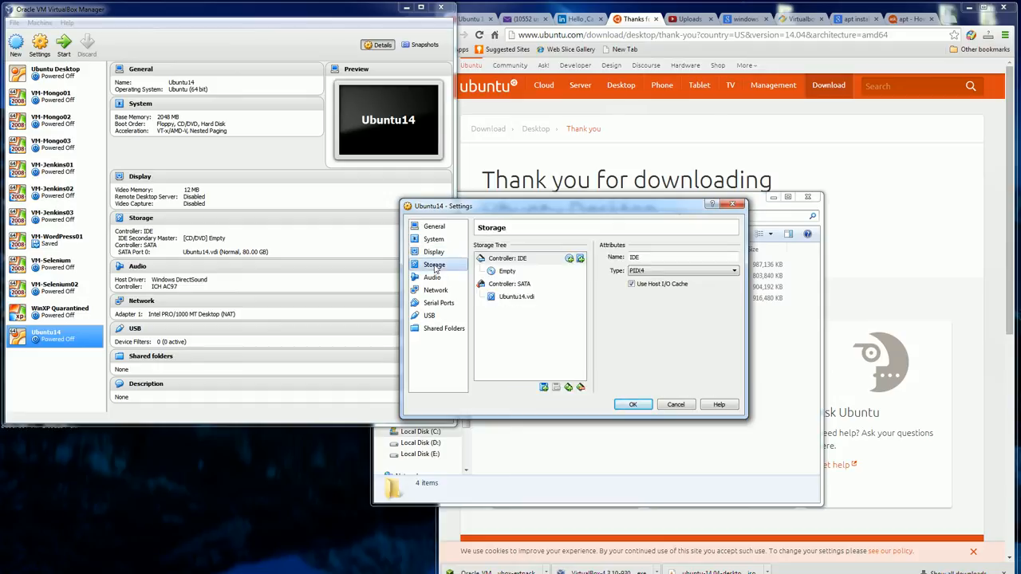
Attach Adapter 1 as a Bridged Adapter on the Realtek controller and save with OK
click(435, 290)
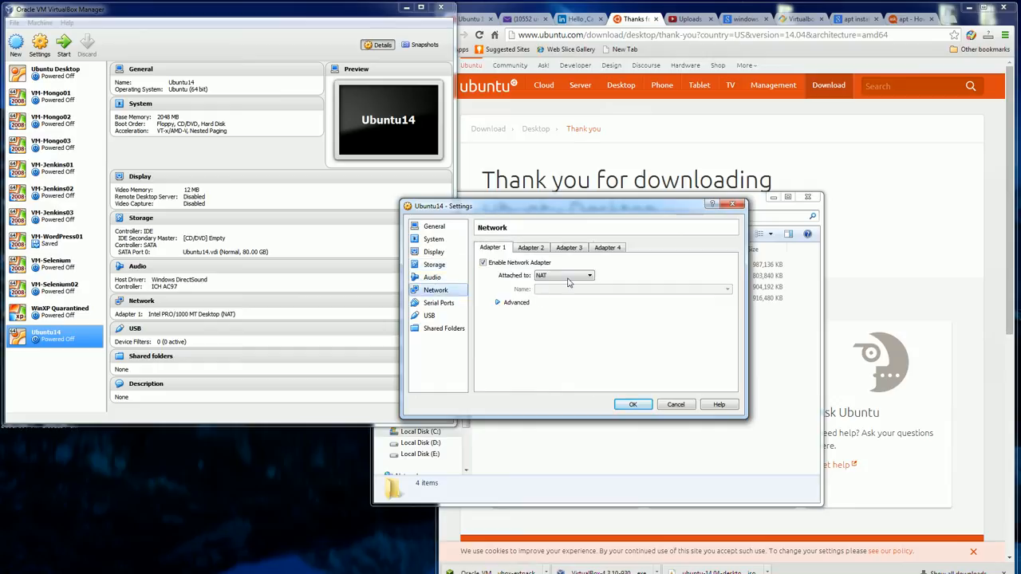
click(588, 274)
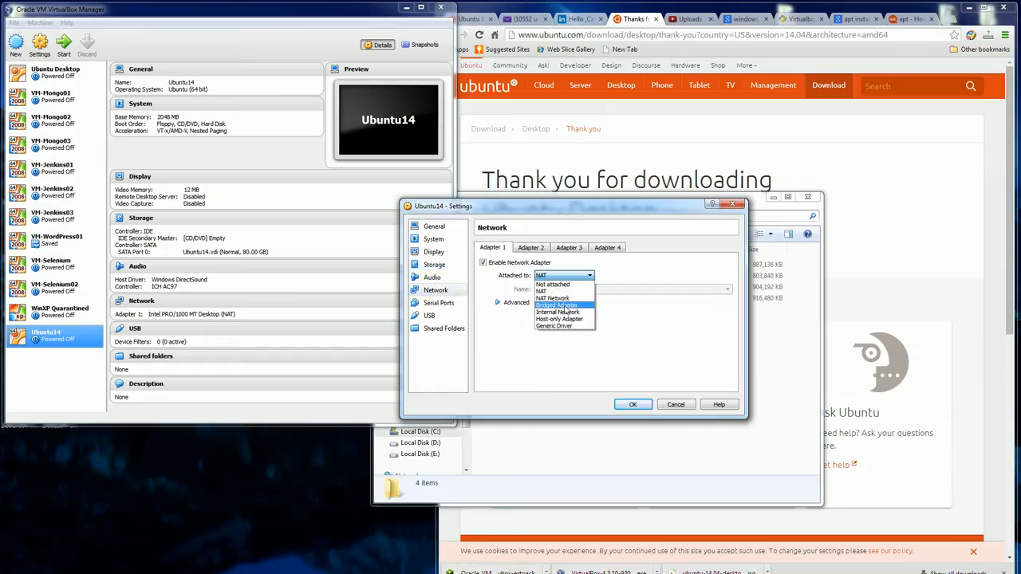
click(555, 305)
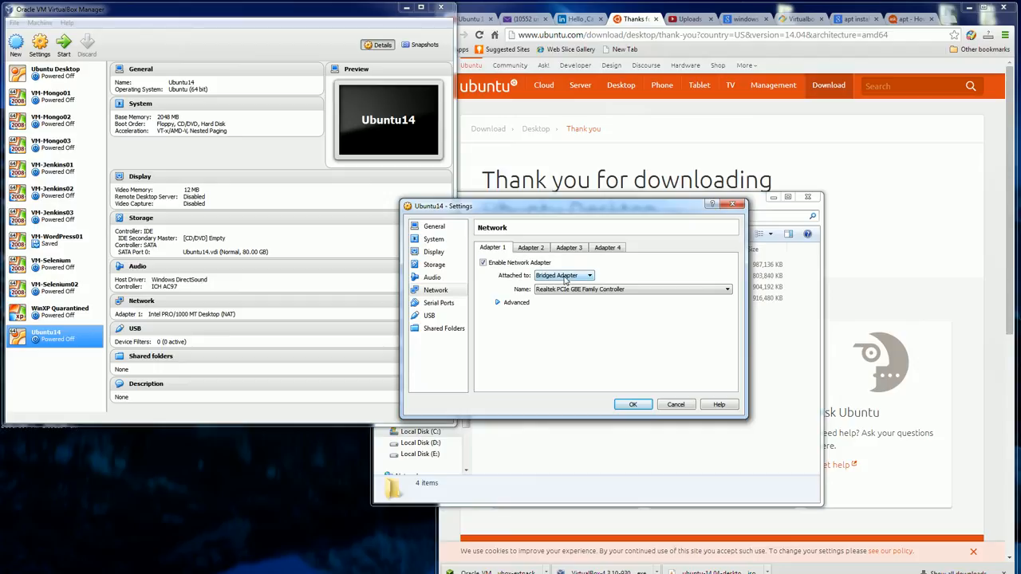
mouse_move(590, 311)
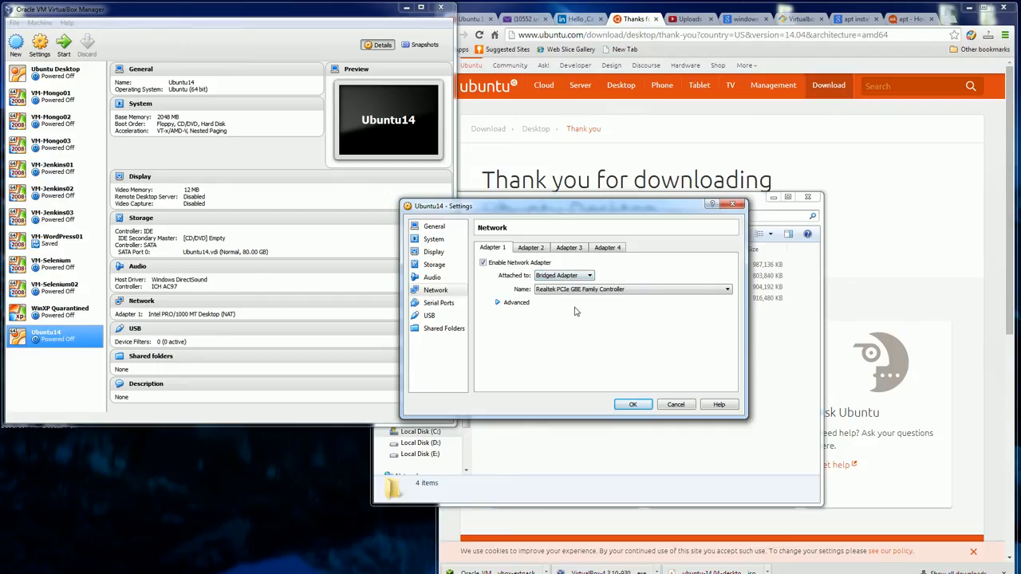
mouse_move(629, 385)
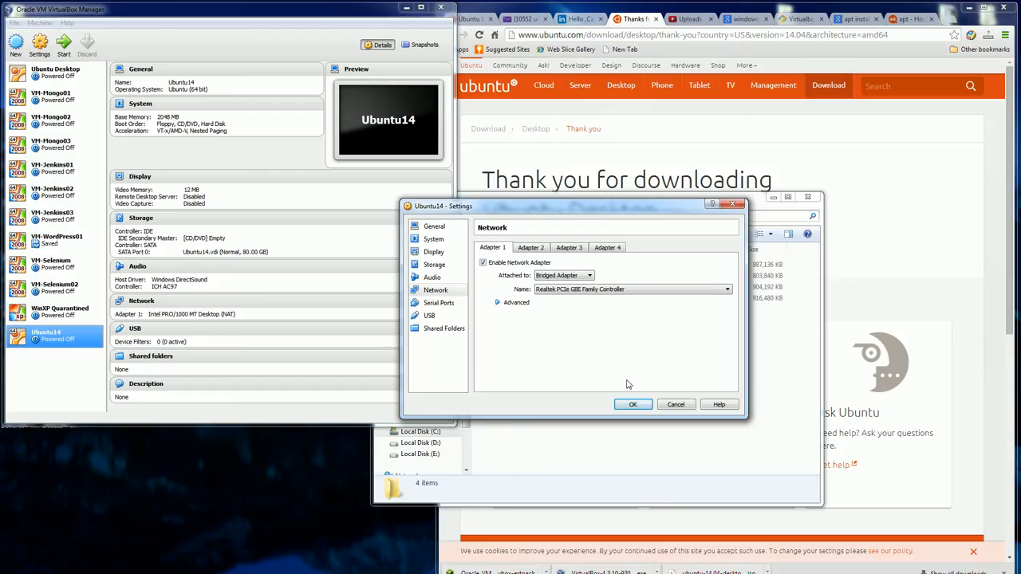
mouse_move(591, 309)
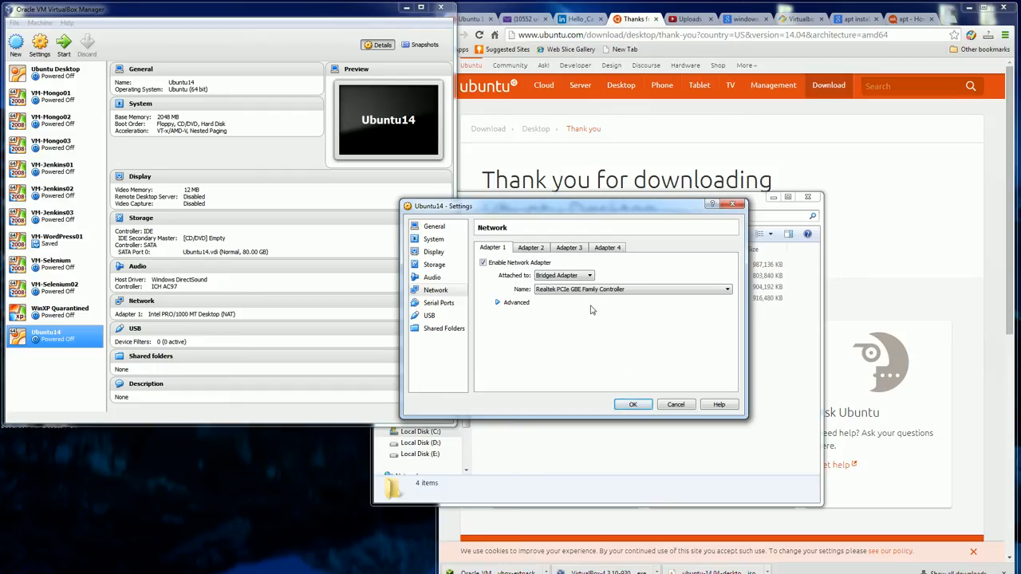
mouse_move(561, 274)
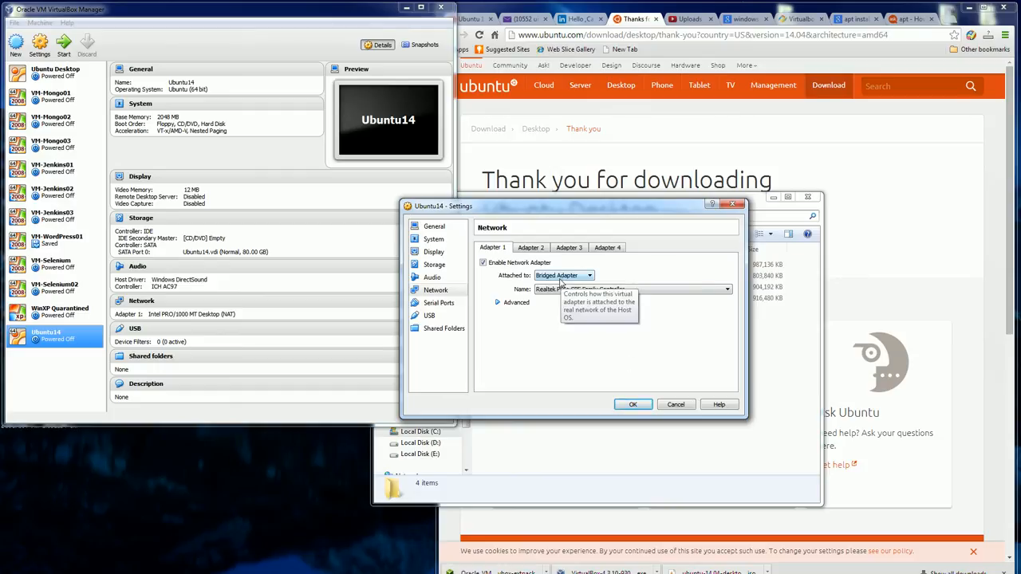
mouse_move(578, 342)
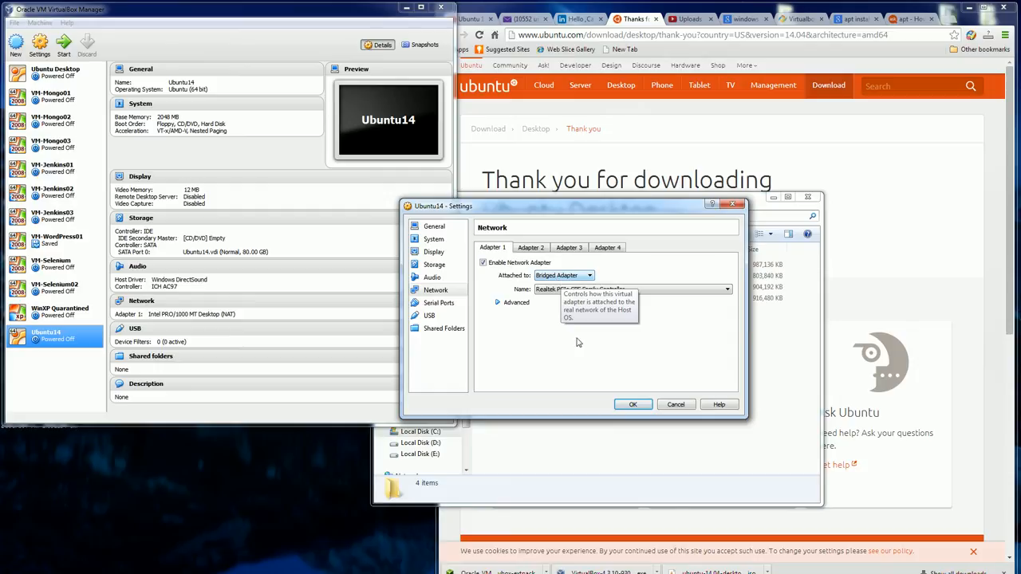
mouse_move(622, 405)
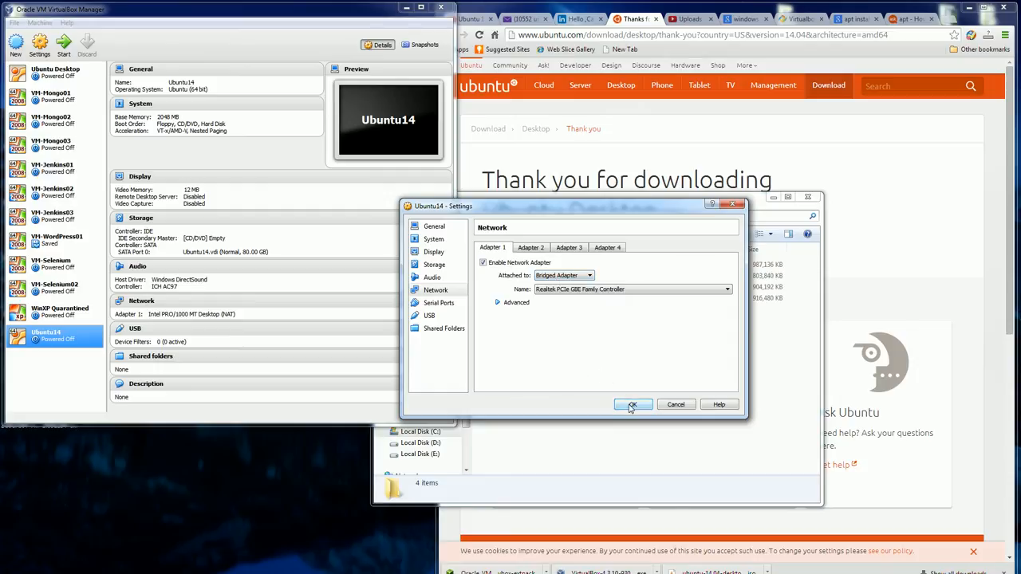
click(631, 405)
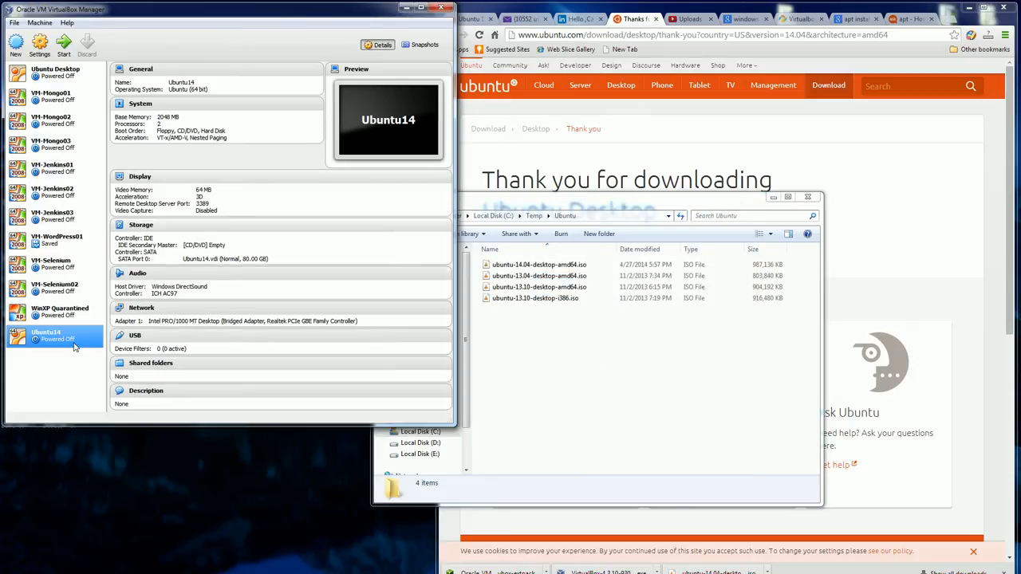
Start Ubuntu14 and browse to the C:\Temp\Ubuntu folder in the start-up disk chooser
click(64, 44)
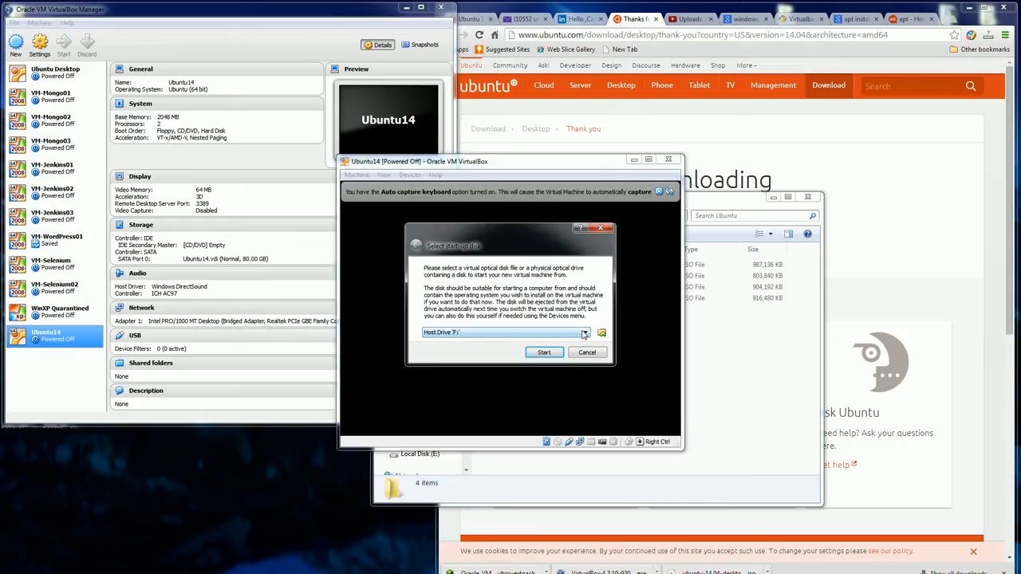
click(601, 333)
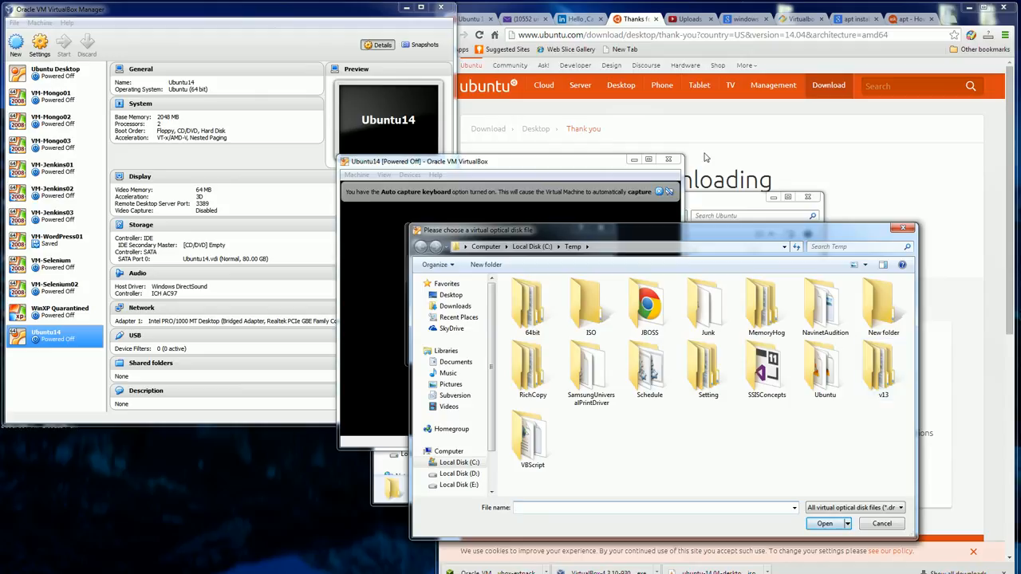
double_click(825, 370)
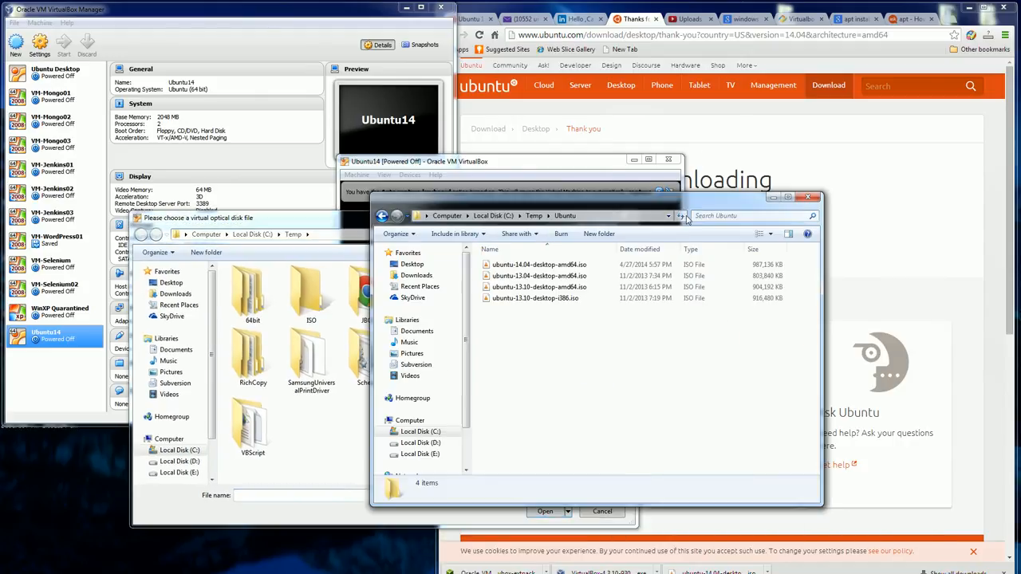
click(526, 215)
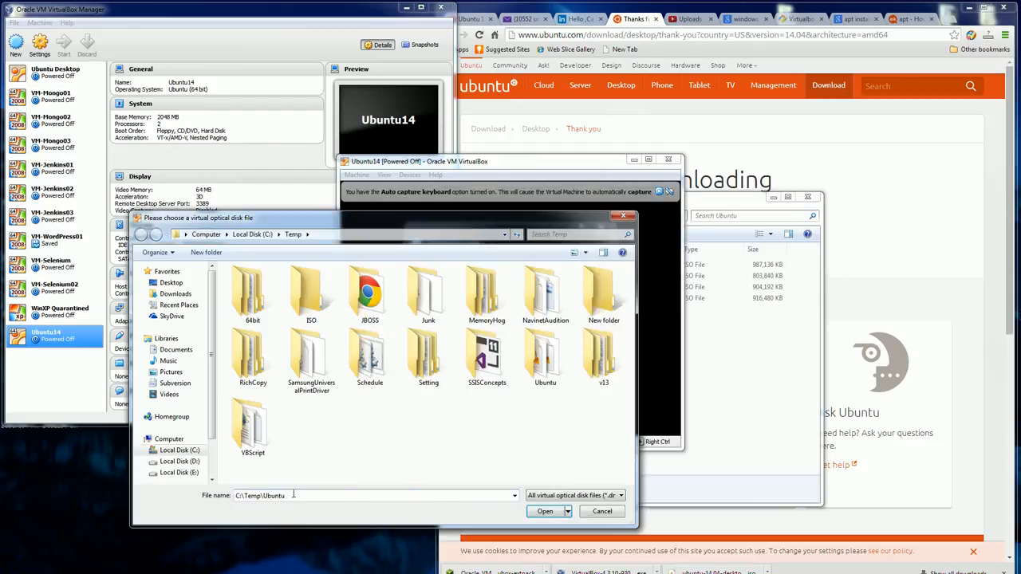
double_click(545, 359)
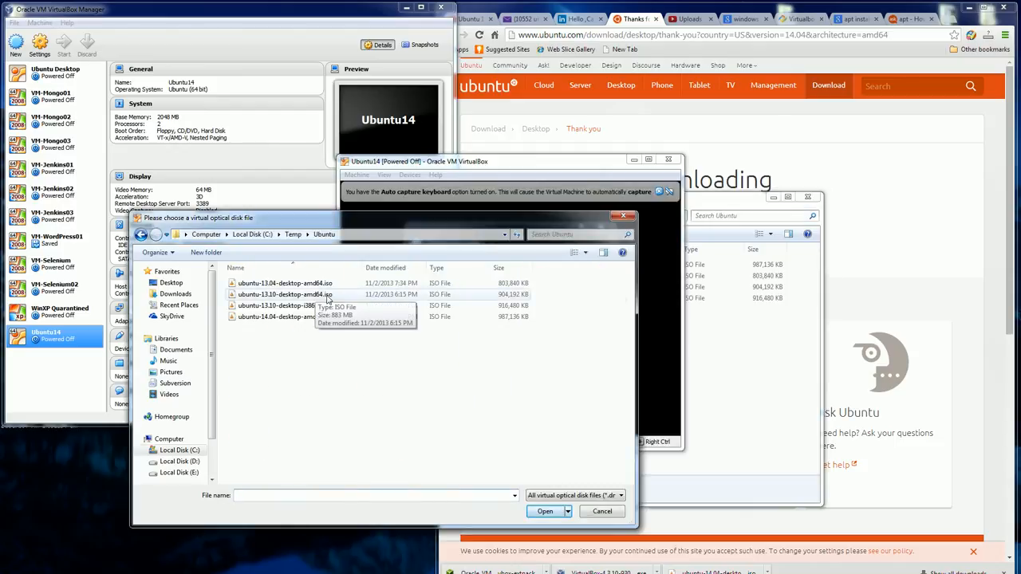
mouse_move(309, 323)
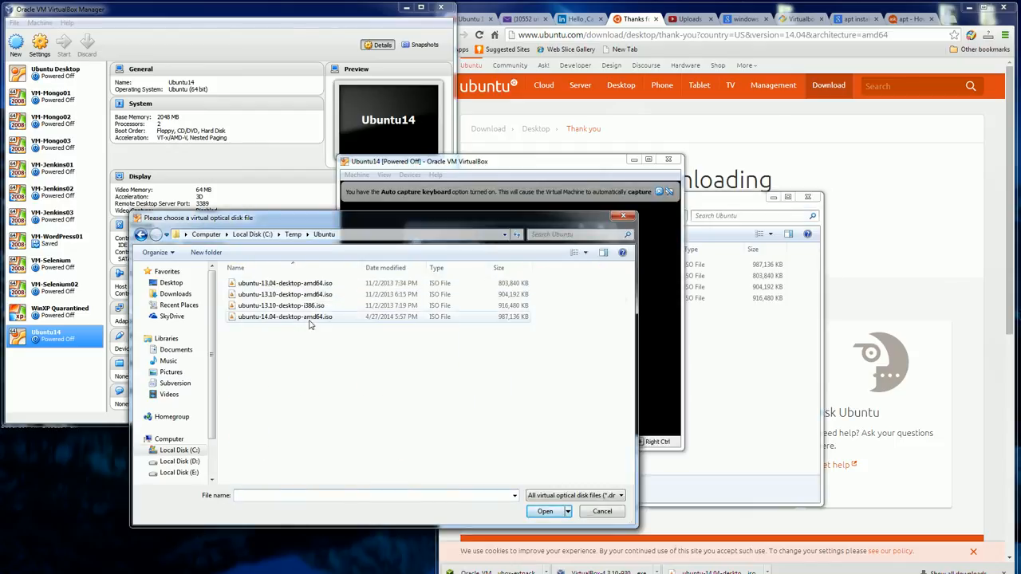
Choose ubuntu-14.04-desktop-amd64.iso as the start-up disk and boot the VM from it
click(286, 316)
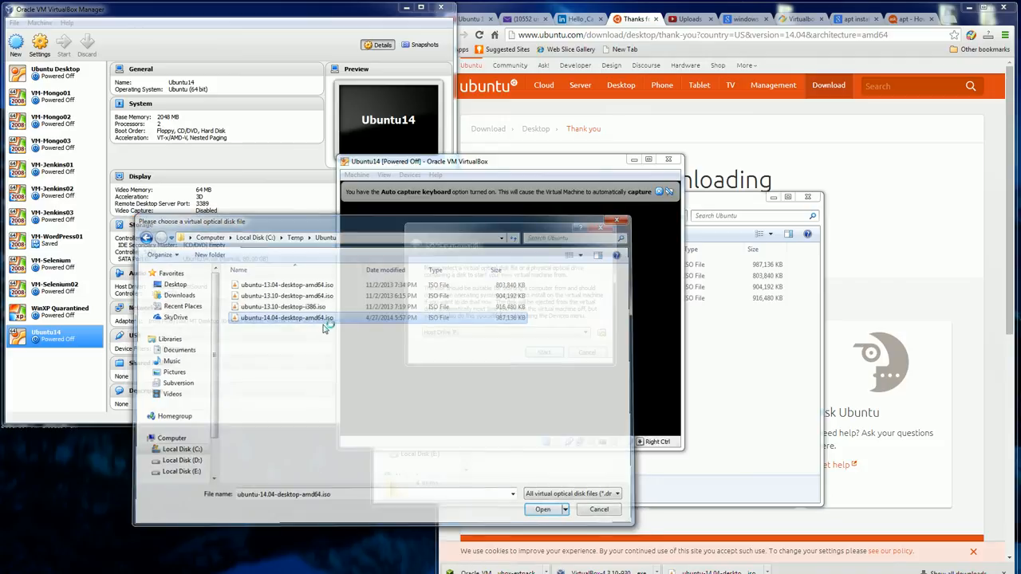
click(542, 508)
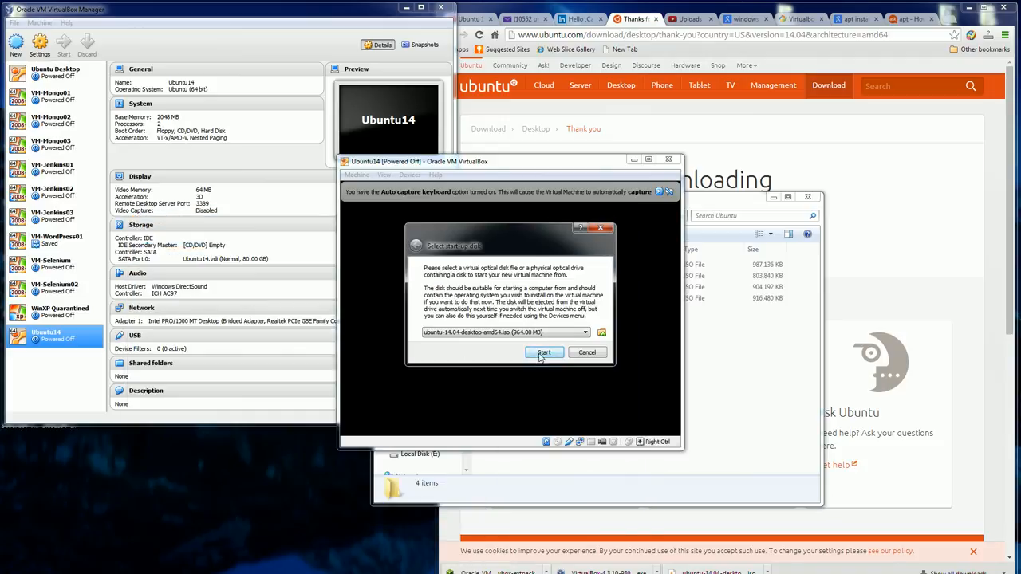
click(542, 353)
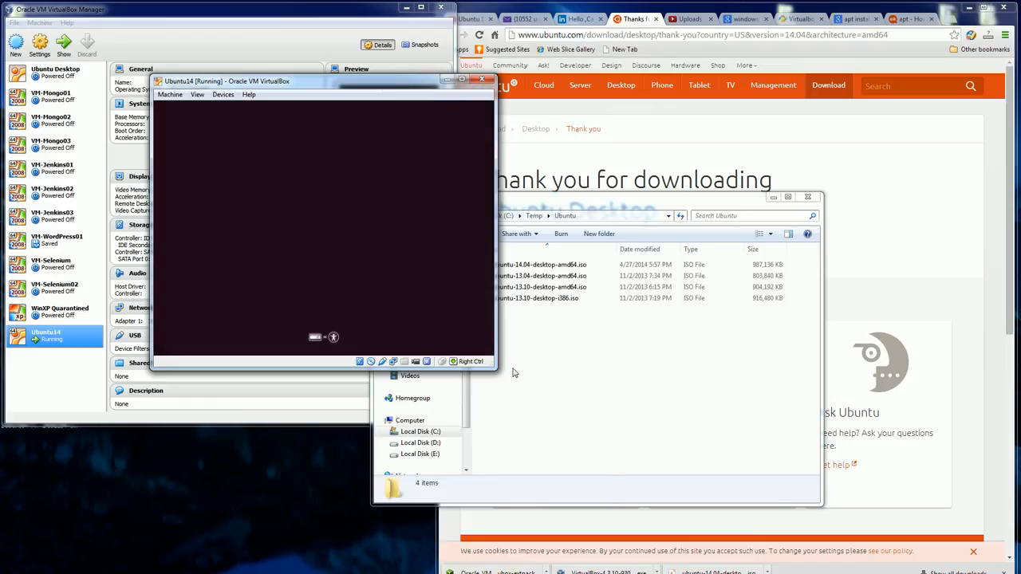
mouse_move(465, 354)
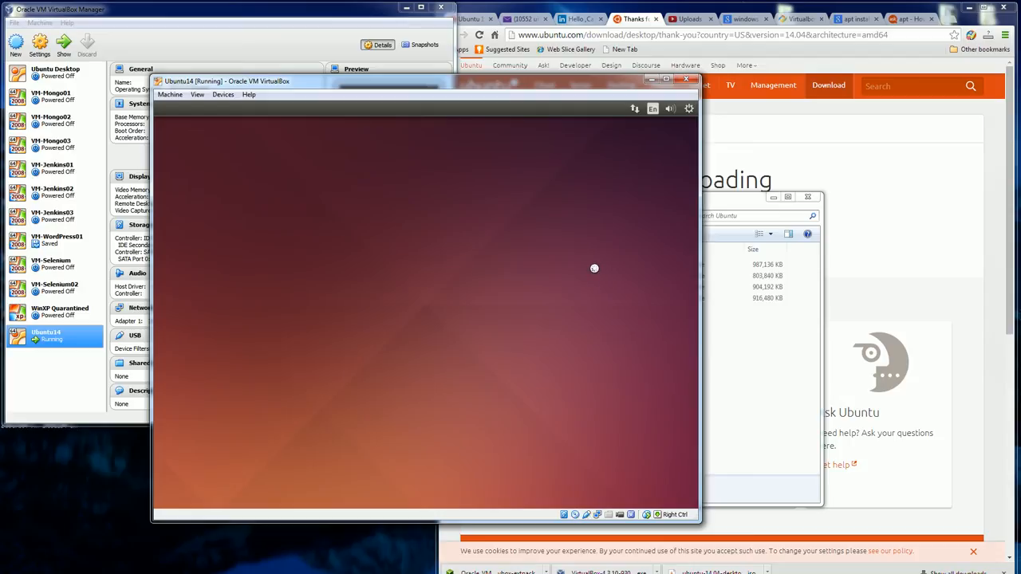
mouse_move(593, 271)
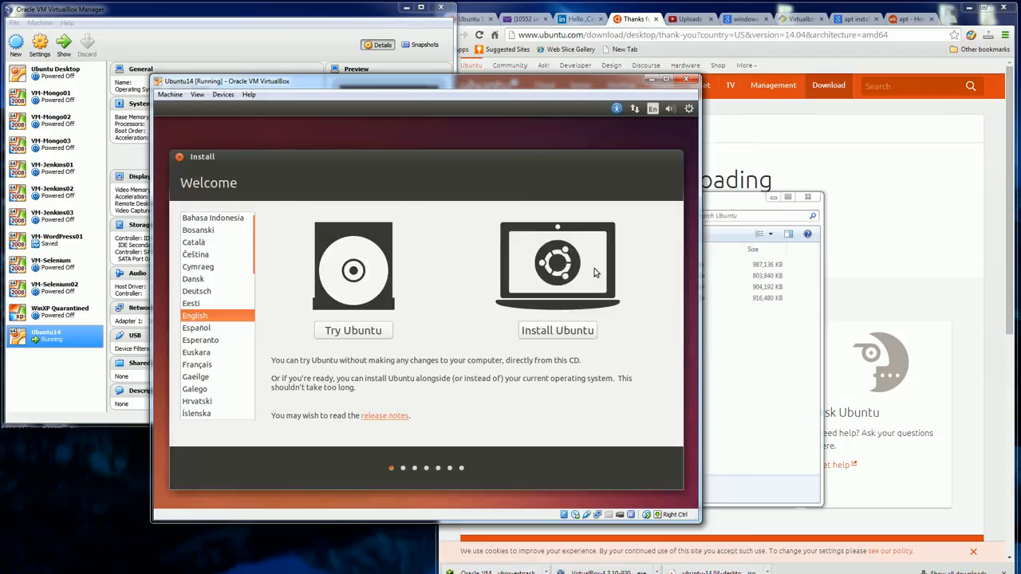
mouse_move(590, 338)
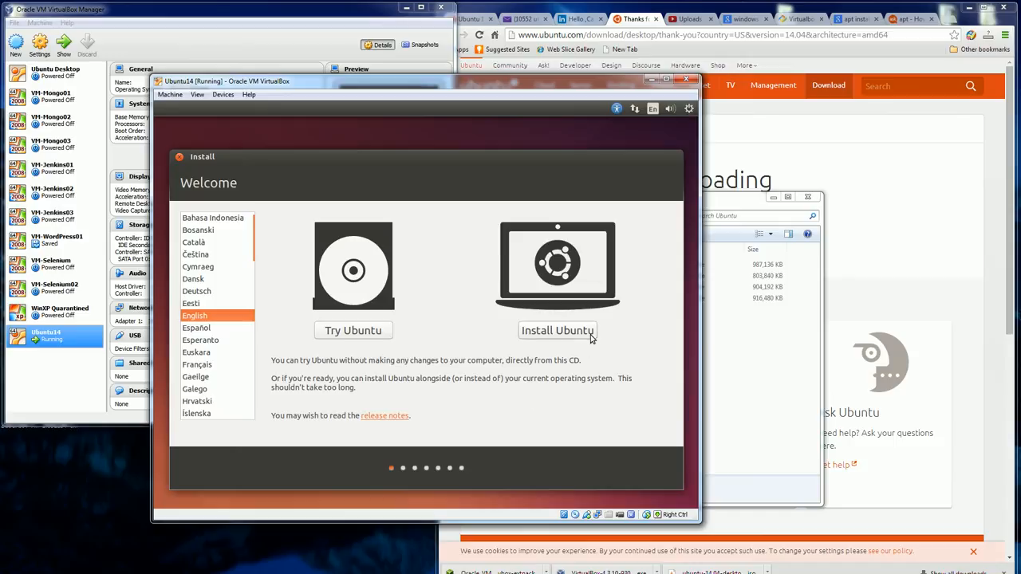
mouse_move(566, 338)
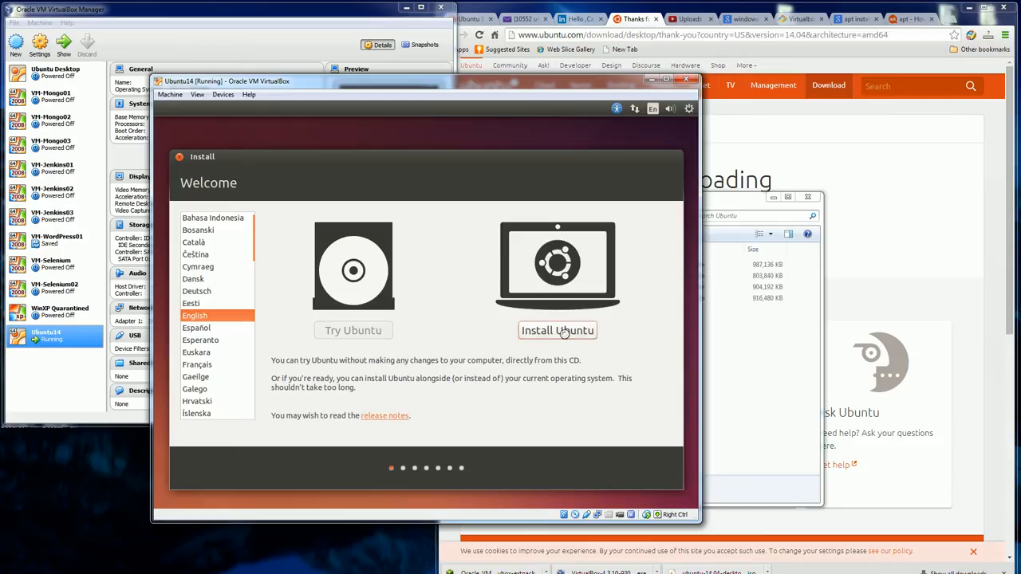
Choose Install Ubuntu and continue past the 'Preparing to install Ubuntu' checks
click(557, 331)
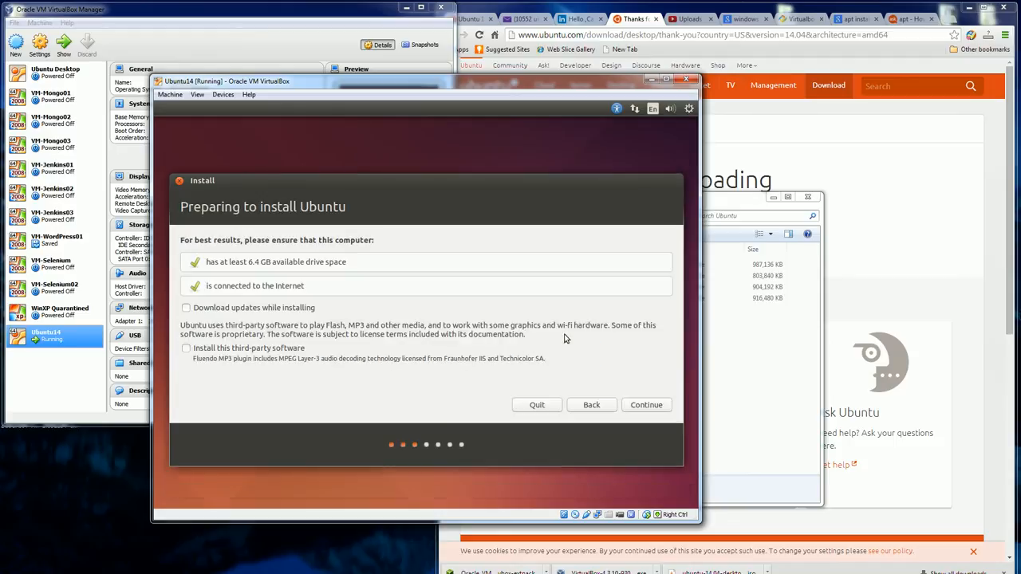
mouse_move(430, 319)
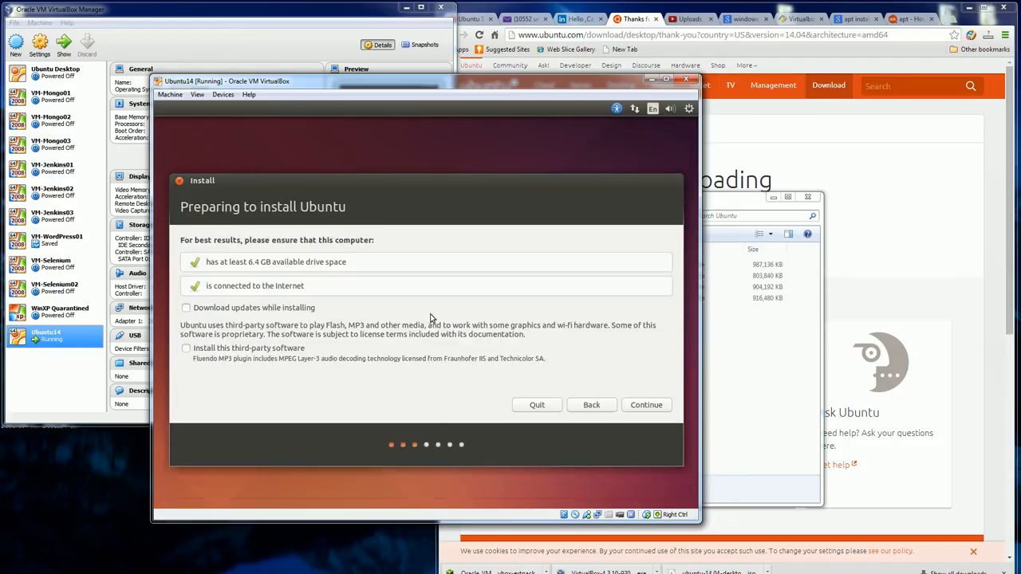
mouse_move(510, 407)
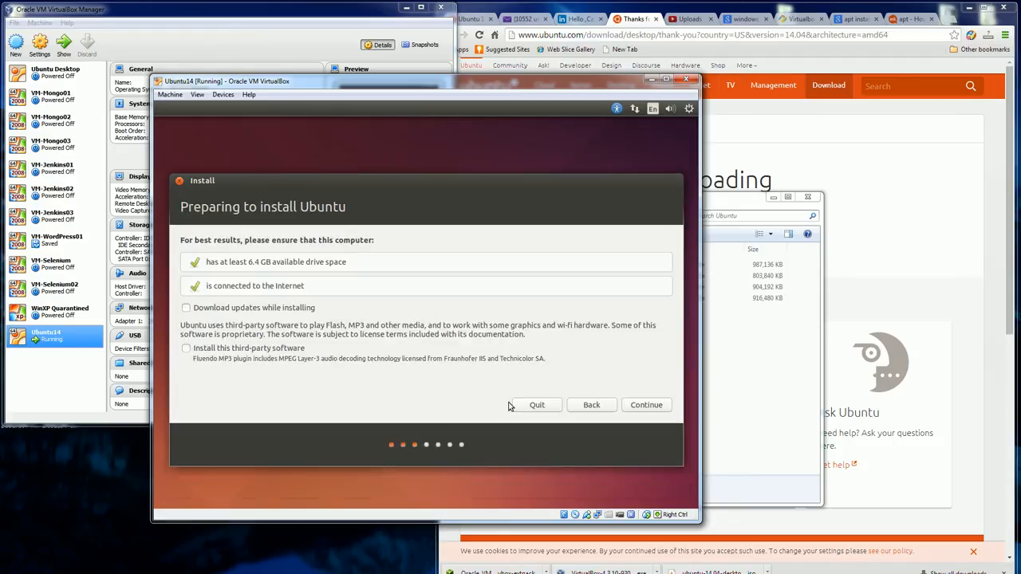
mouse_move(651, 411)
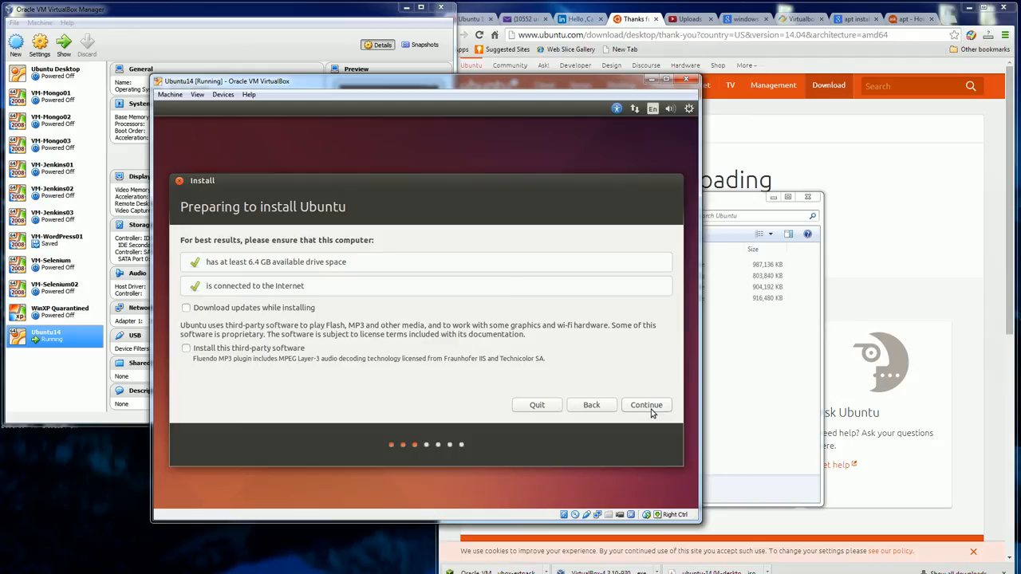
click(646, 405)
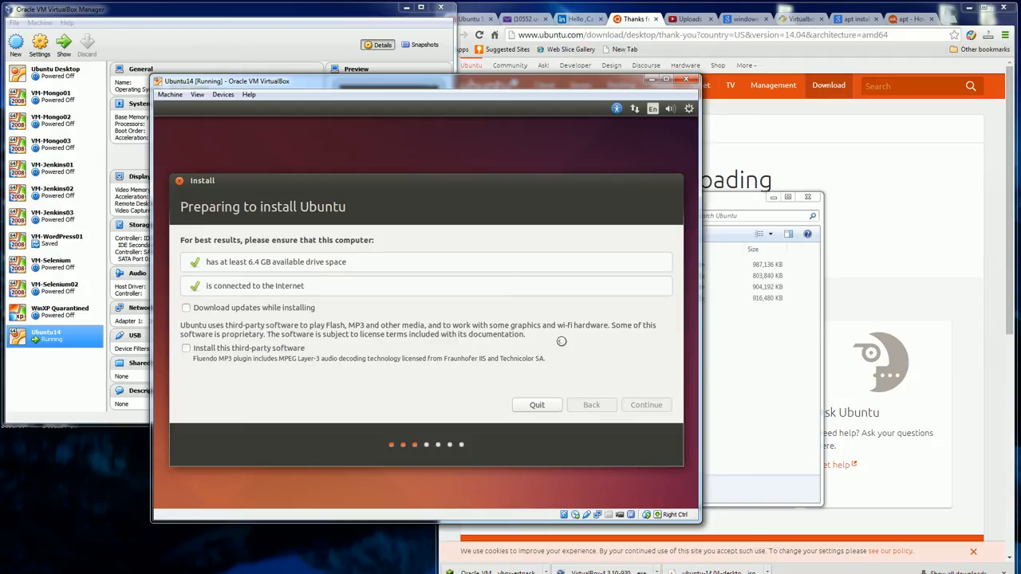
click(646, 405)
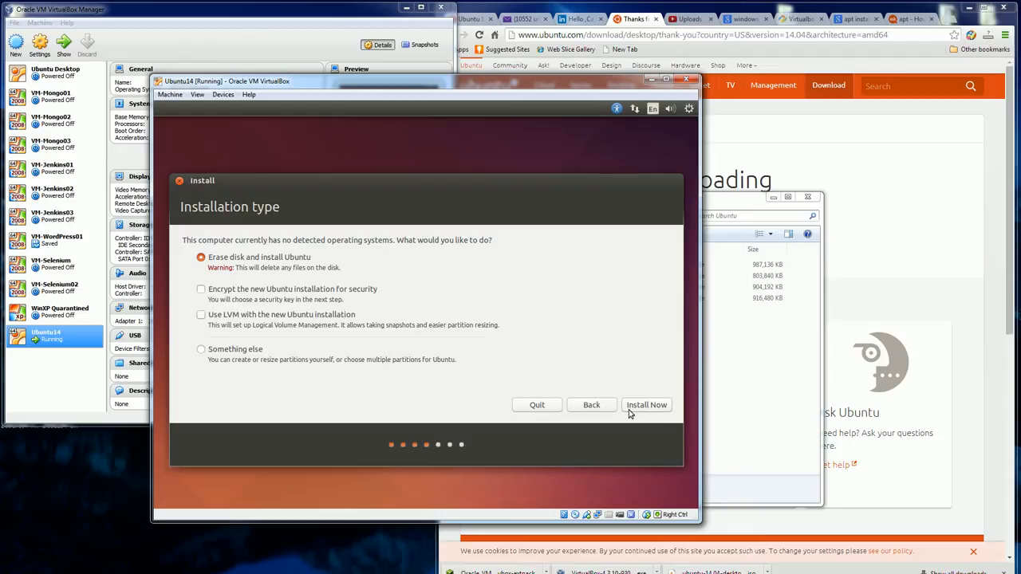
Accept erase-disk install, confirm disk changes, keep New York and English (US) keyboard
click(646, 405)
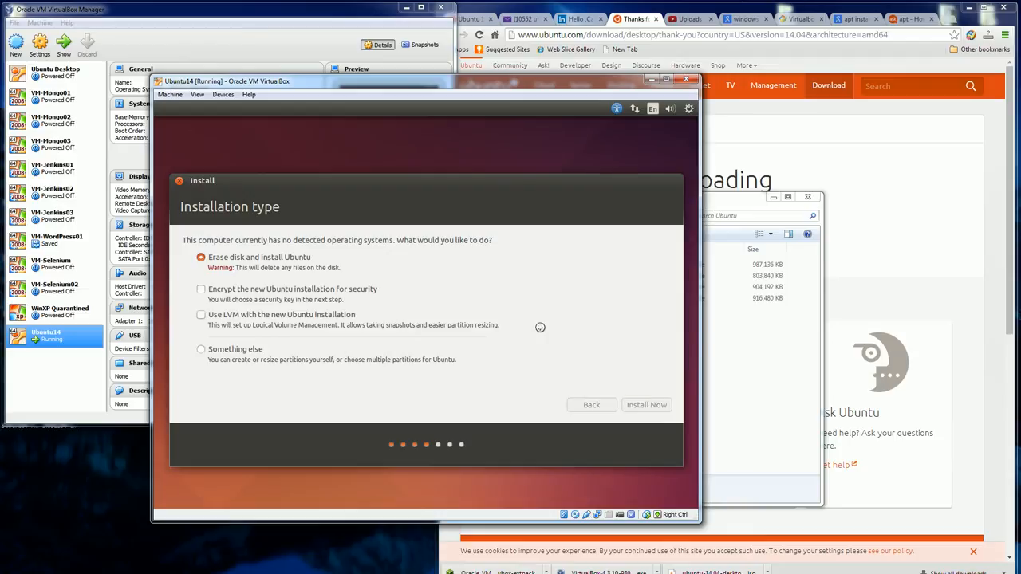
click(646, 406)
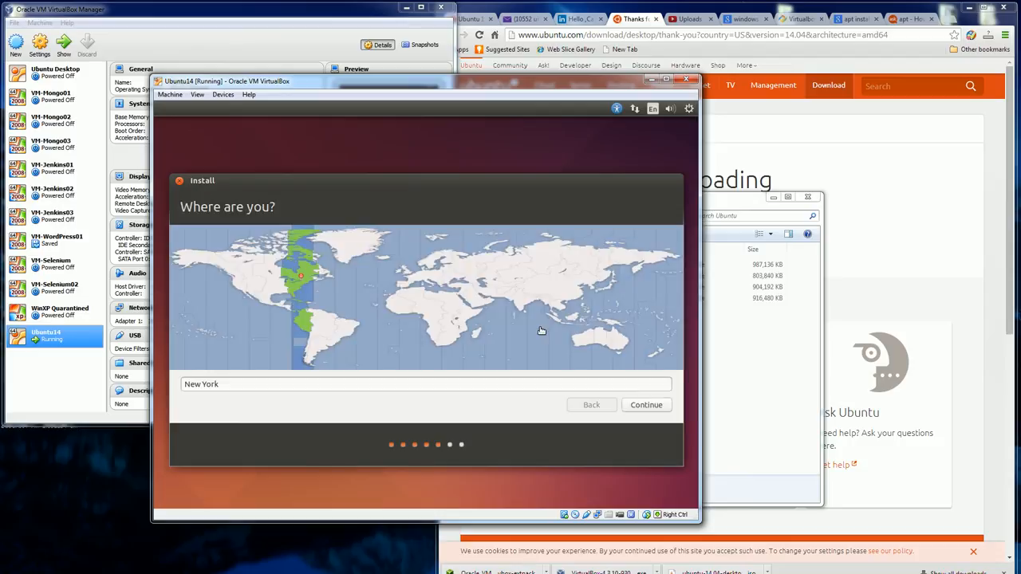
mouse_move(679, 424)
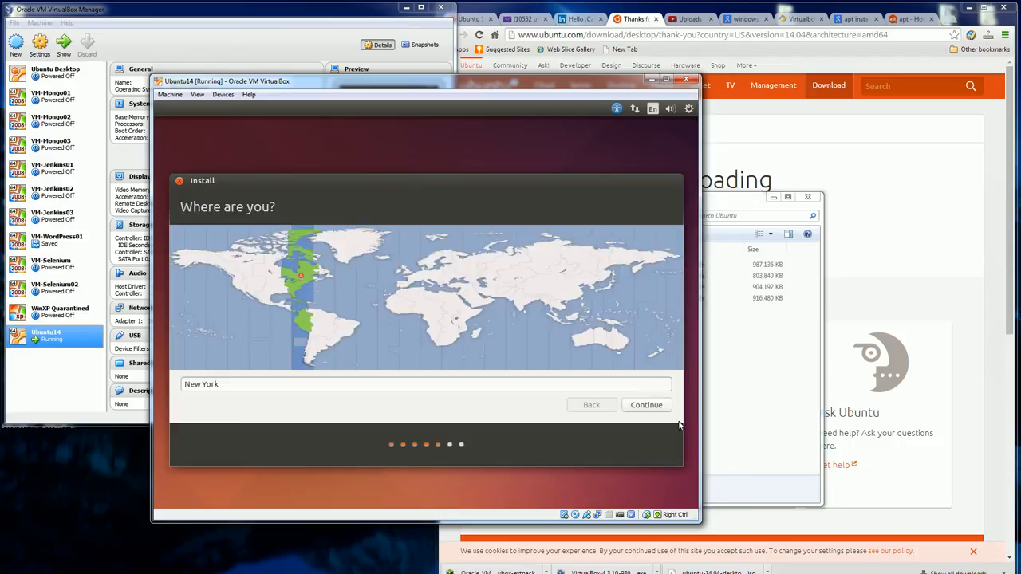
mouse_move(571, 338)
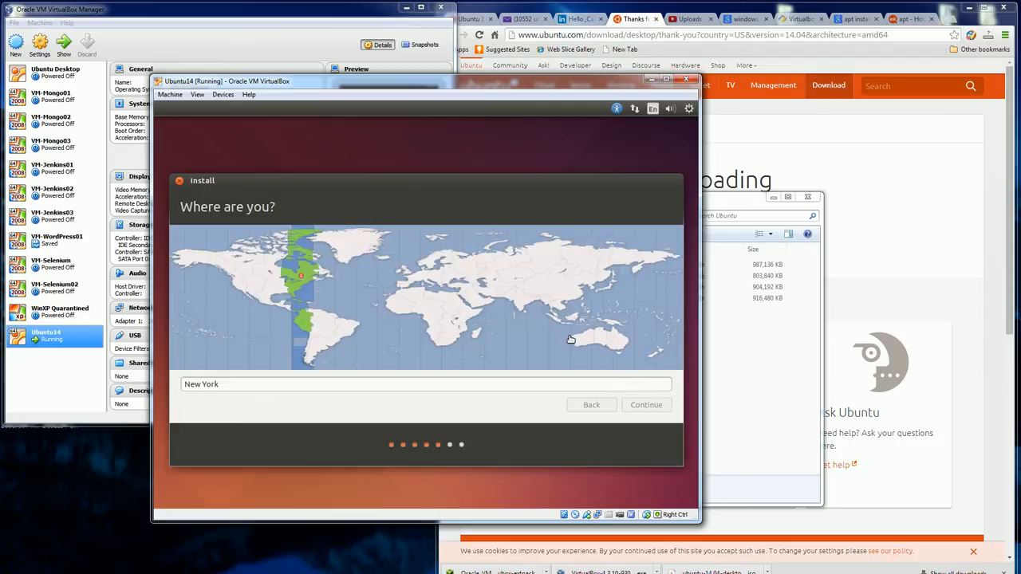
click(646, 405)
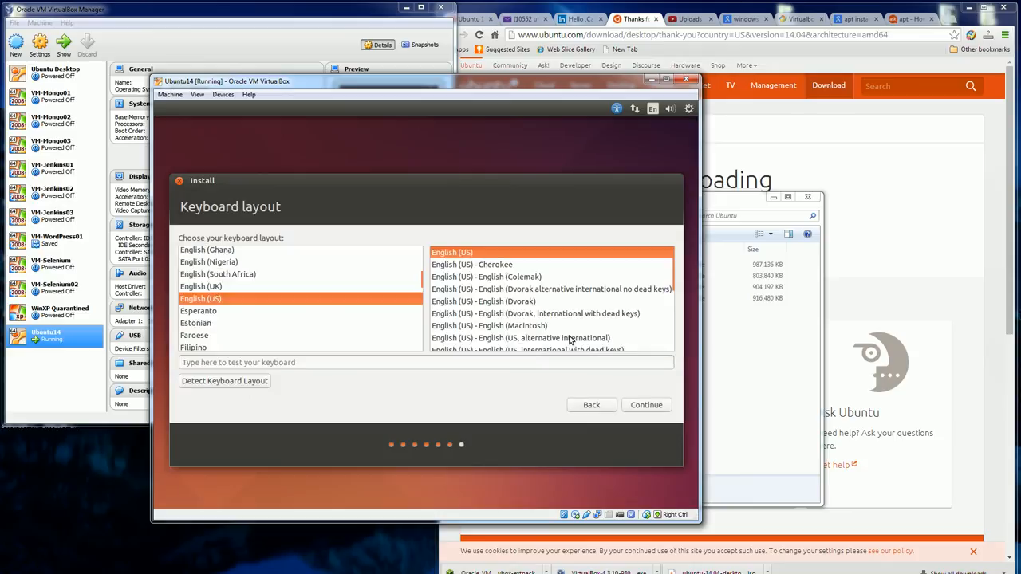
mouse_move(652, 416)
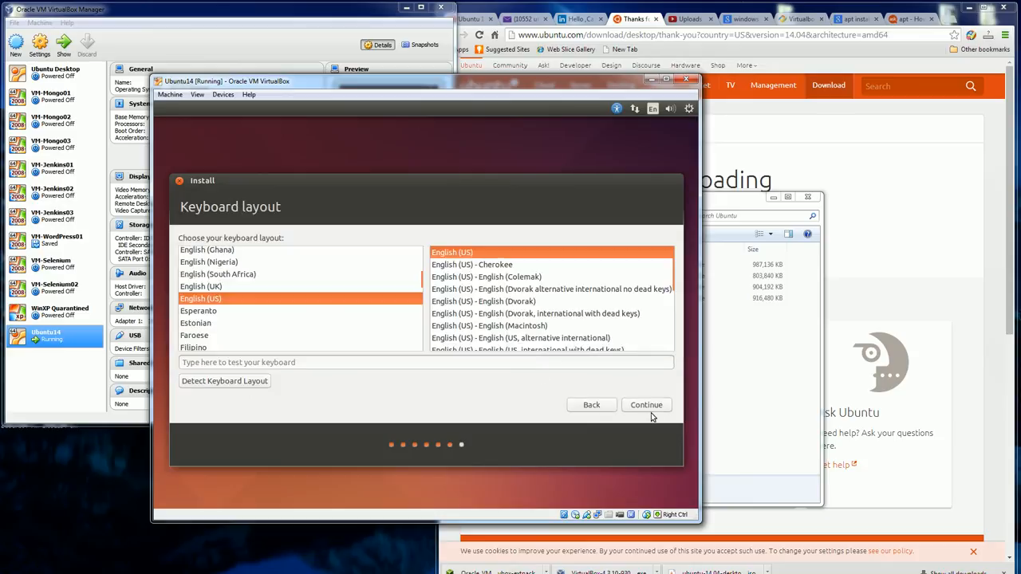
click(646, 405)
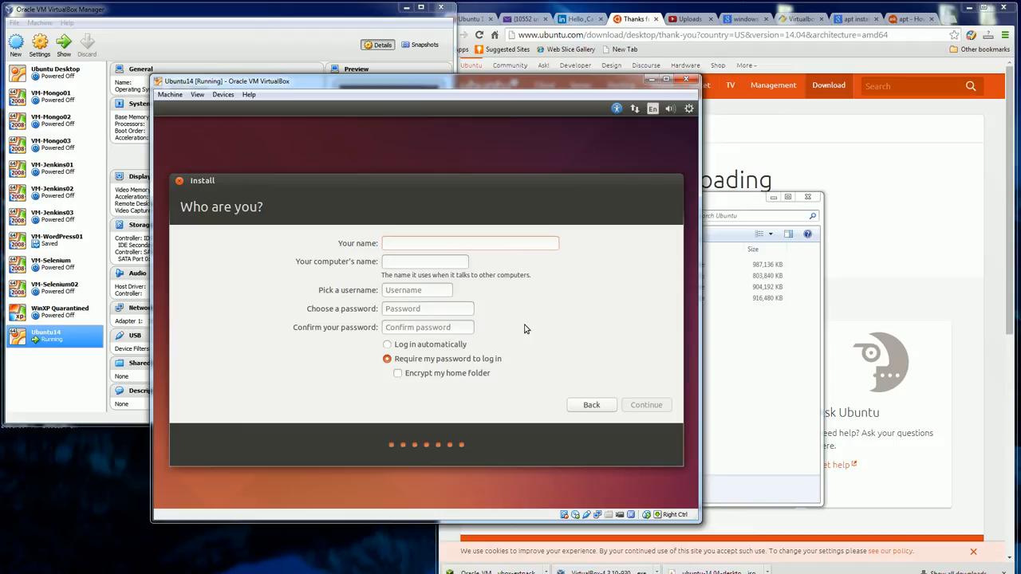
Enter name Johnny, computer VM-Ubuntu14, username johnny with password, and continue installing
text(Johnny)
click(424, 262)
text(VM-Ubuntu14)
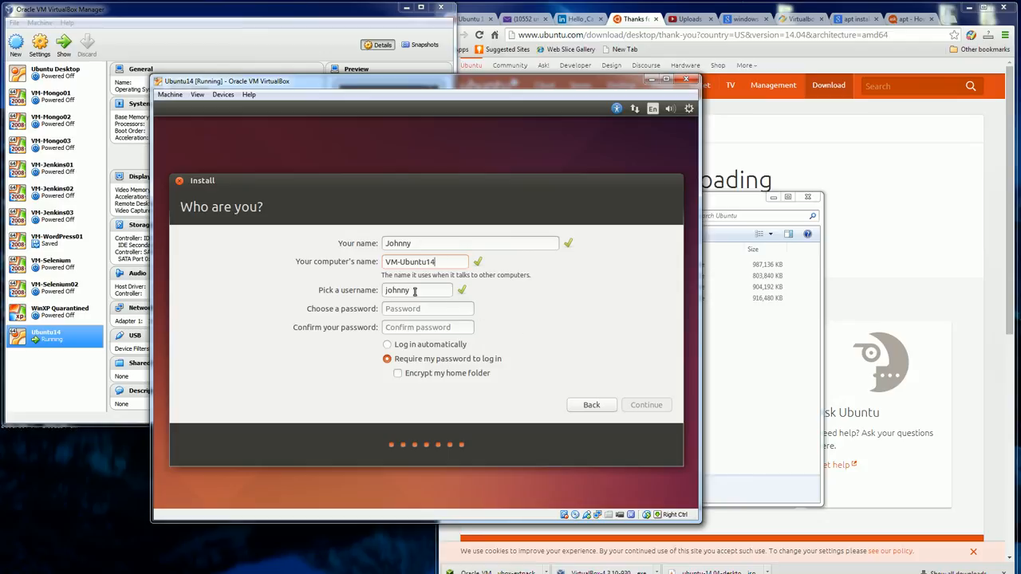
click(427, 309)
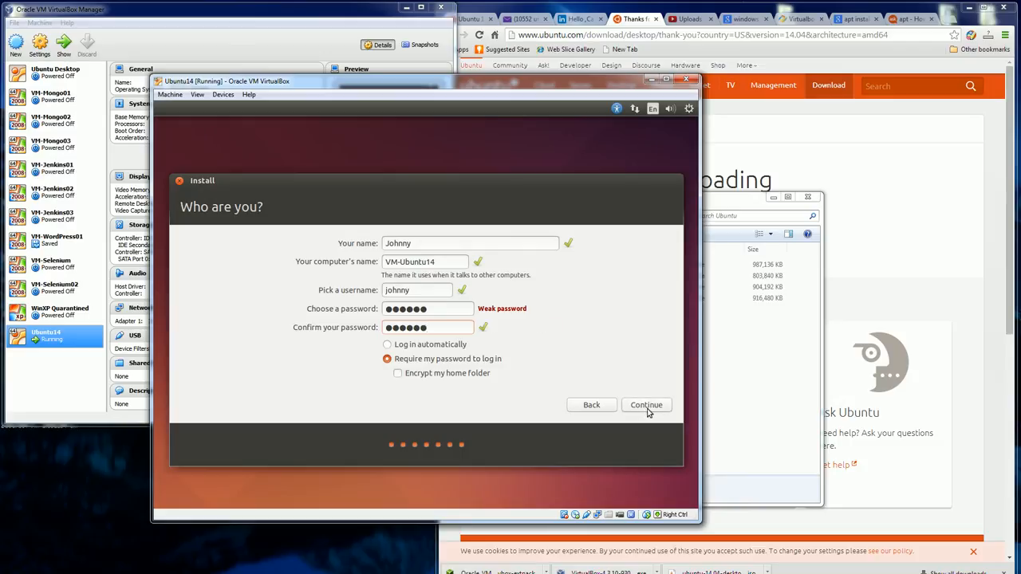
click(646, 405)
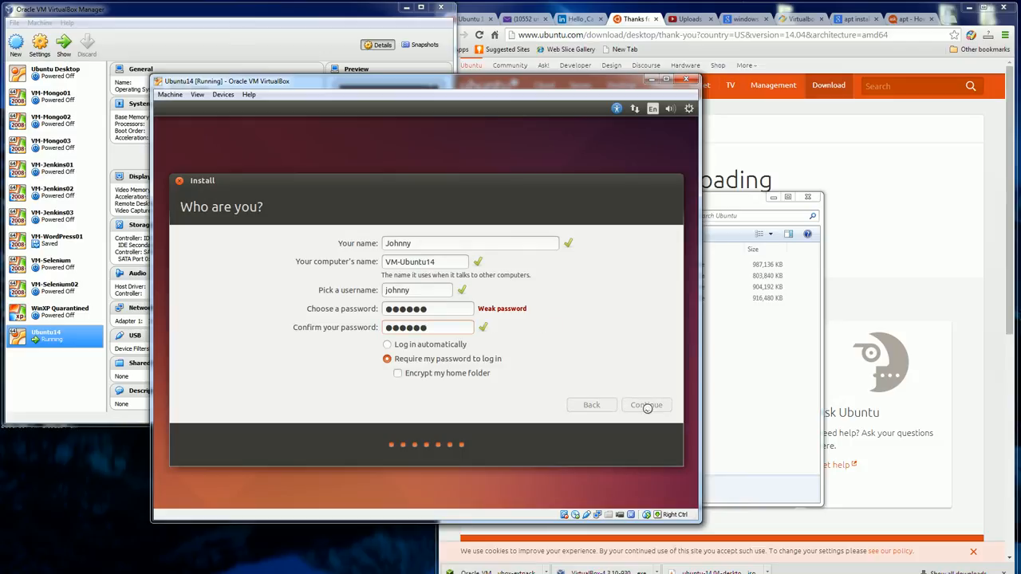
click(646, 405)
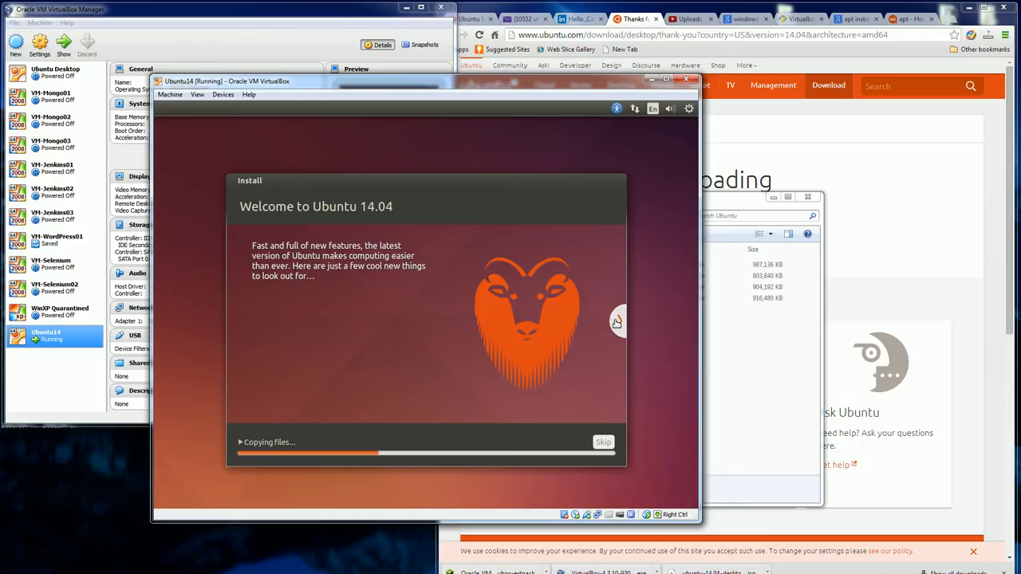
Step forward and back through the installer's feature slides while files are copied
click(619, 321)
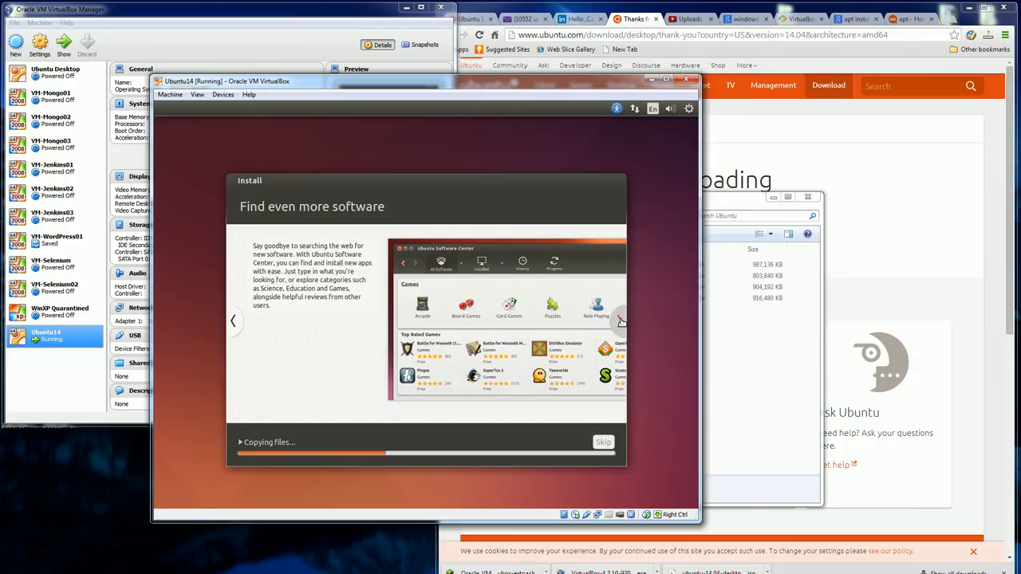
click(619, 321)
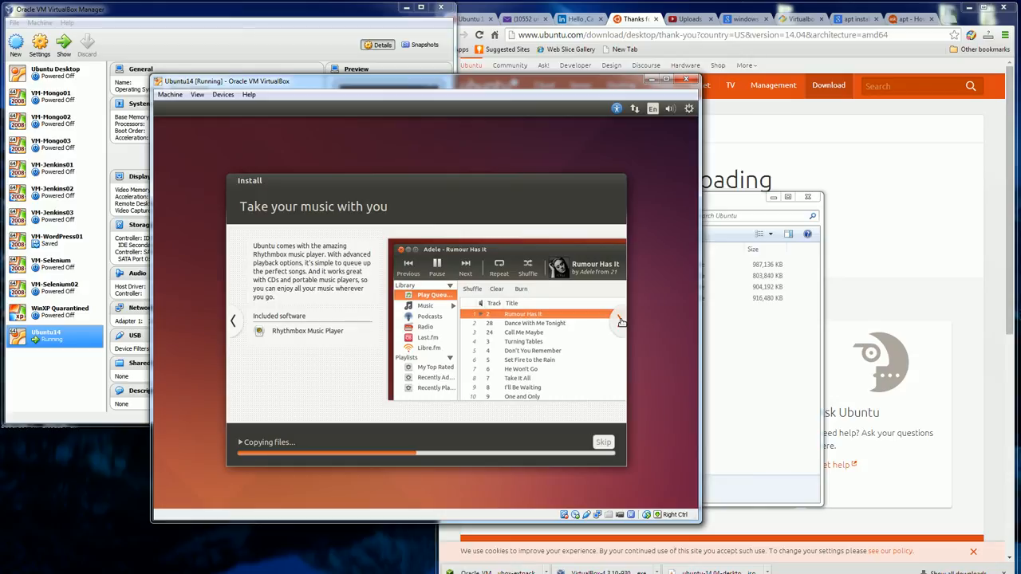
click(622, 321)
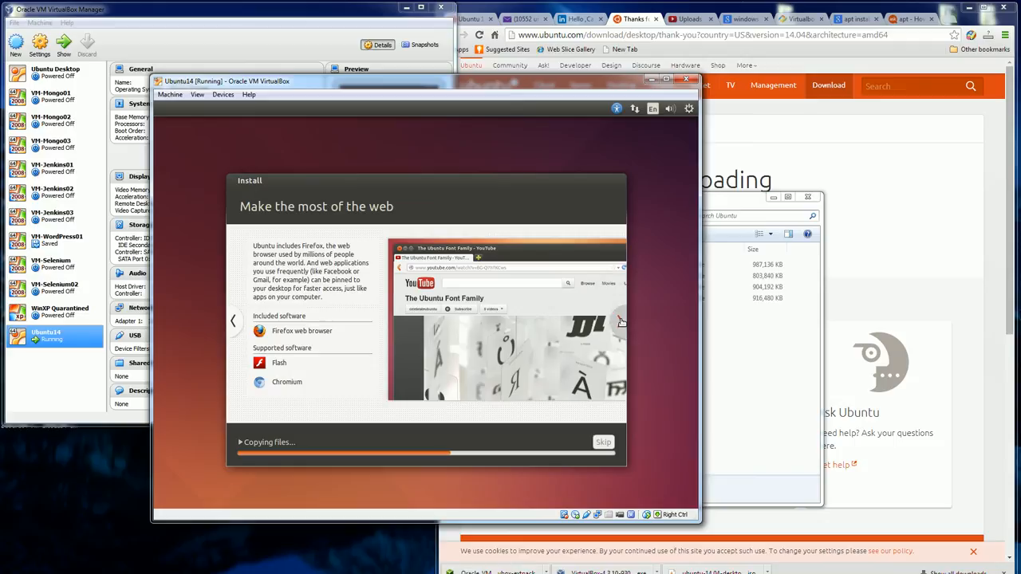
click(622, 321)
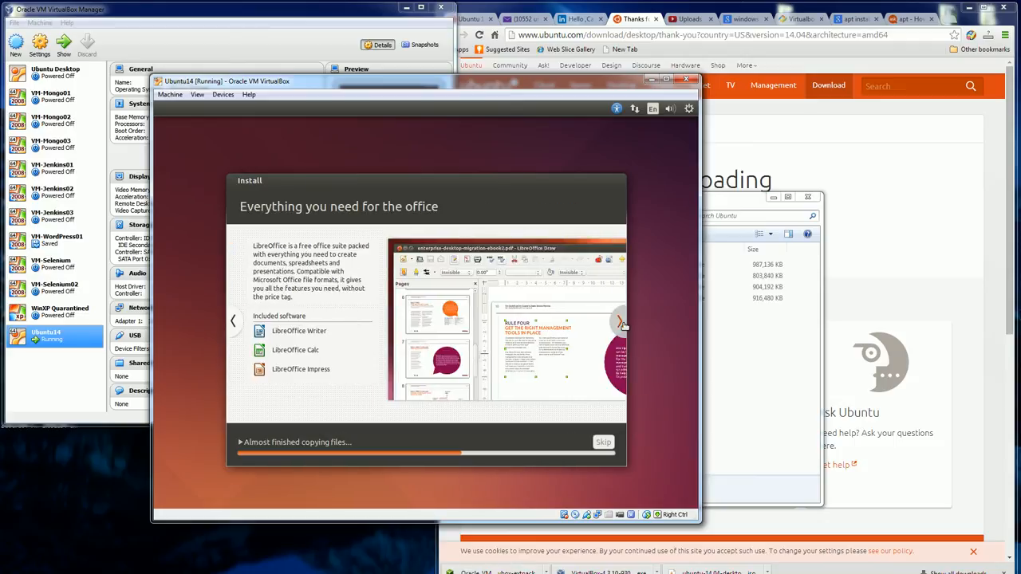
click(622, 322)
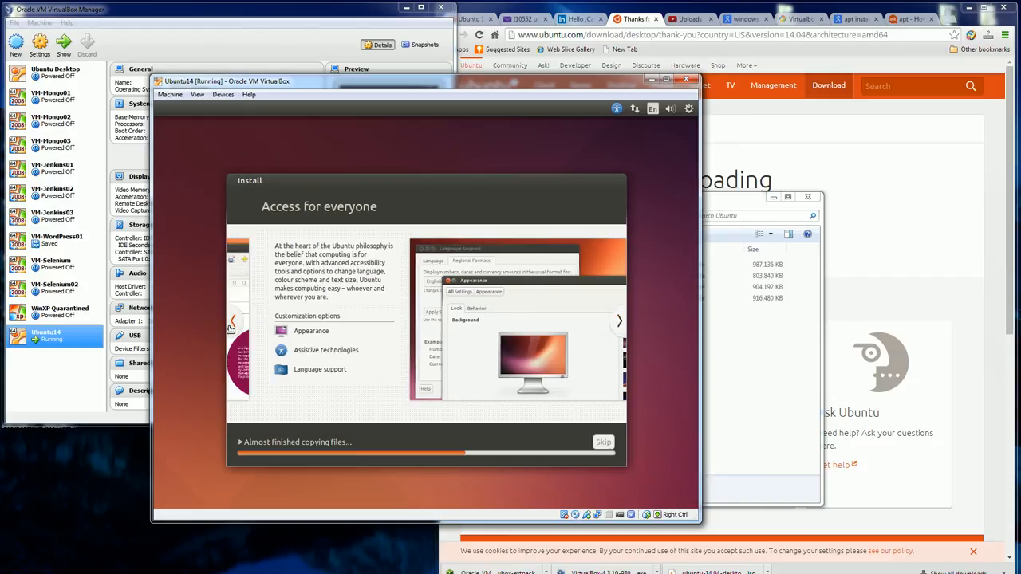
click(619, 320)
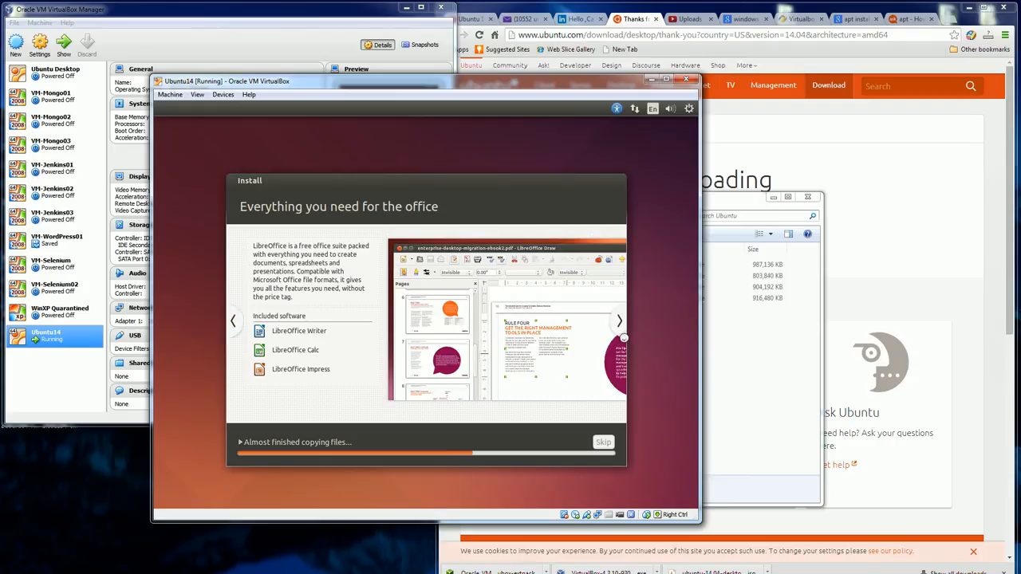
click(618, 320)
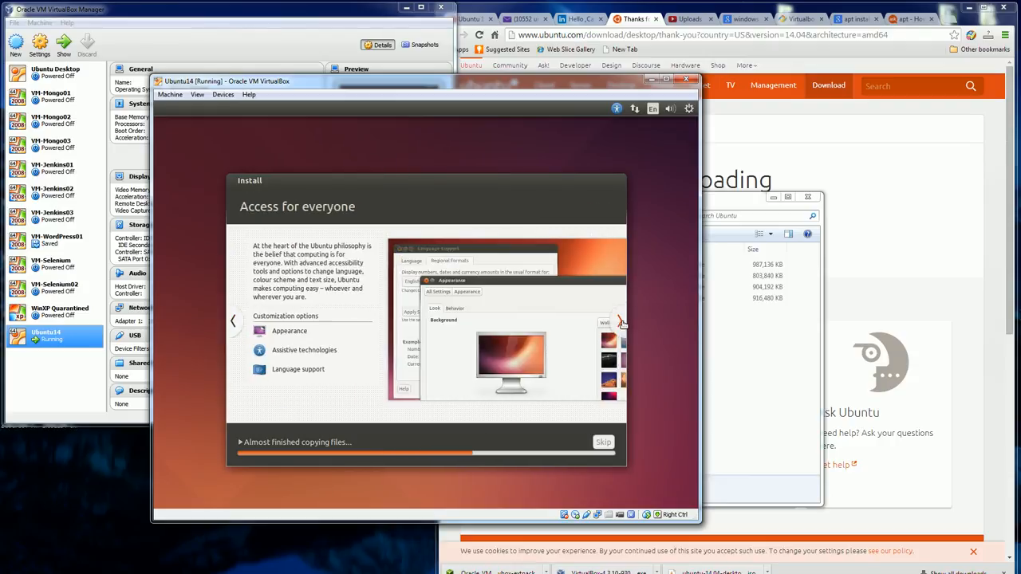
click(621, 320)
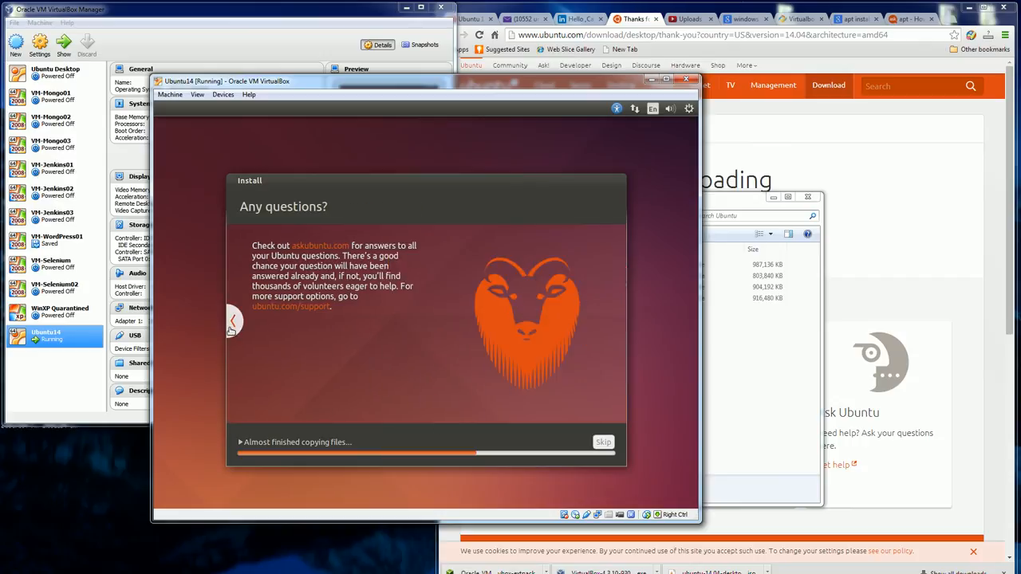
click(620, 321)
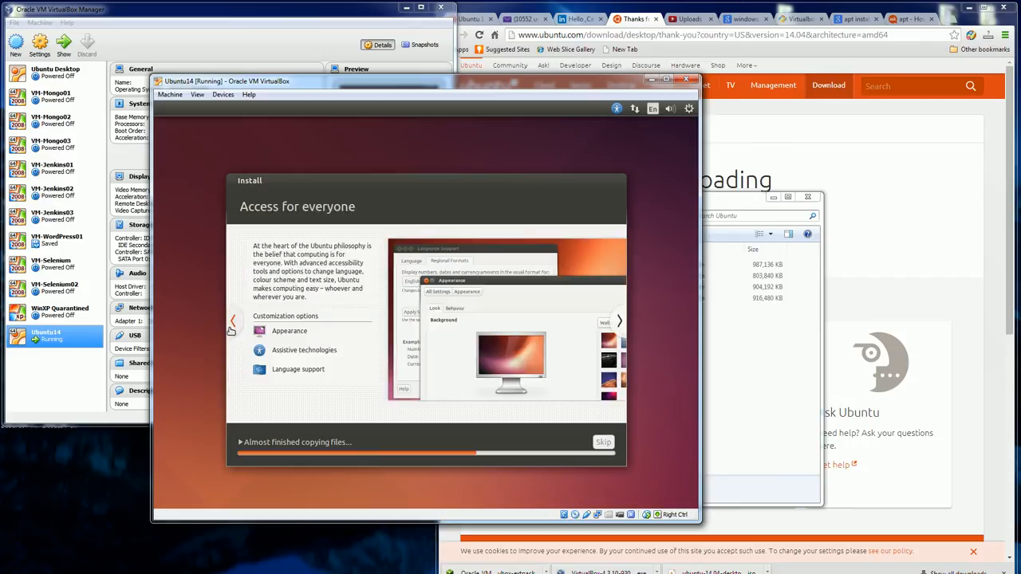
click(619, 321)
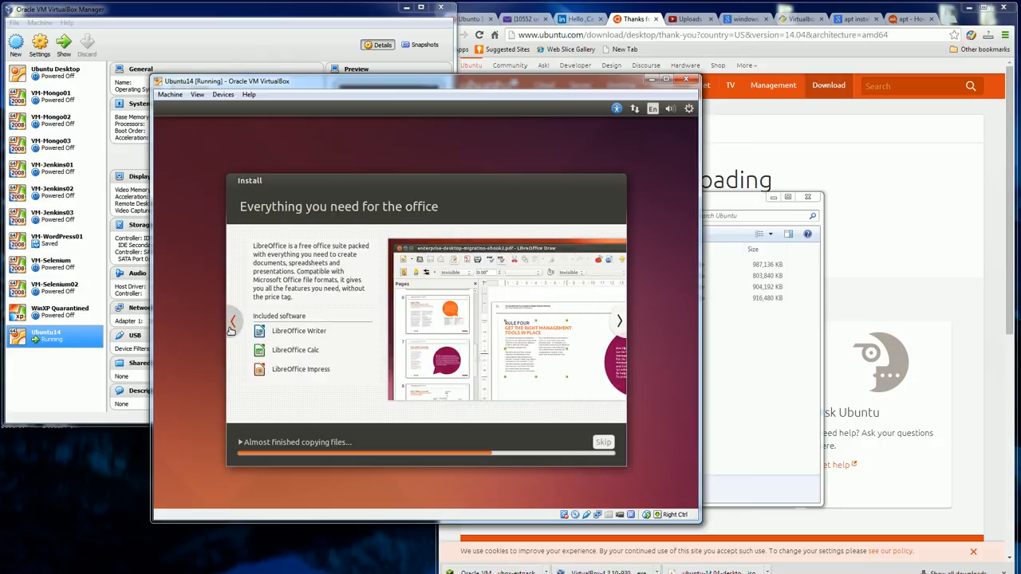
click(619, 319)
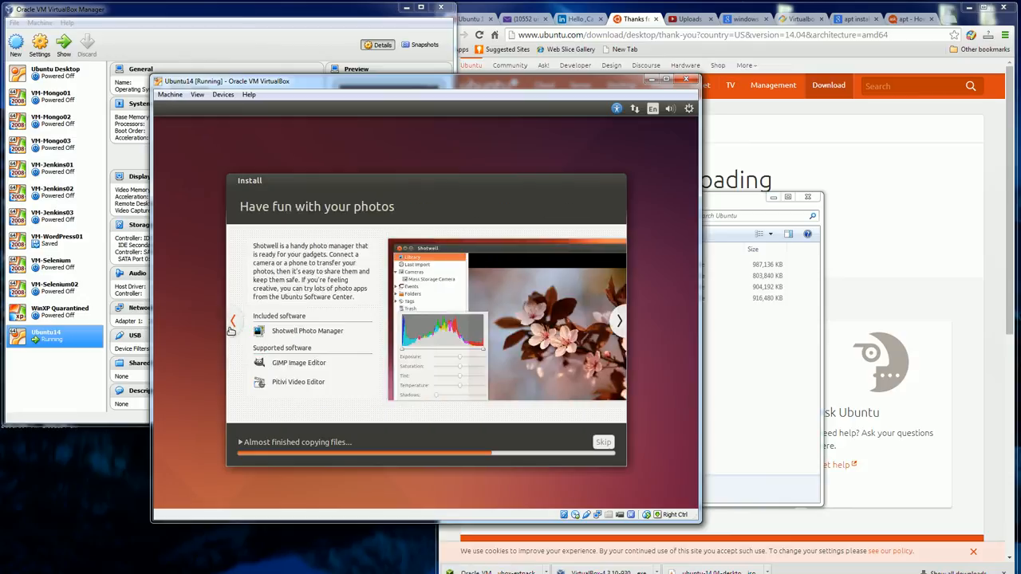
click(618, 321)
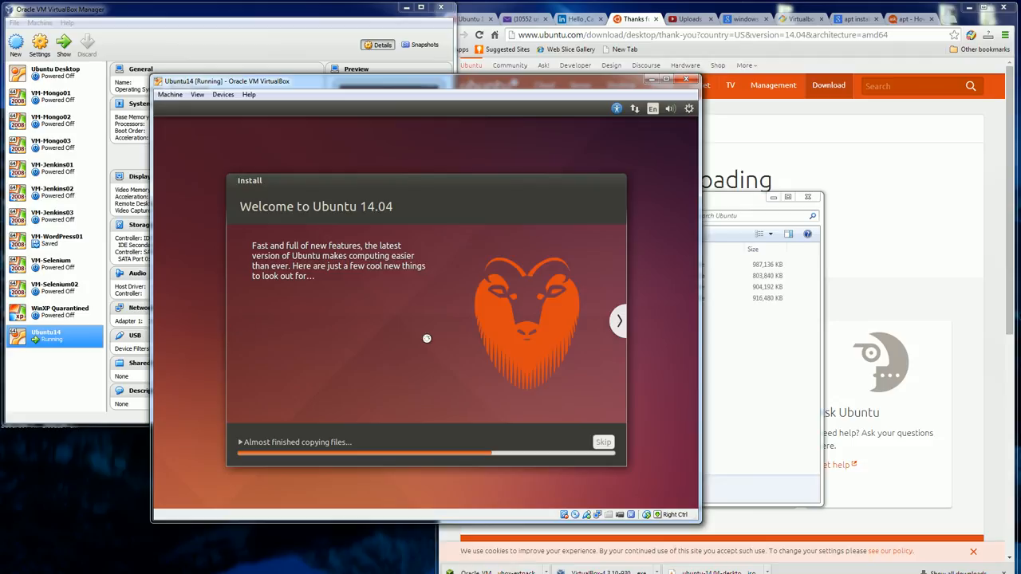
mouse_move(524, 341)
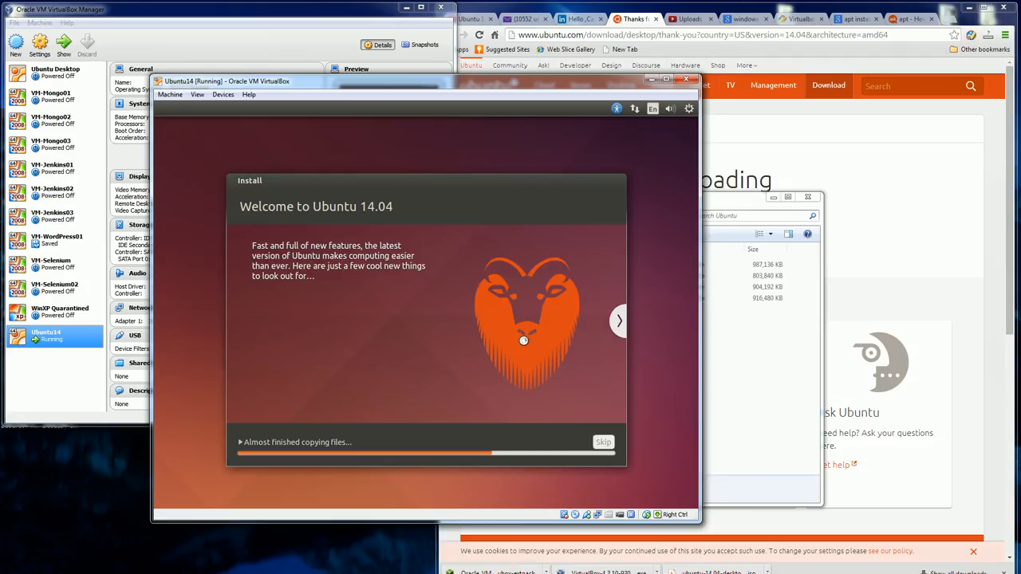
mouse_move(644, 374)
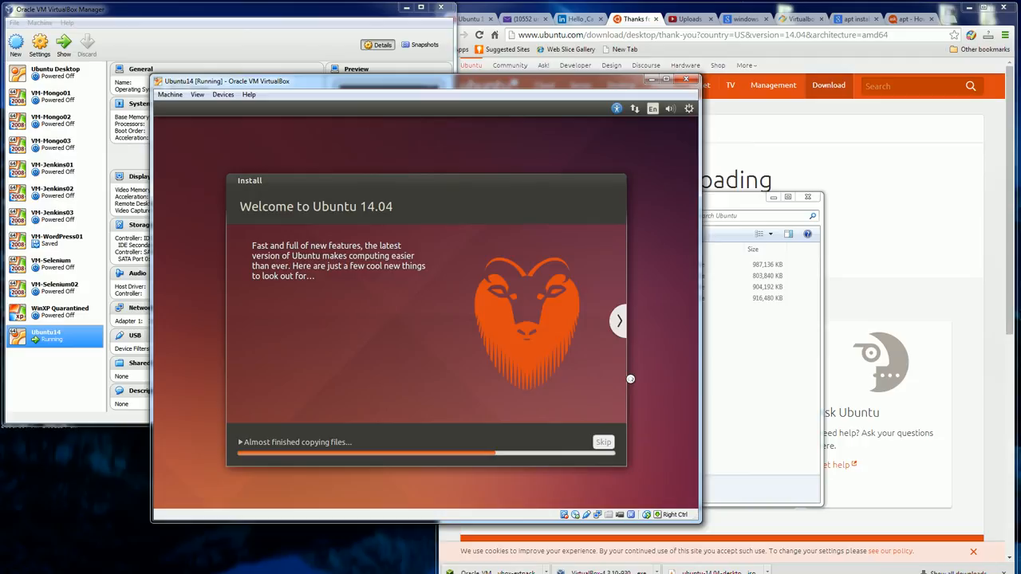
mouse_move(686, 396)
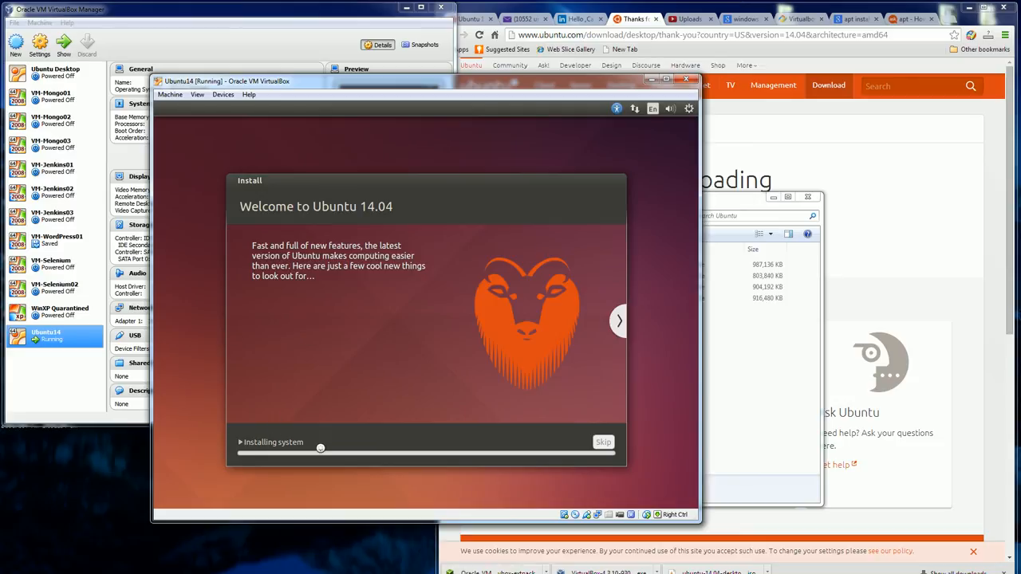
mouse_move(365, 330)
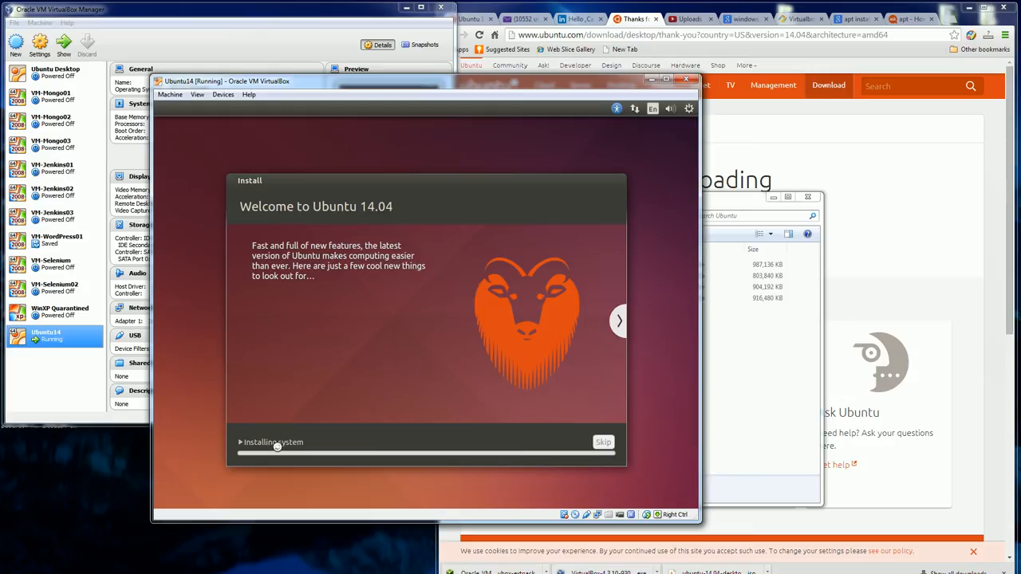
mouse_move(424, 402)
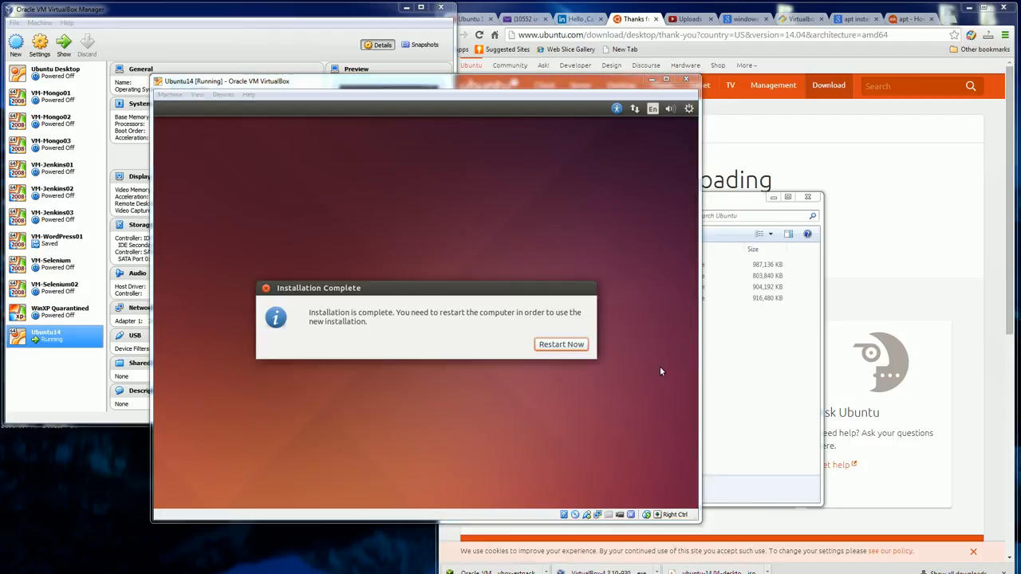
mouse_move(617, 370)
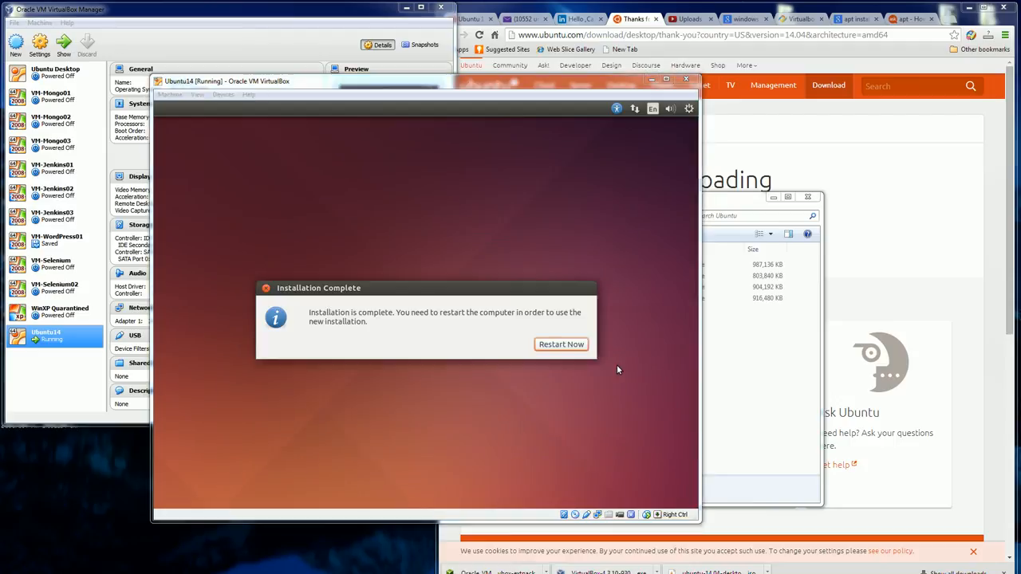
mouse_move(558, 378)
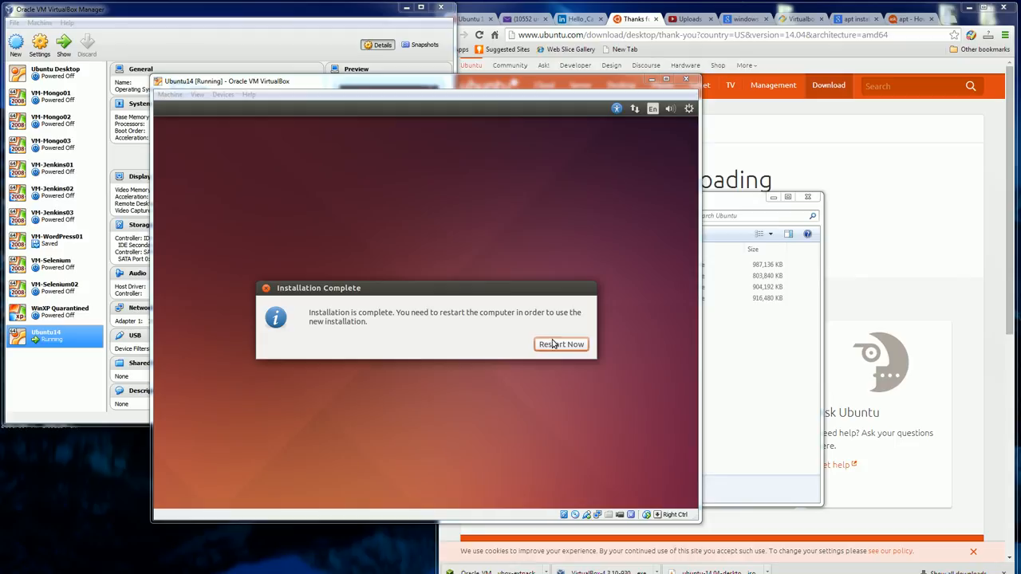
Restart the guest from the Installation Complete dialog into the new Ubuntu install
click(562, 344)
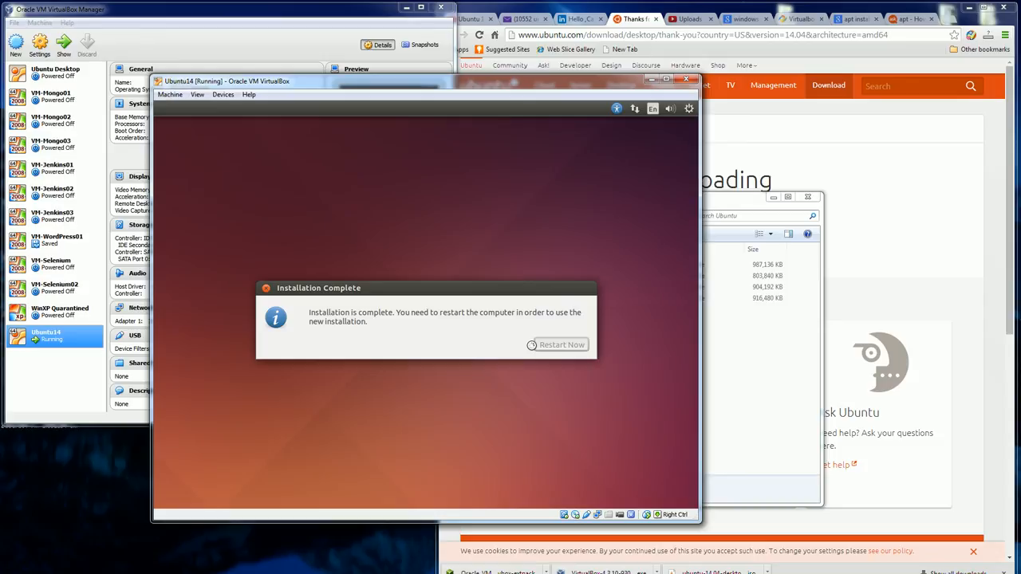
click(562, 345)
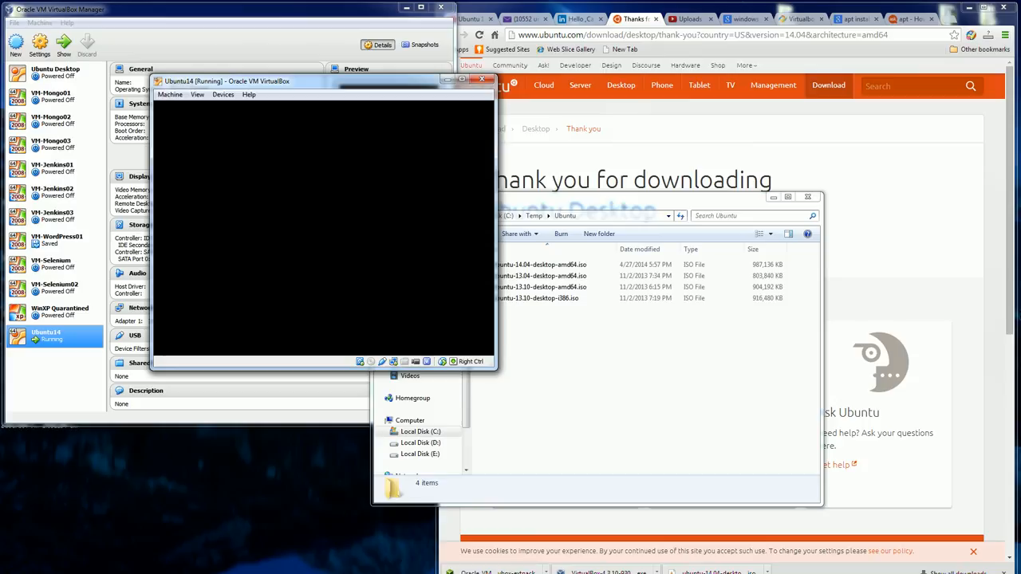
mouse_move(323, 233)
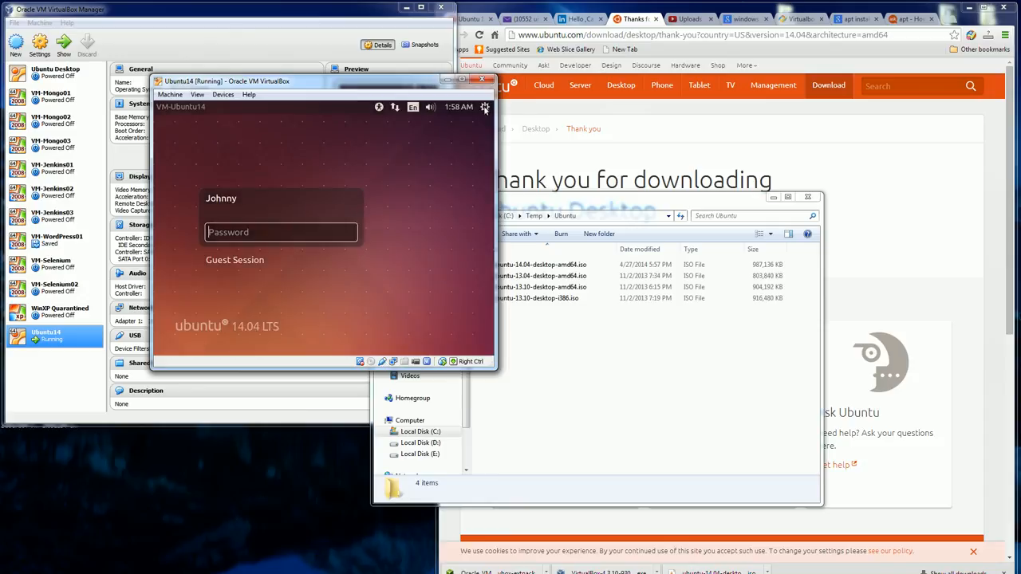
Log in as Johnny at the Ubuntu14 login screen after glancing at the calendar and accessibility options
click(459, 105)
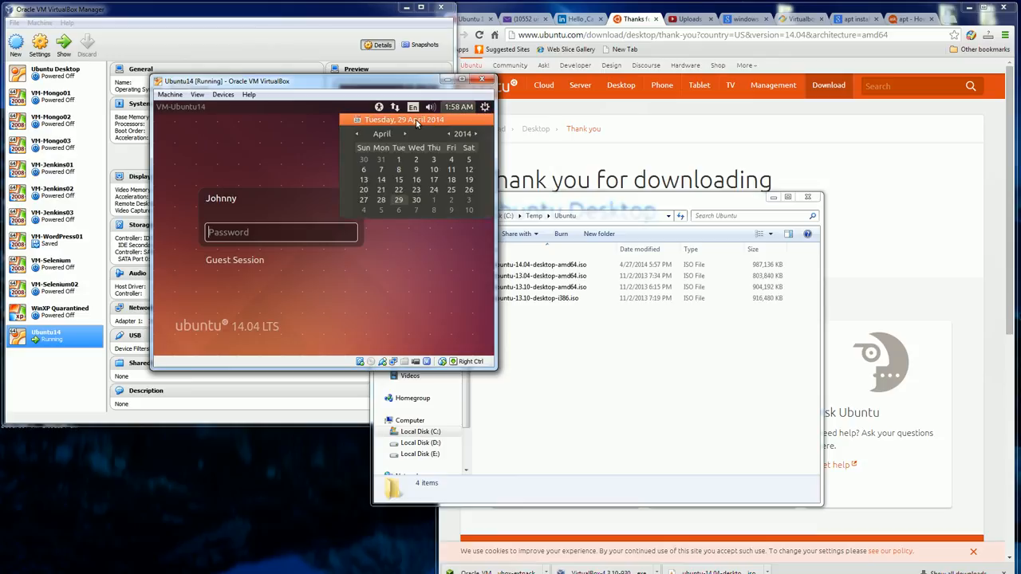
click(380, 105)
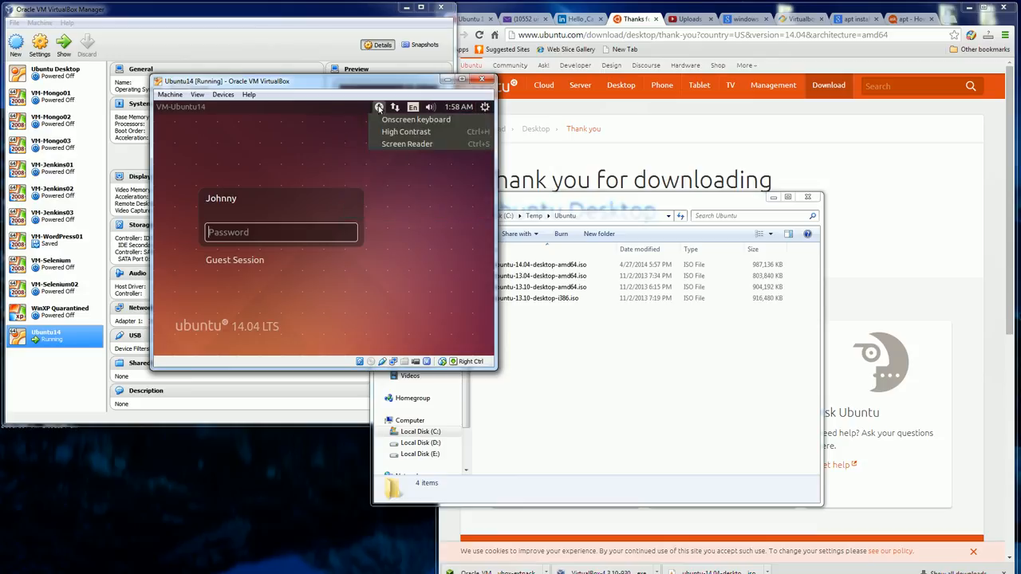
click(281, 233)
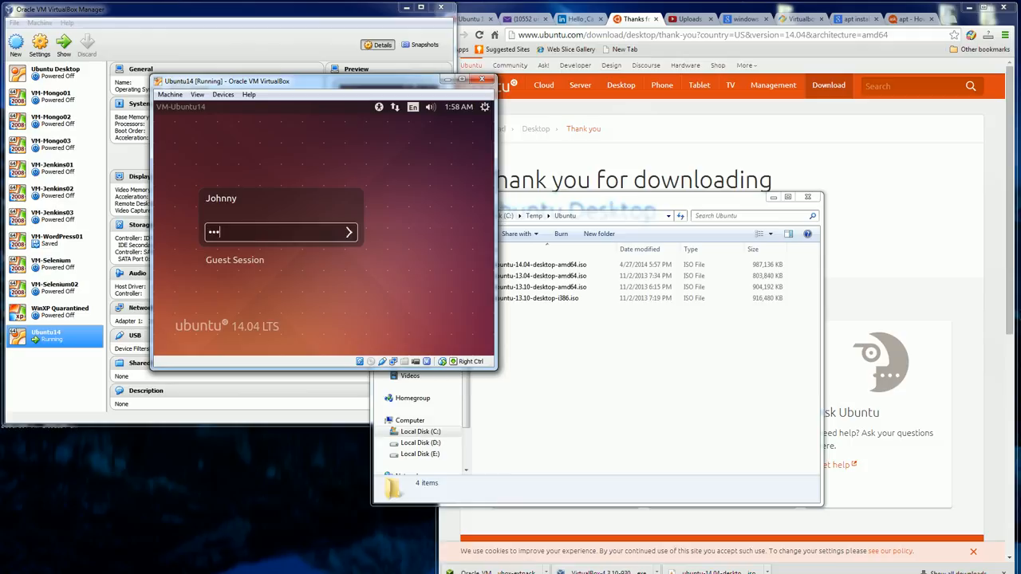
click(348, 233)
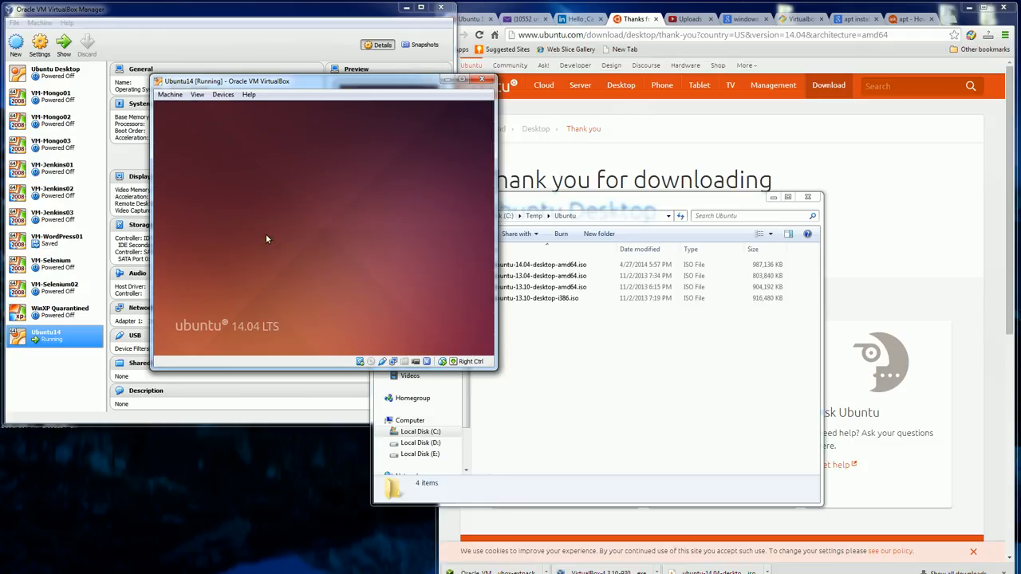
mouse_move(421, 322)
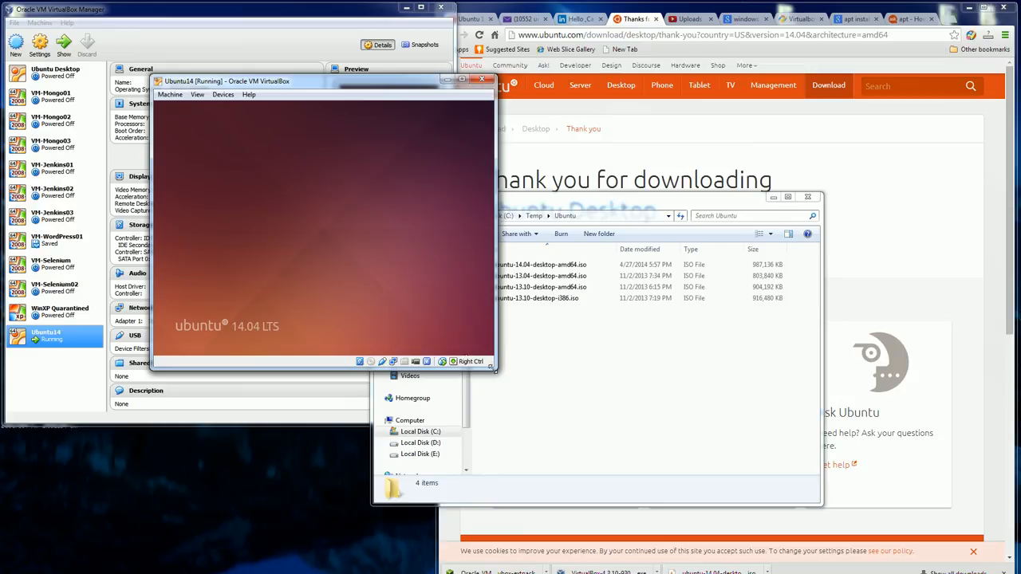
mouse_move(465, 322)
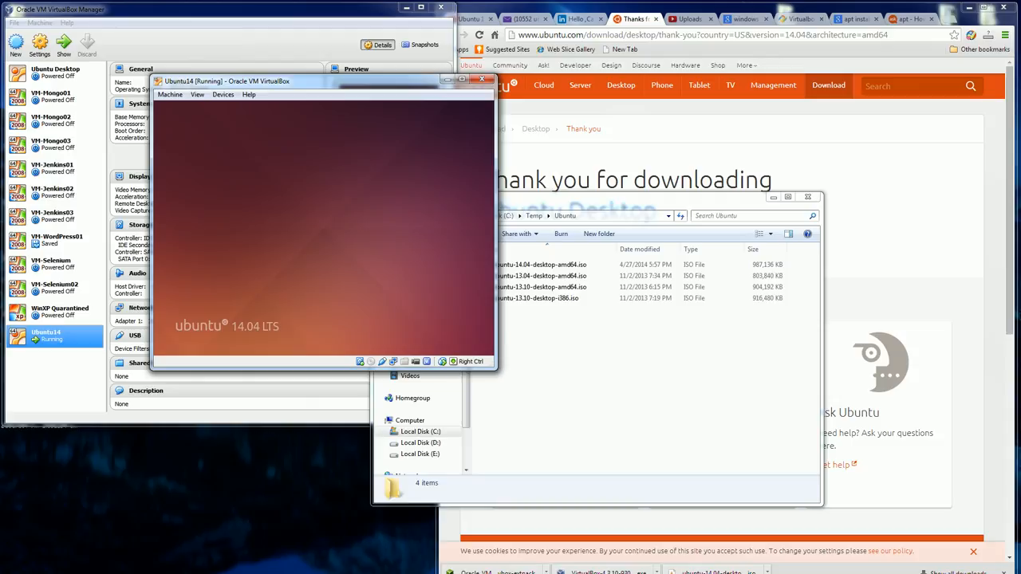
mouse_move(485, 389)
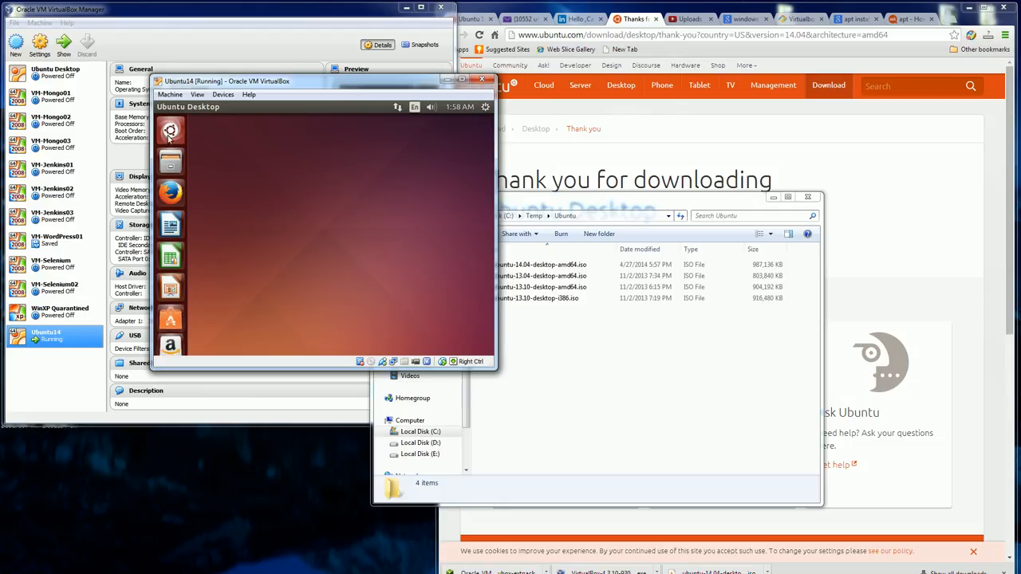
Launch Terminal from the Unity Dash by searching 'term'
click(170, 131)
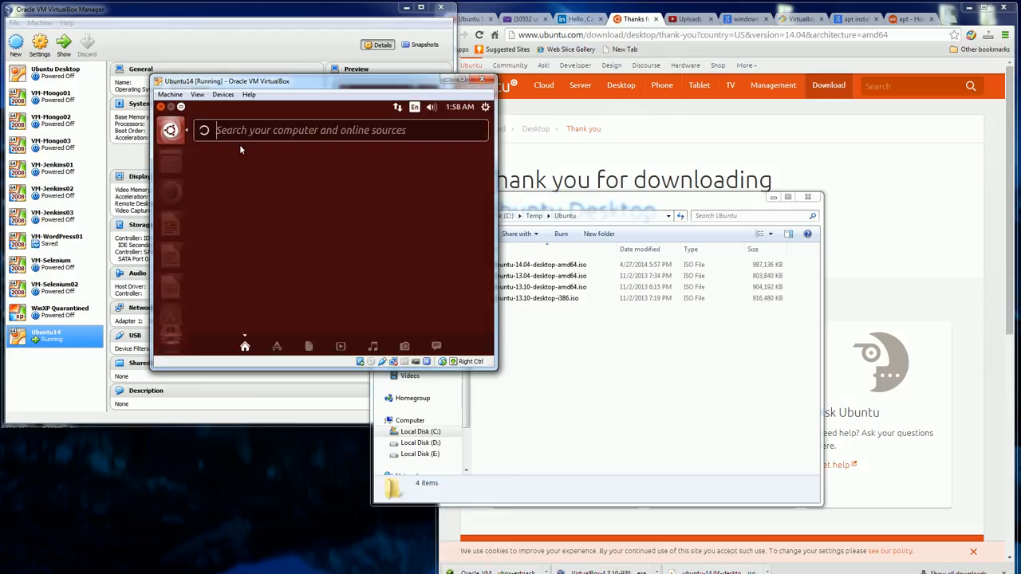
text(term)
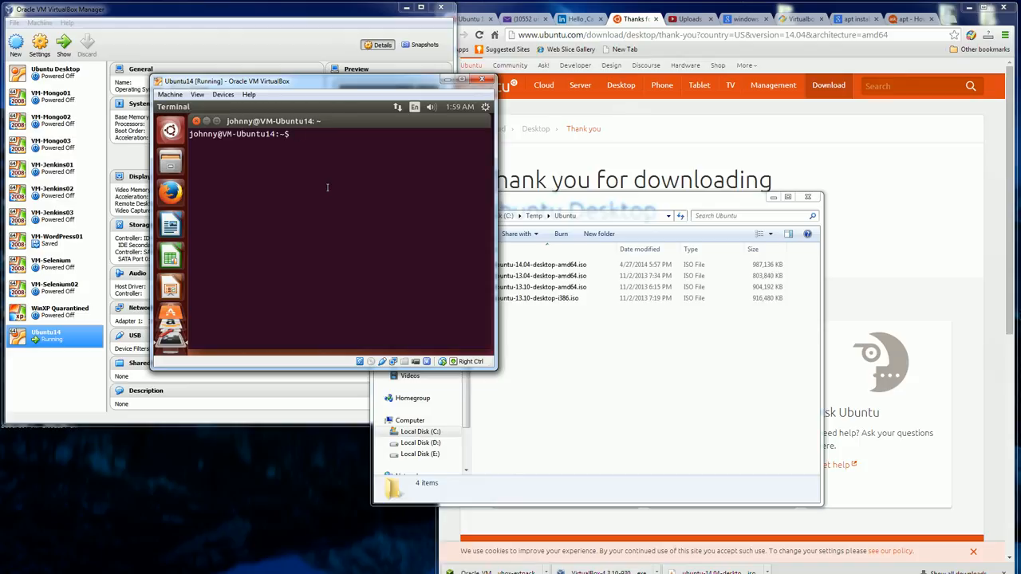
Run 'sudo apt-get install virtualbox-guest-x11', authorise with the password and answer Y to install
text(sudo apt-g)
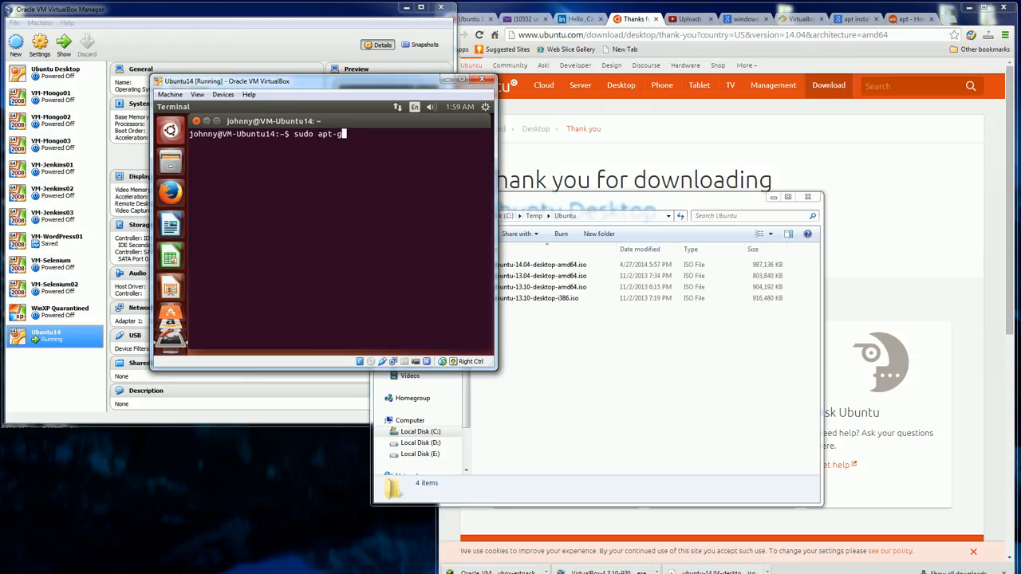
text(et v)
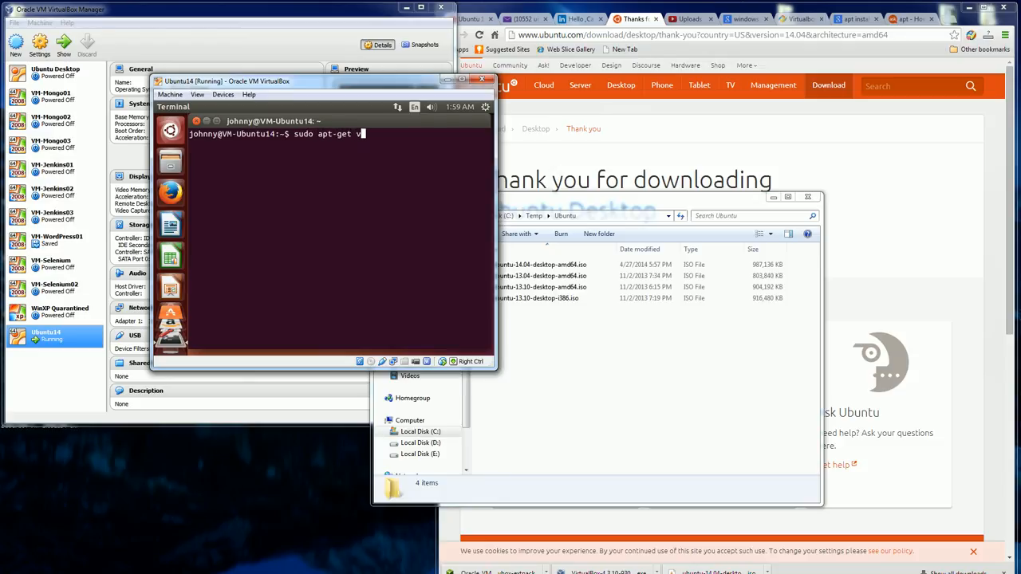
text(install)
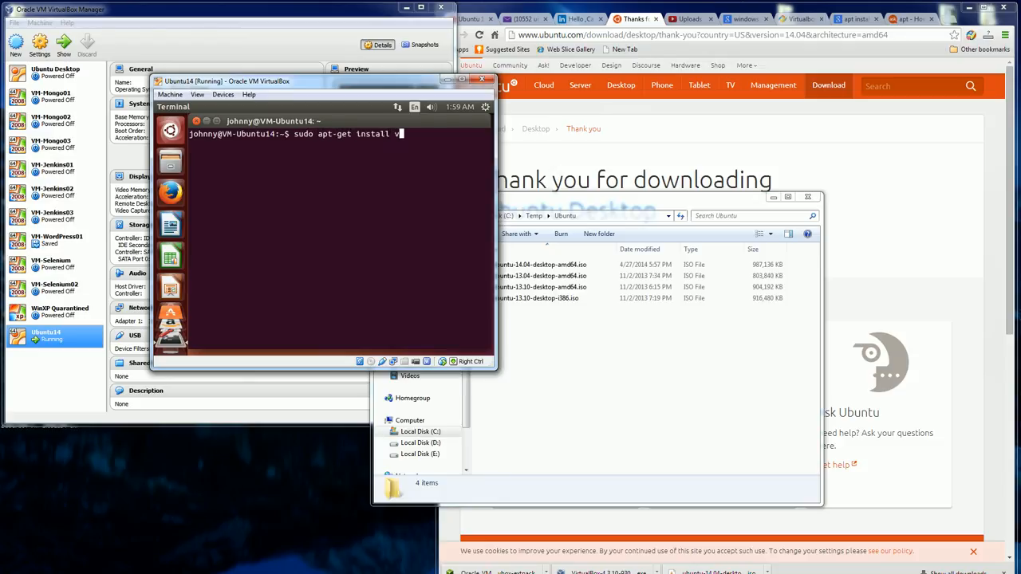
text(irtualbox-gu)
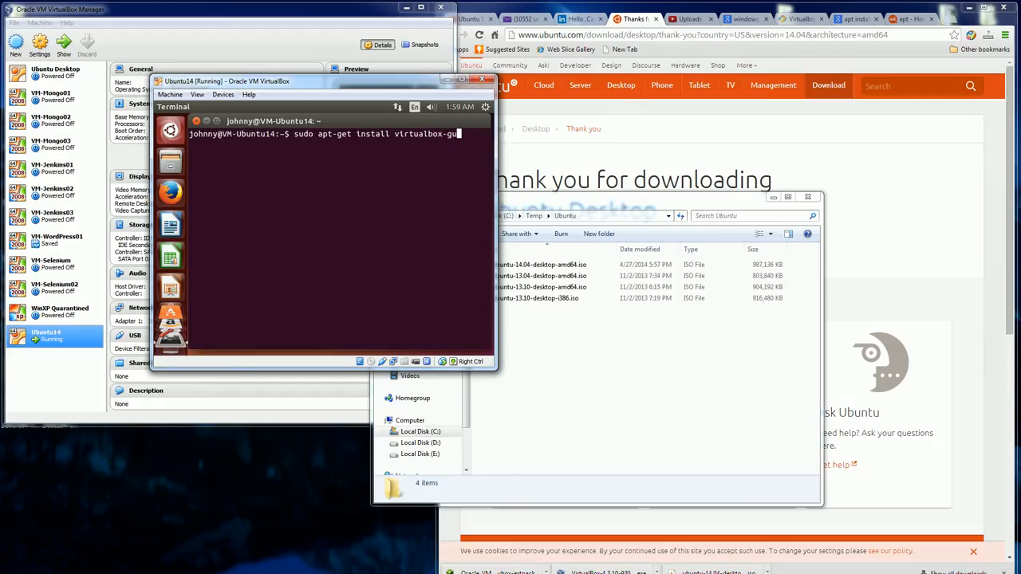
text(est)
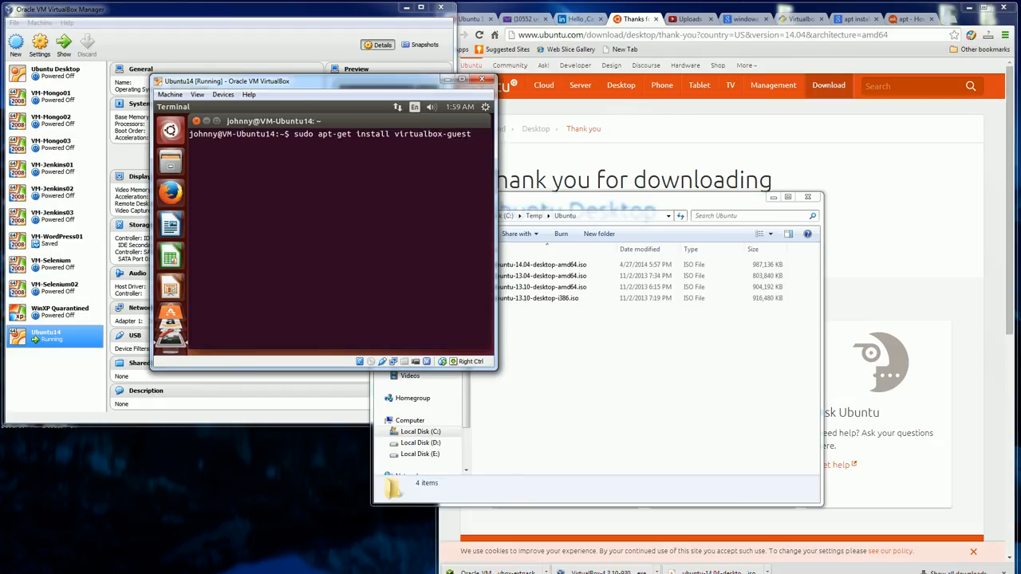
key(Return)
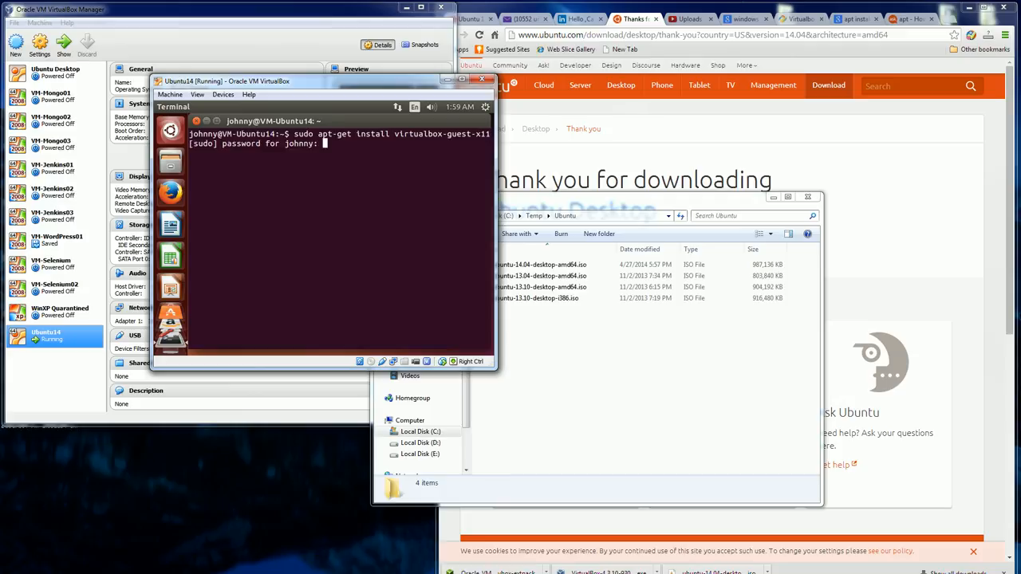
key(Return)
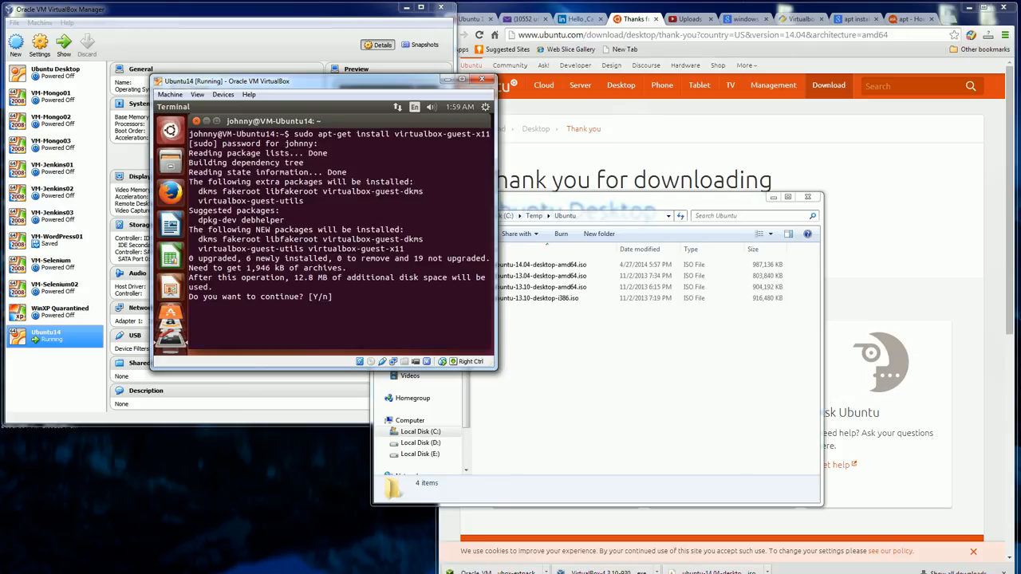
text(Y)
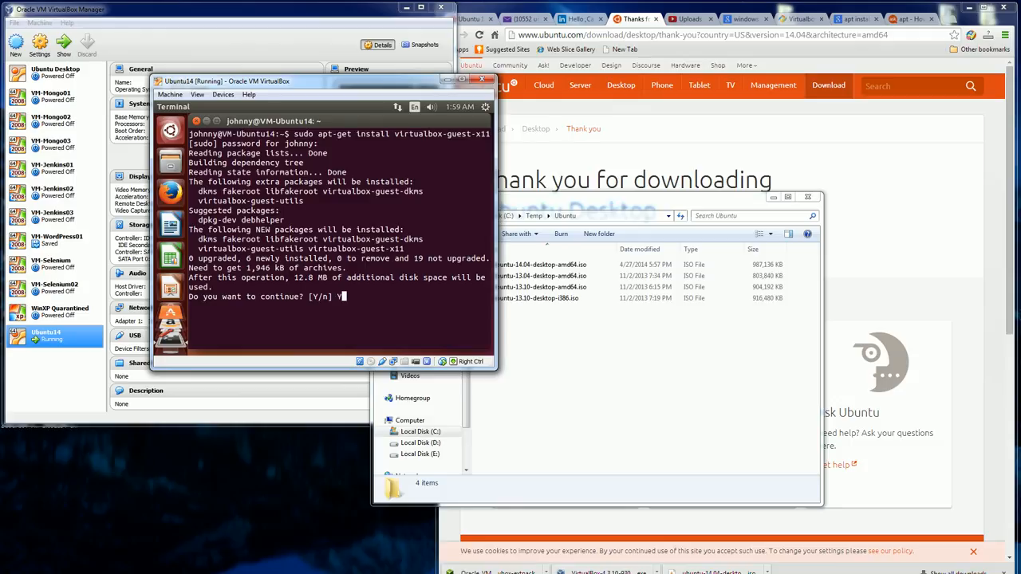
key(Return)
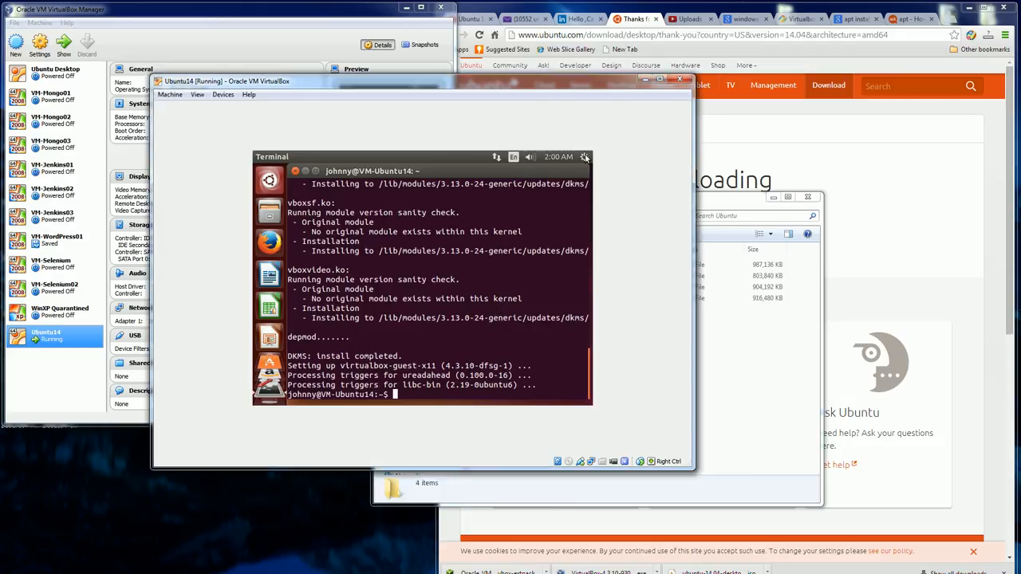
Restart the Ubuntu guest via the gear menu's Shut Down dialog
click(583, 156)
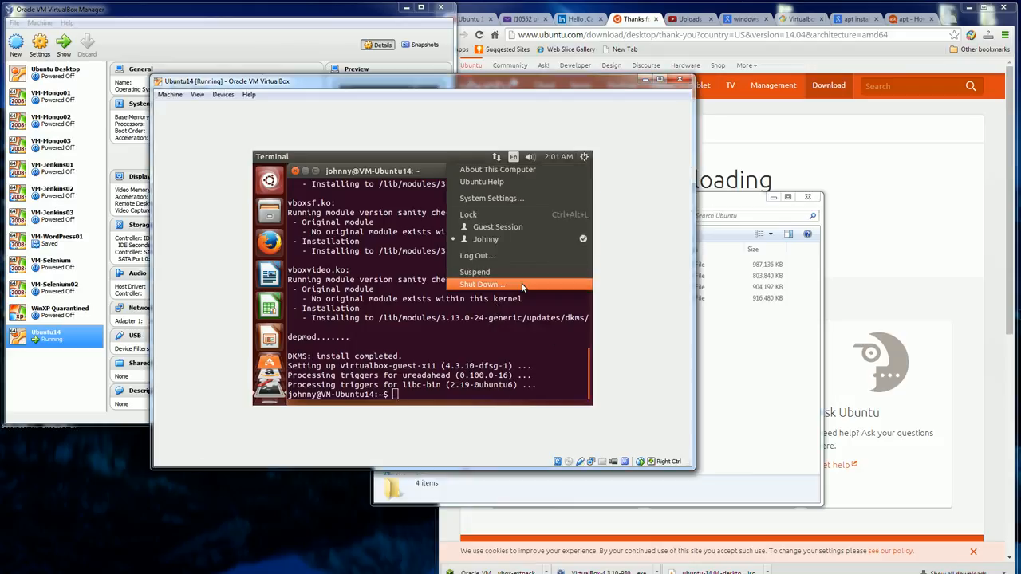
click(481, 284)
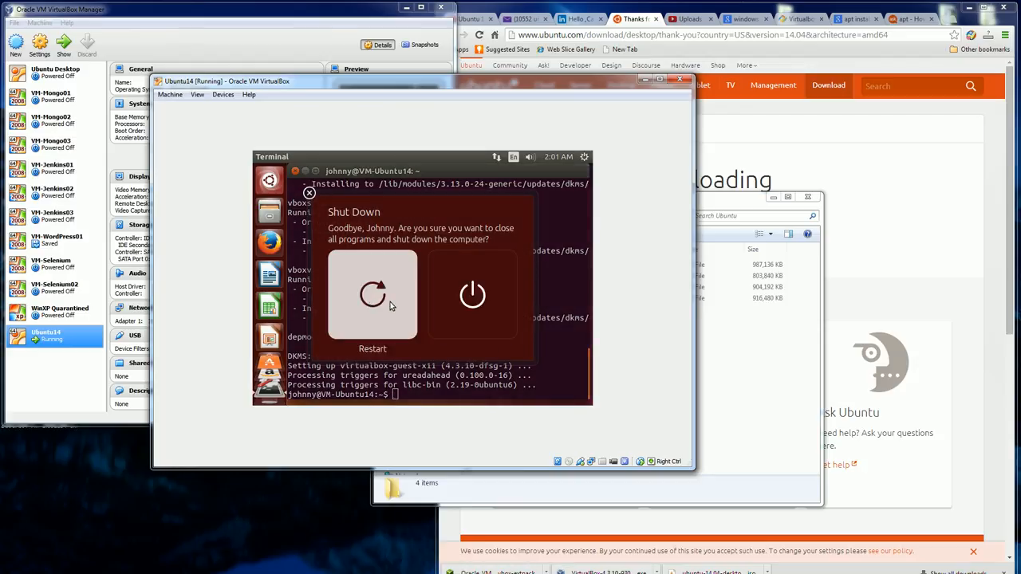
click(472, 295)
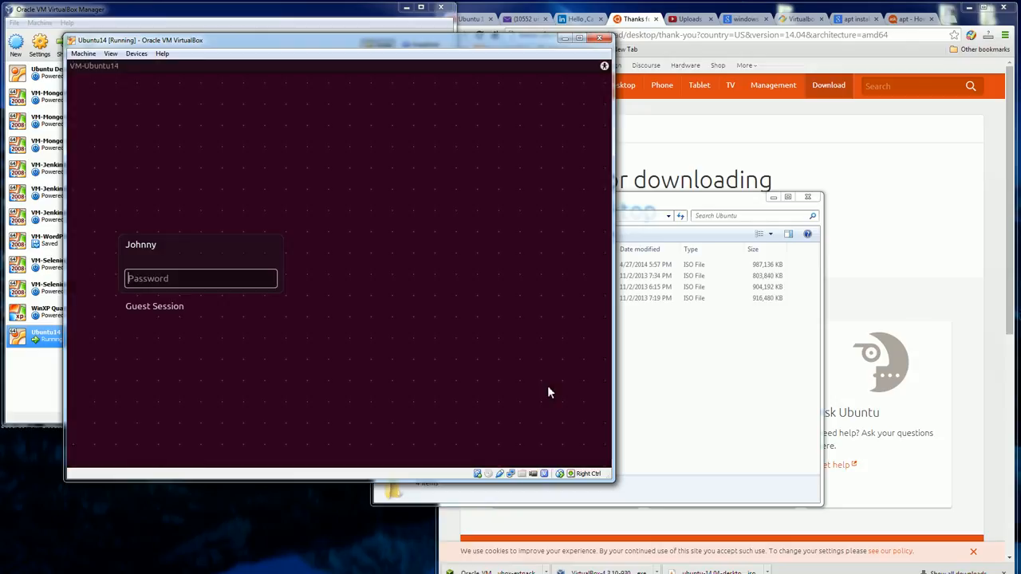
mouse_move(616, 491)
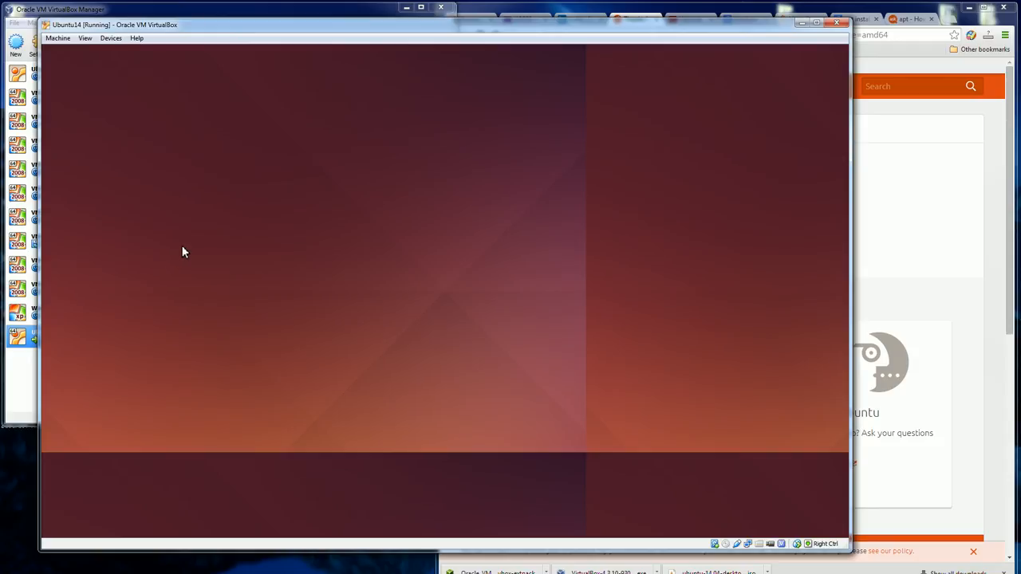
mouse_move(435, 254)
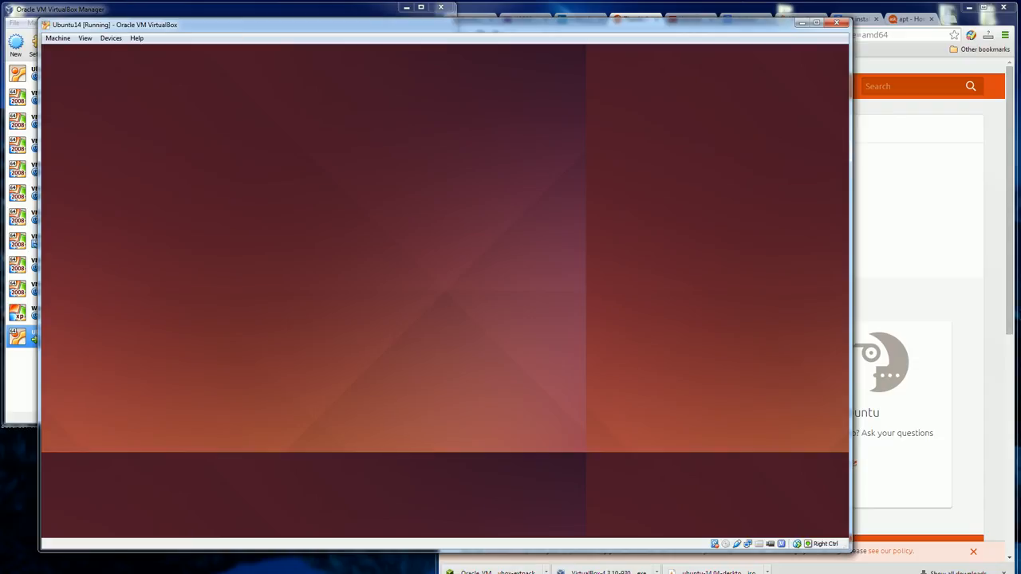
mouse_move(491, 192)
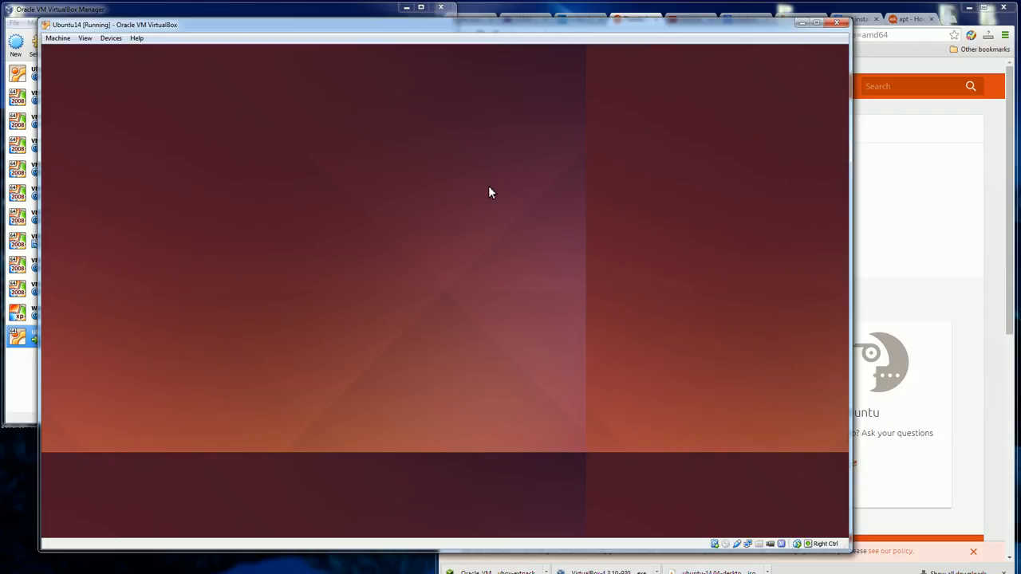
mouse_move(844, 386)
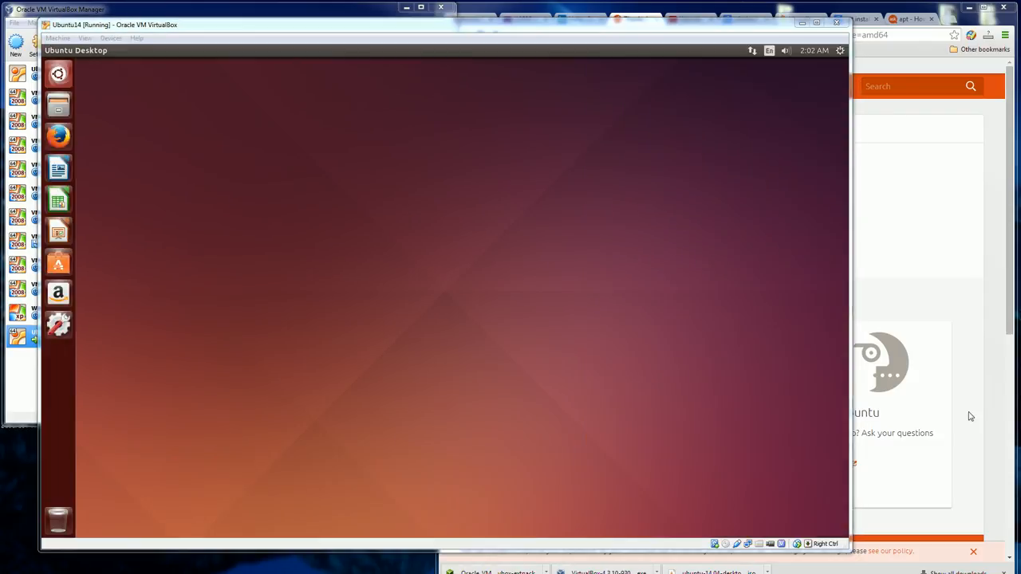
mouse_move(279, 219)
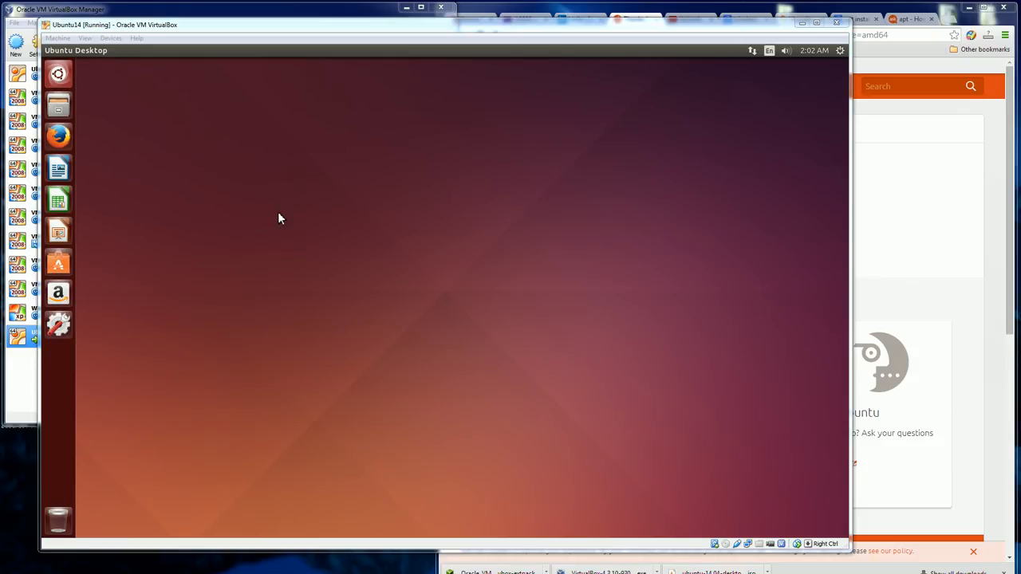
mouse_move(188, 217)
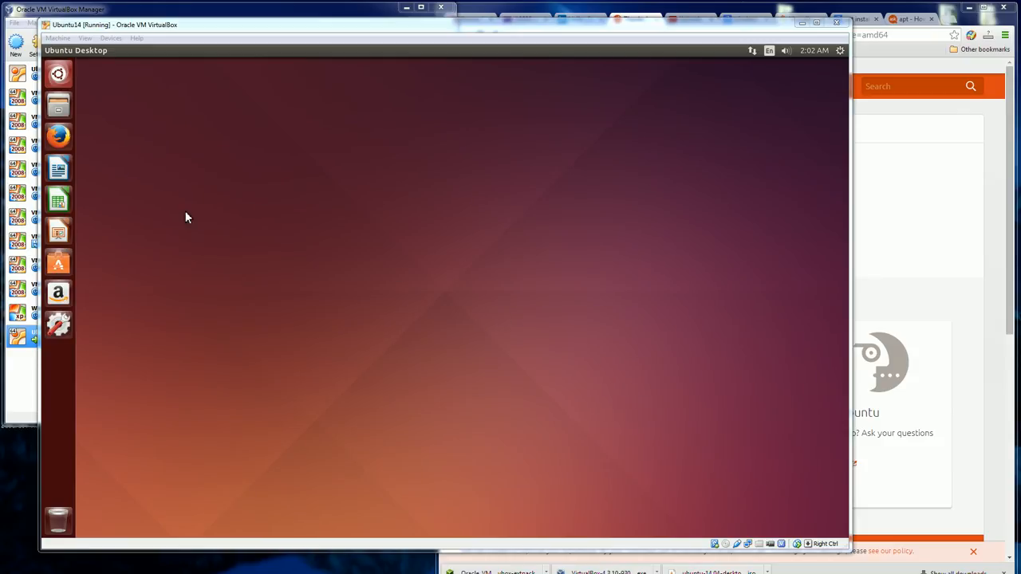
mouse_move(842, 57)
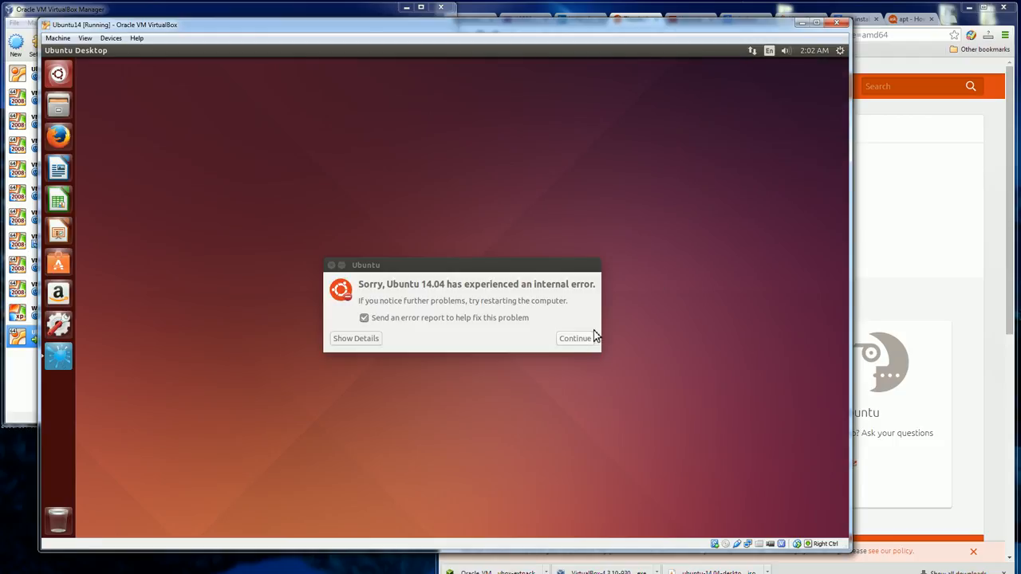
click(574, 338)
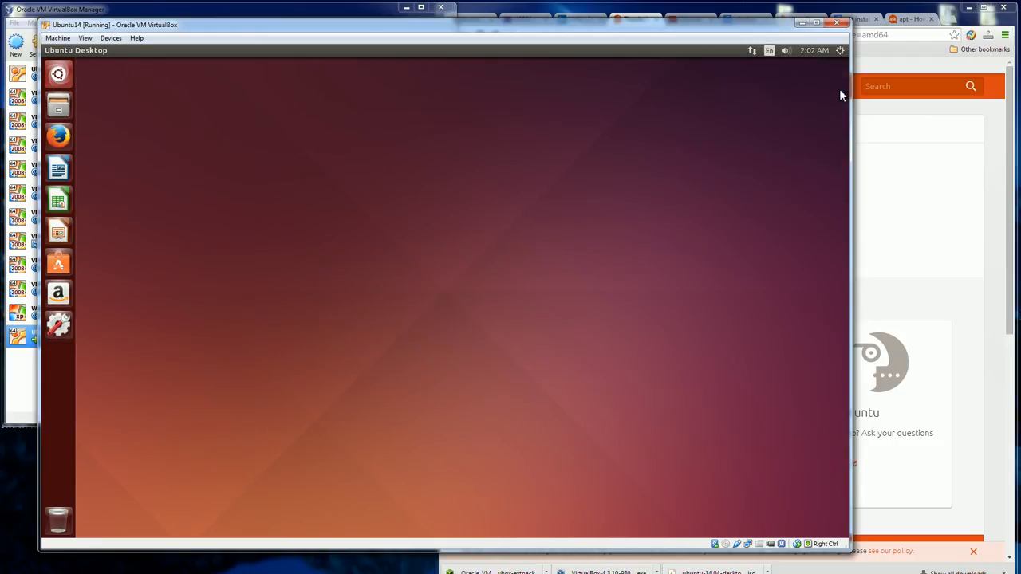
click(839, 49)
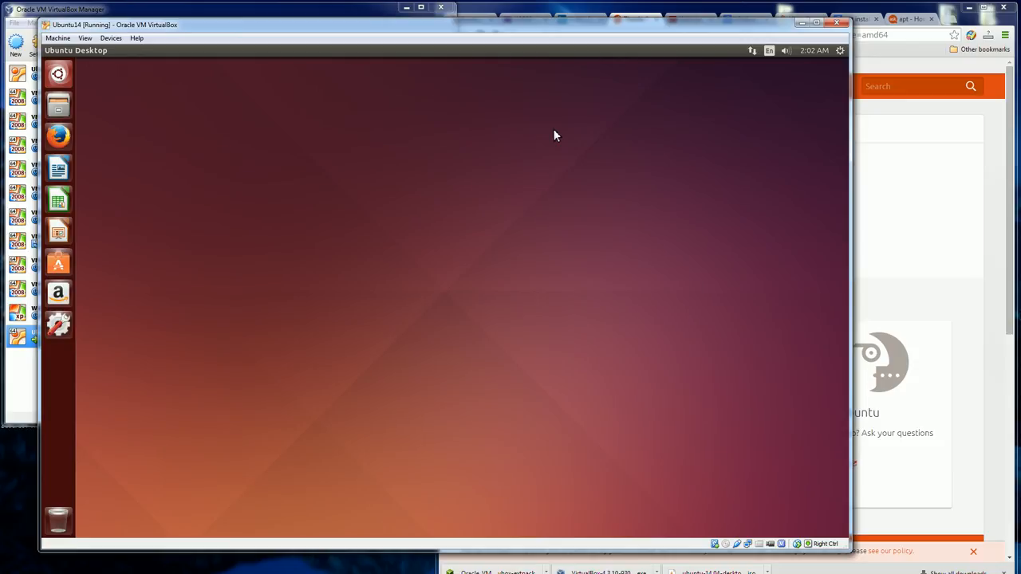
Show Displays in System Settings, listing 1518 x 929 (16:10) for the VBOX monitor
click(58, 324)
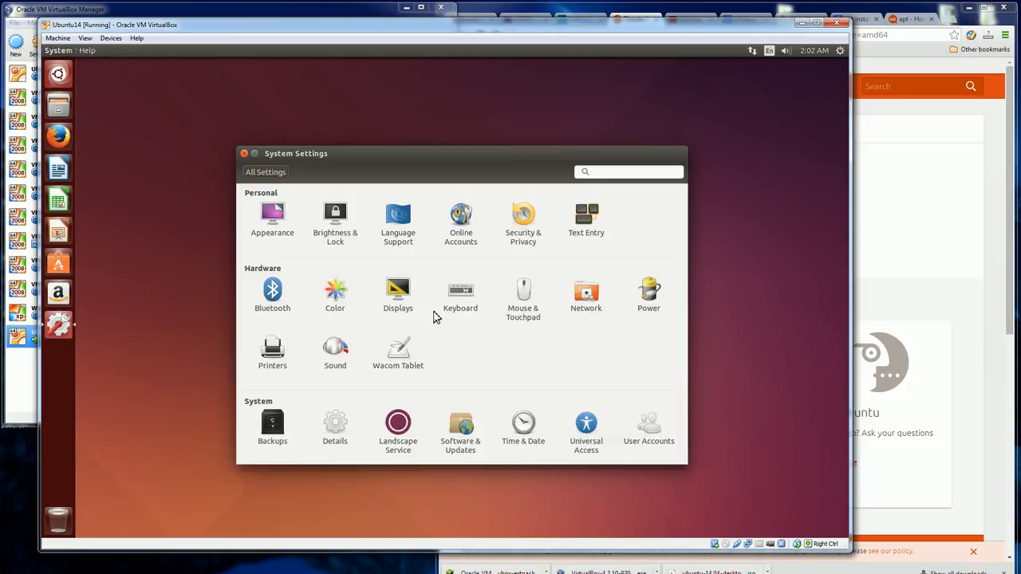
click(397, 295)
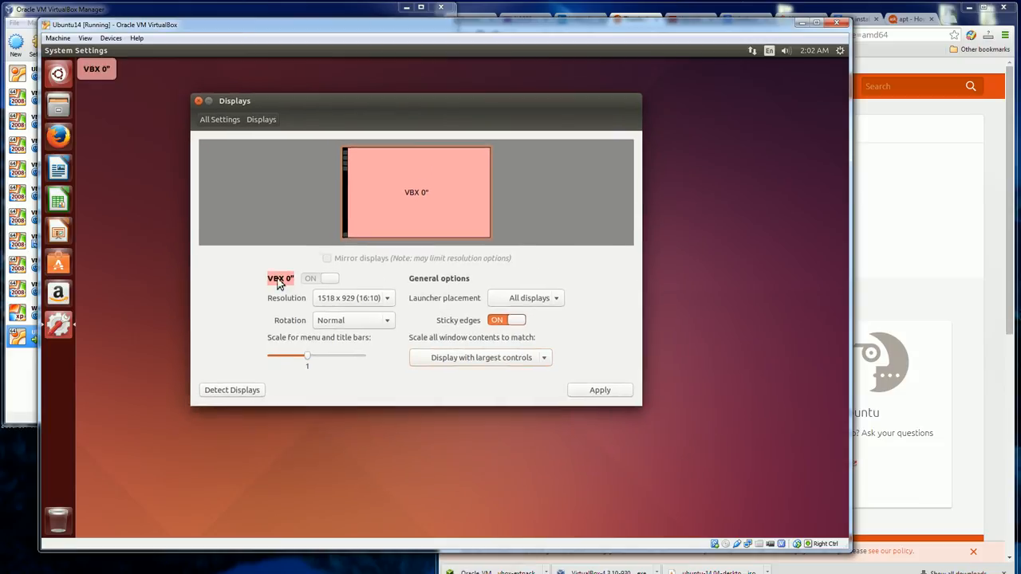
mouse_move(57, 83)
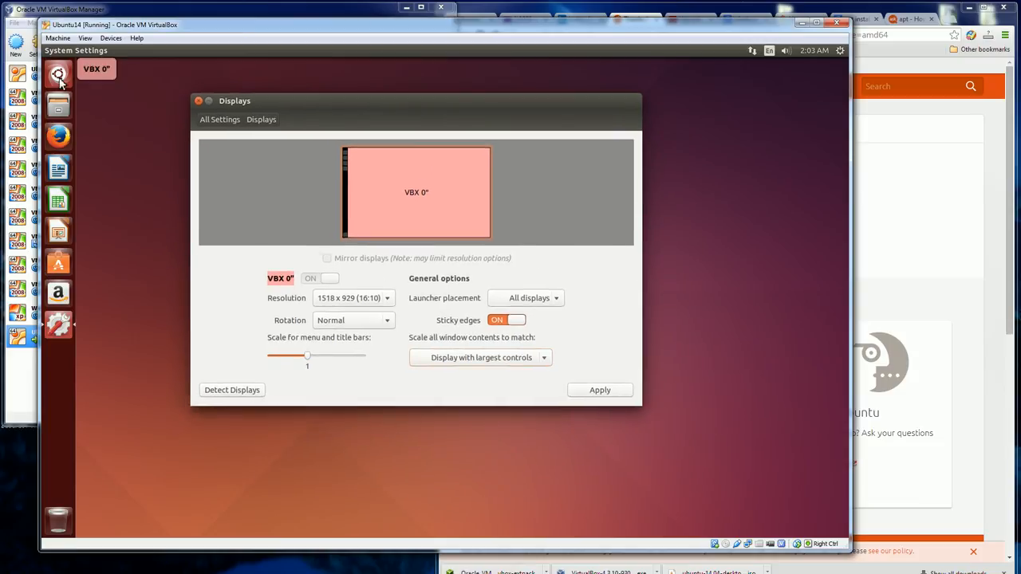
click(58, 73)
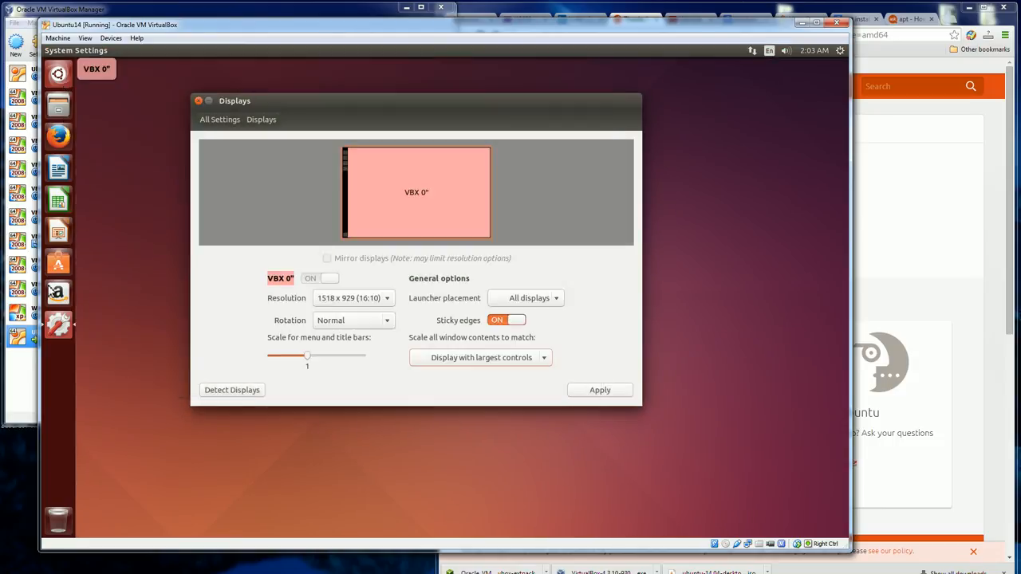
mouse_move(621, 231)
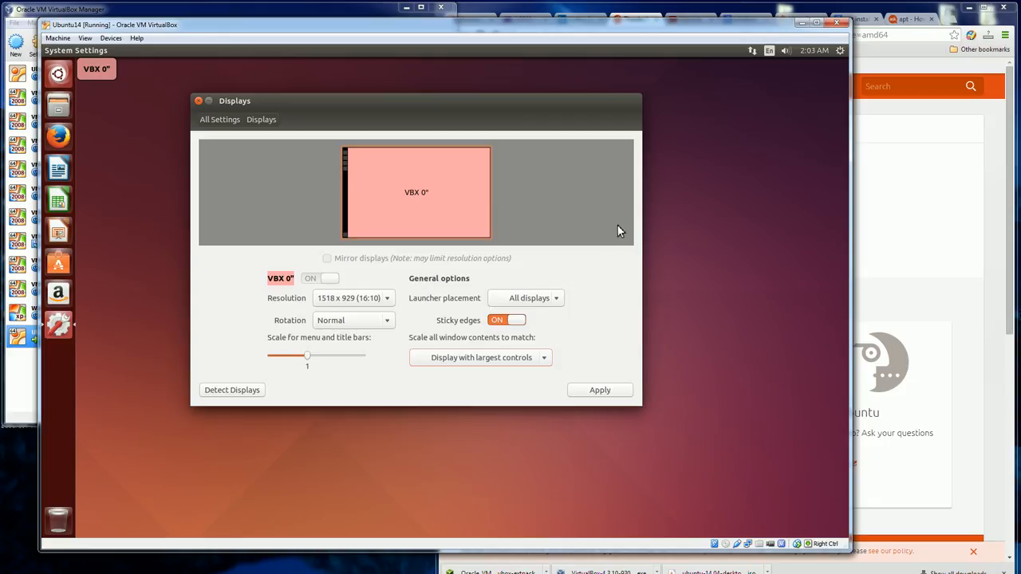